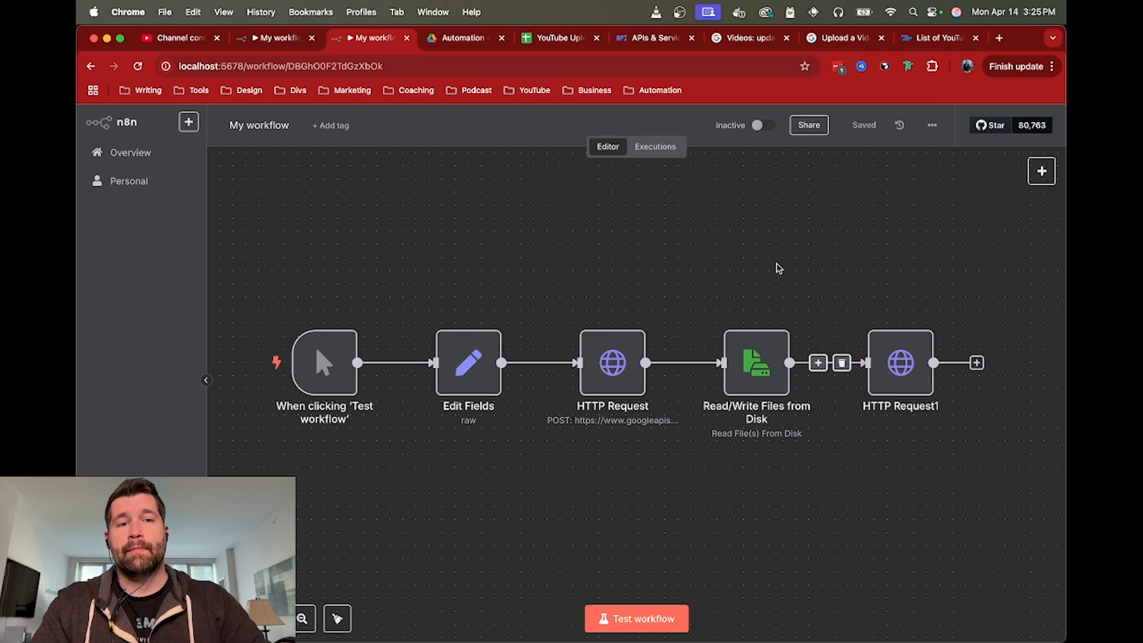
mouse_move(781, 251)
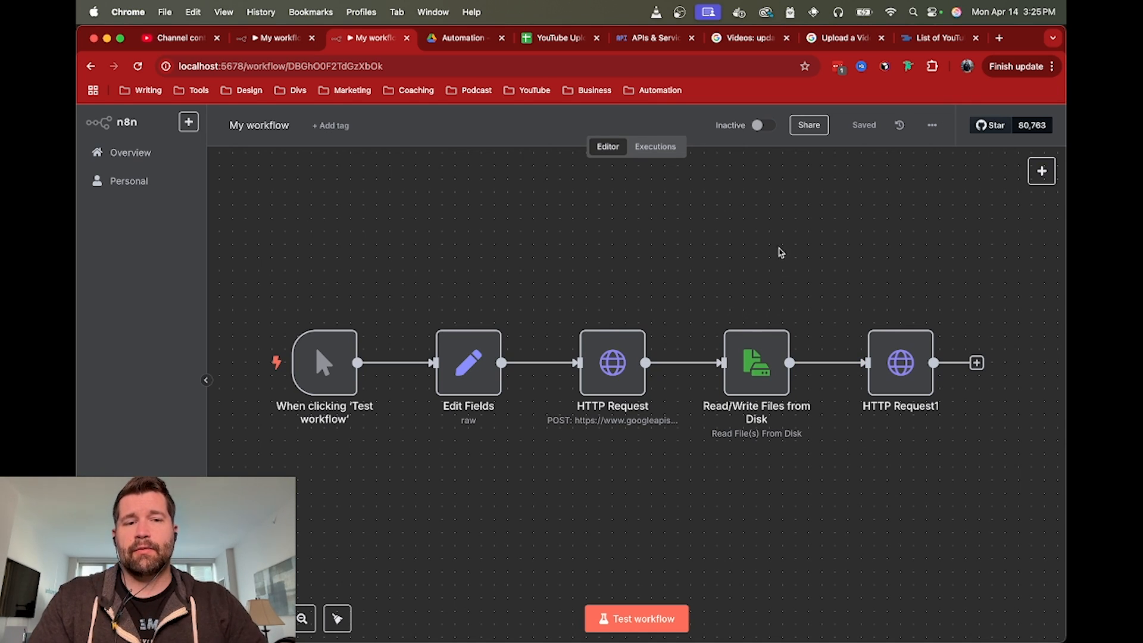
mouse_move(751, 370)
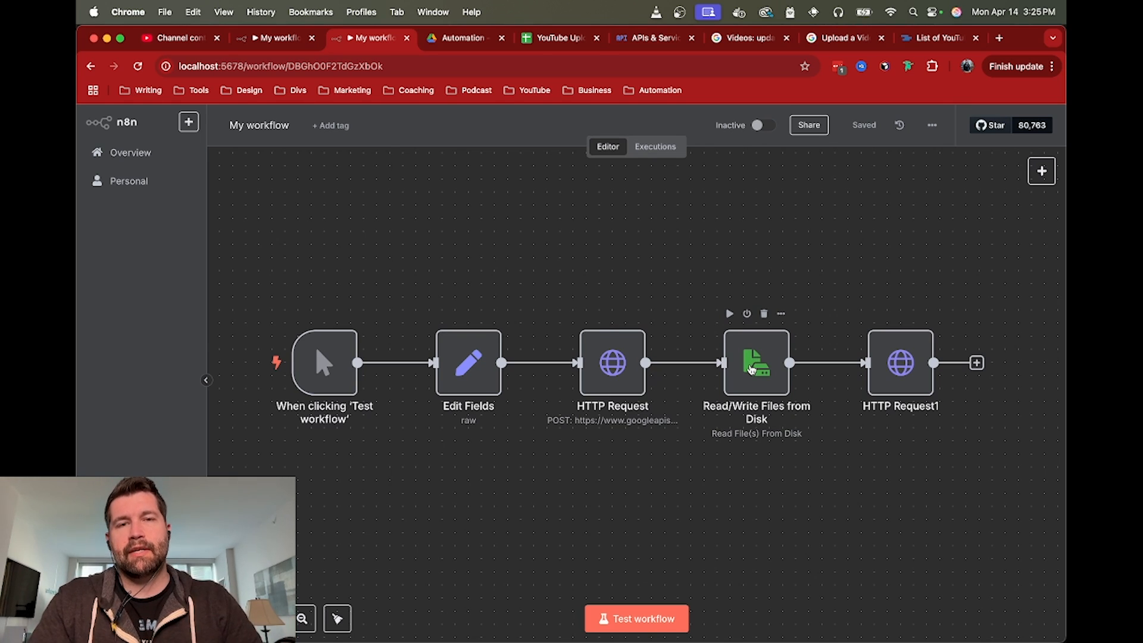
mouse_move(668, 208)
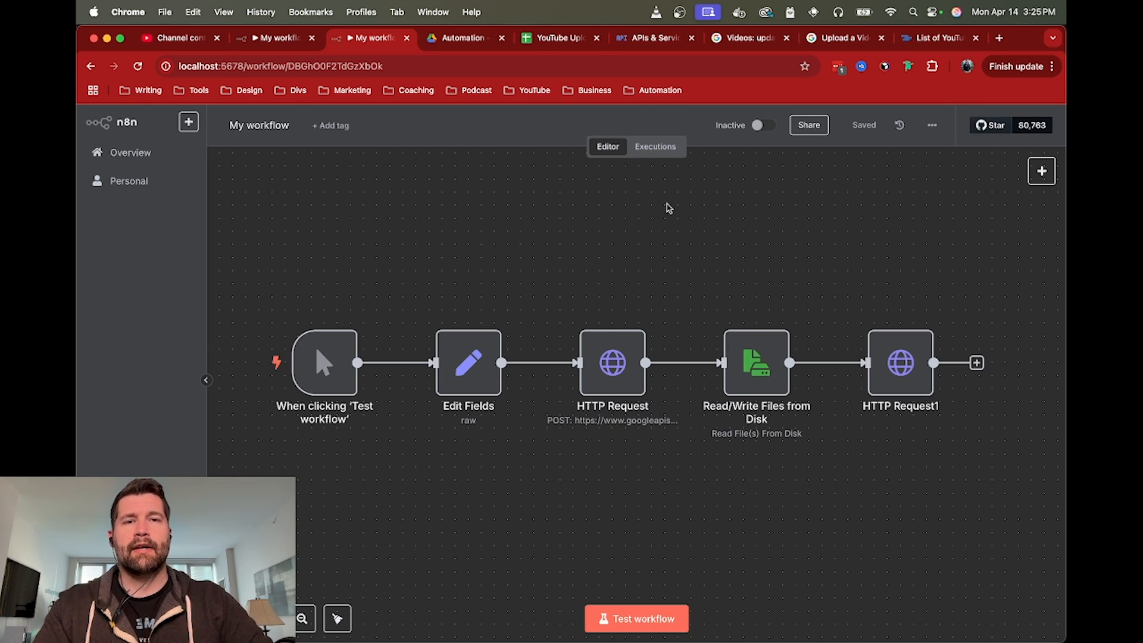
Step: Check the Google Cloud OAuth credentials, then return to the five-node upload workflow
click(650, 38)
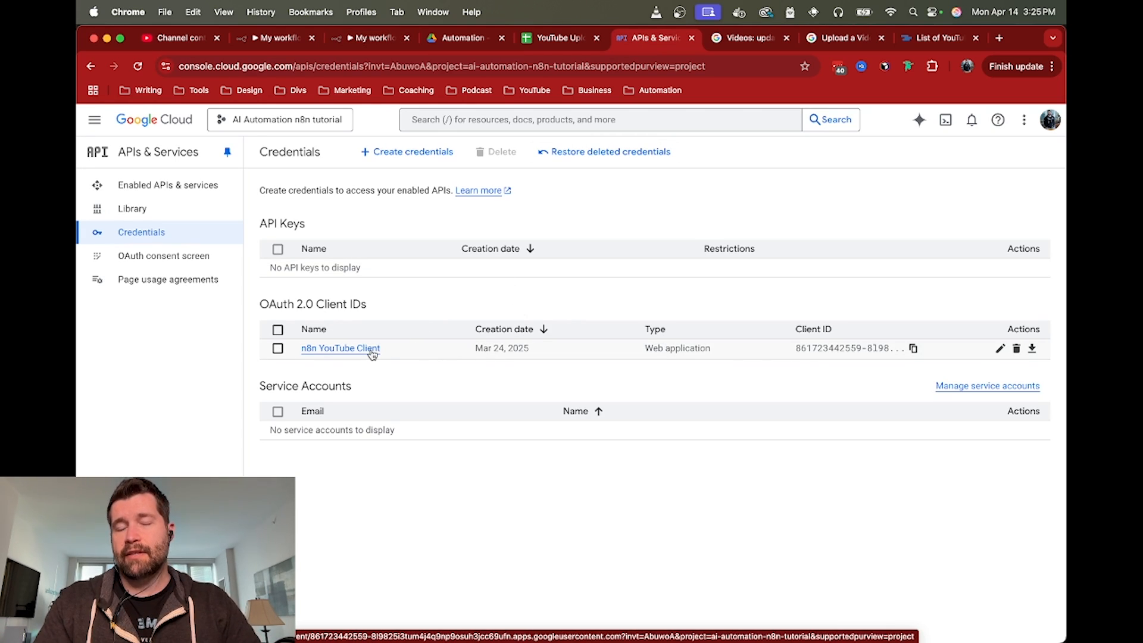
mouse_move(282, 38)
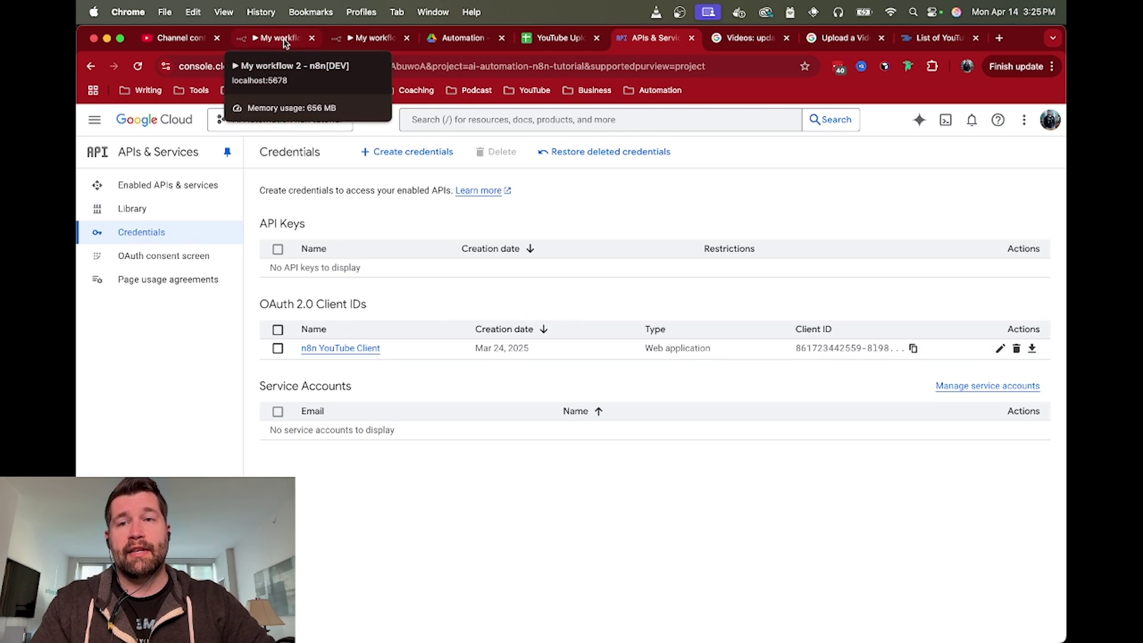
click(270, 38)
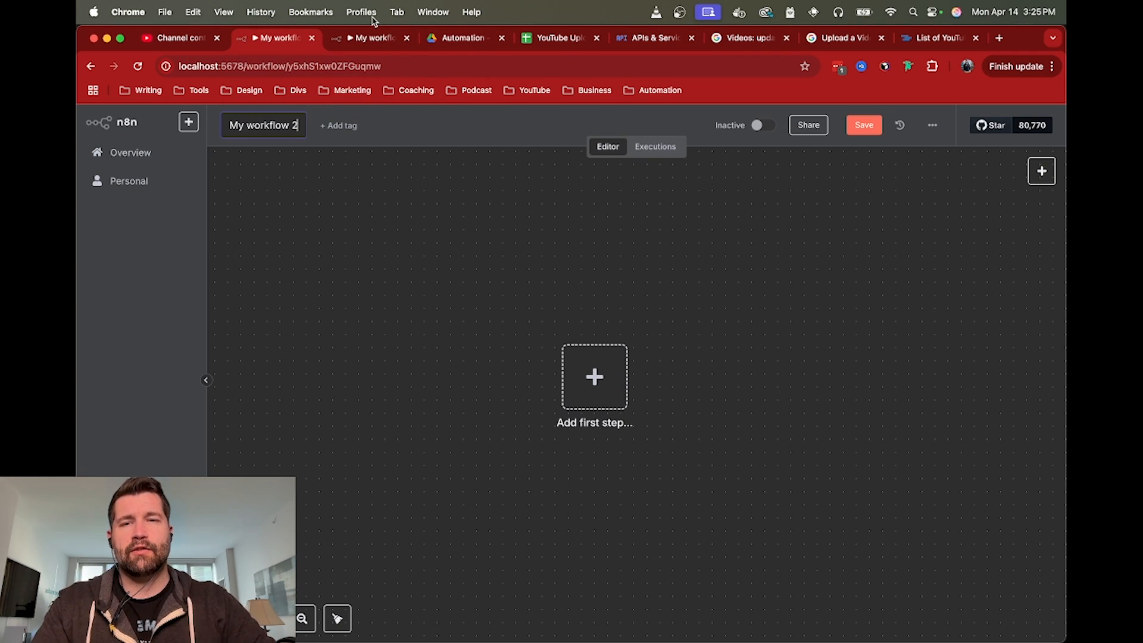
click(368, 37)
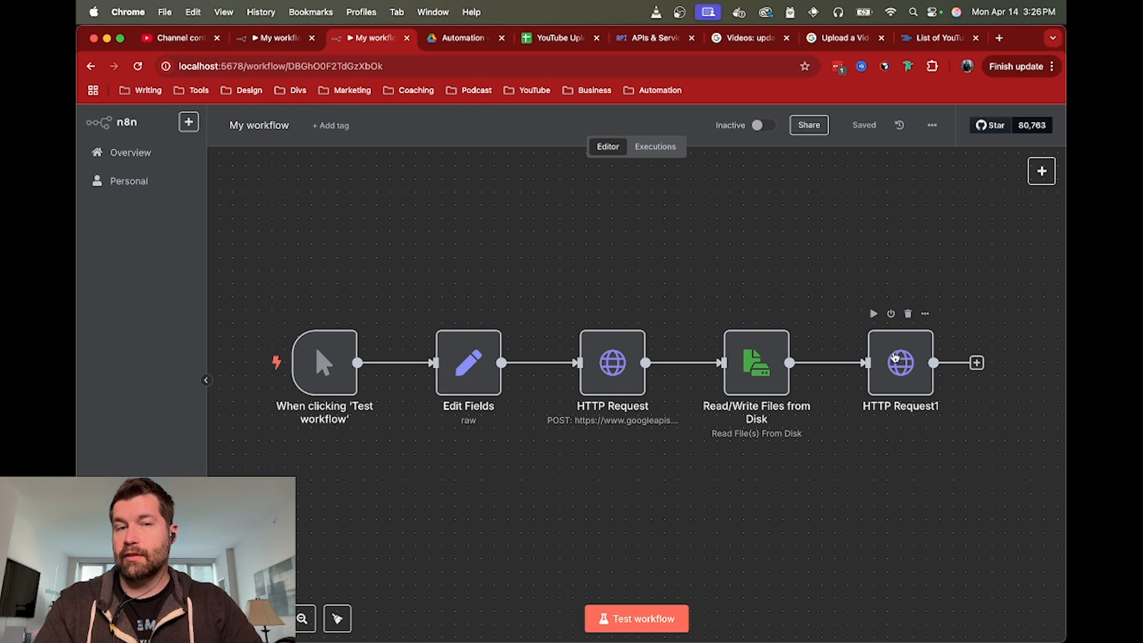
mouse_move(512, 252)
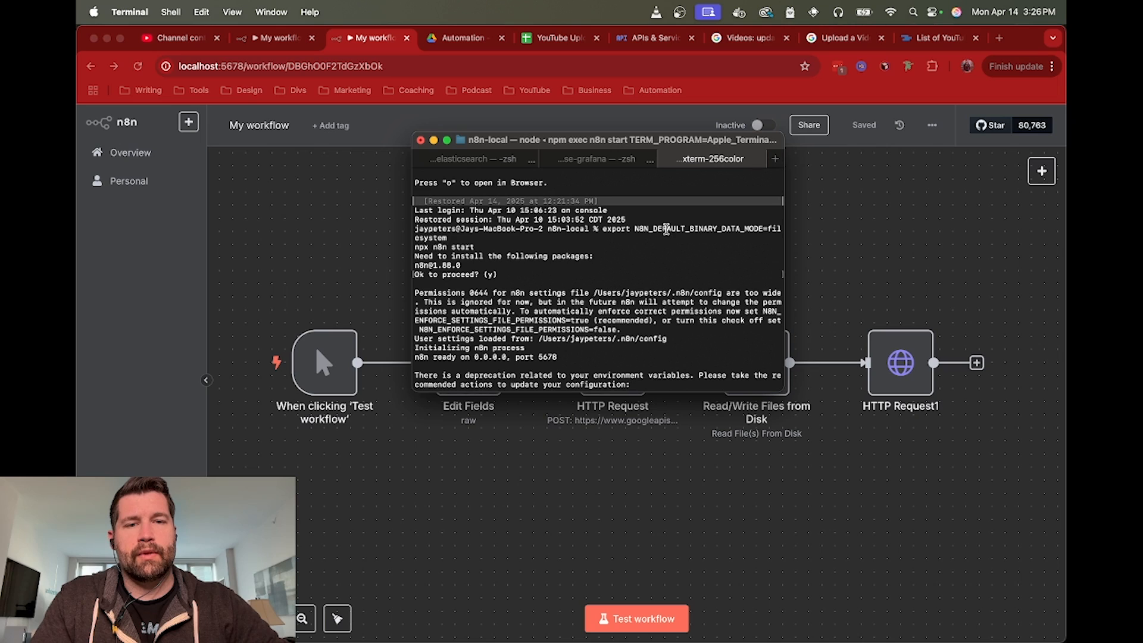
mouse_move(626, 233)
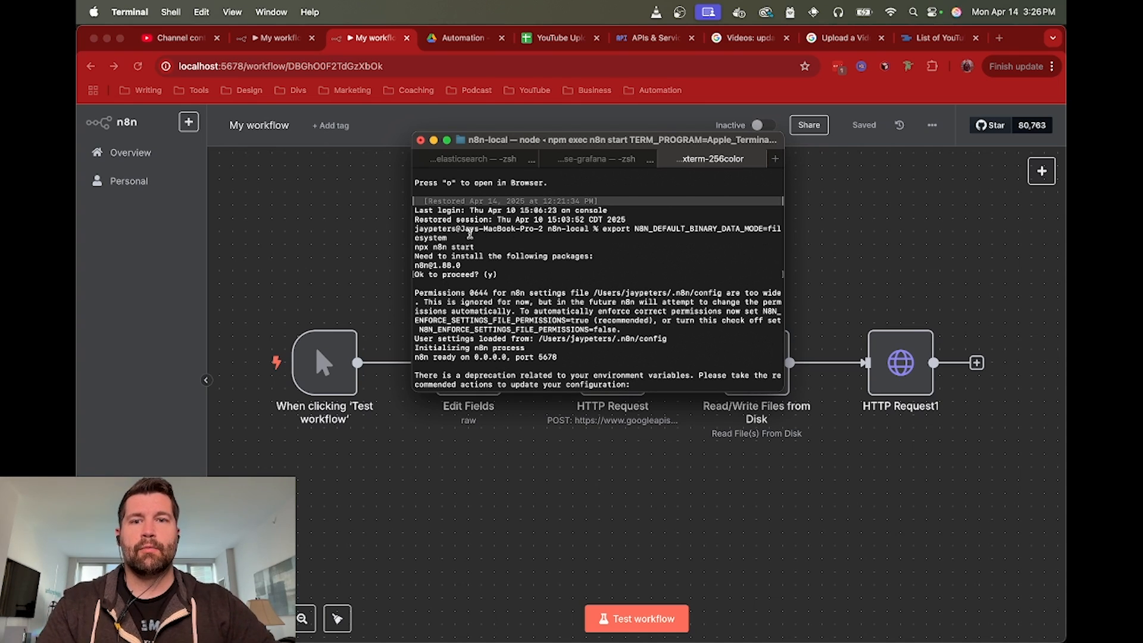
mouse_move(389, 241)
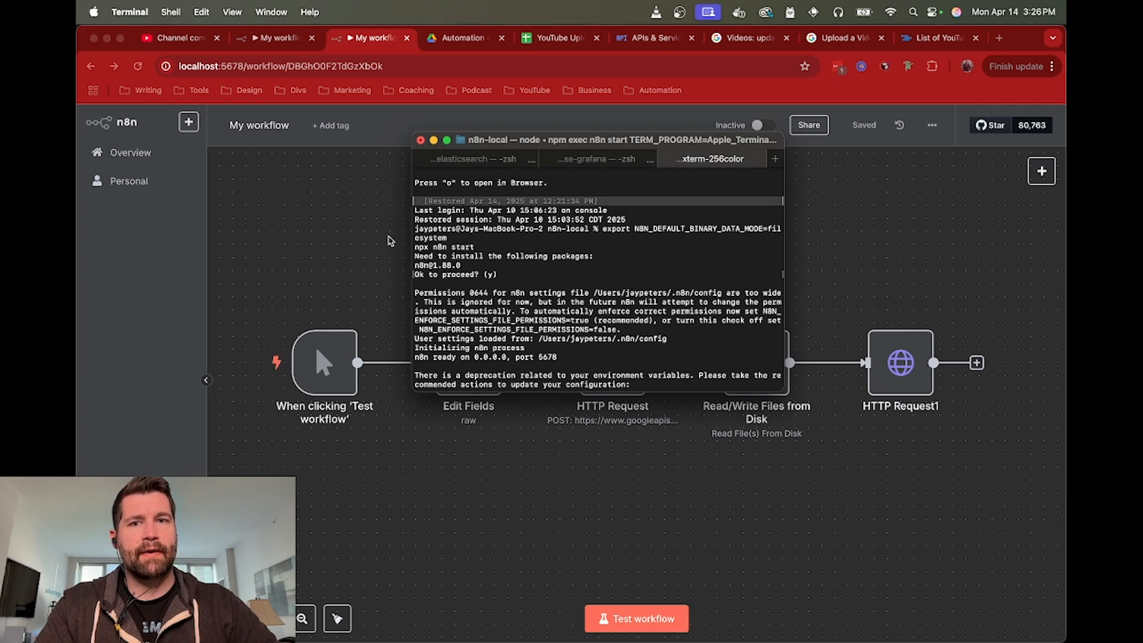
mouse_move(461, 246)
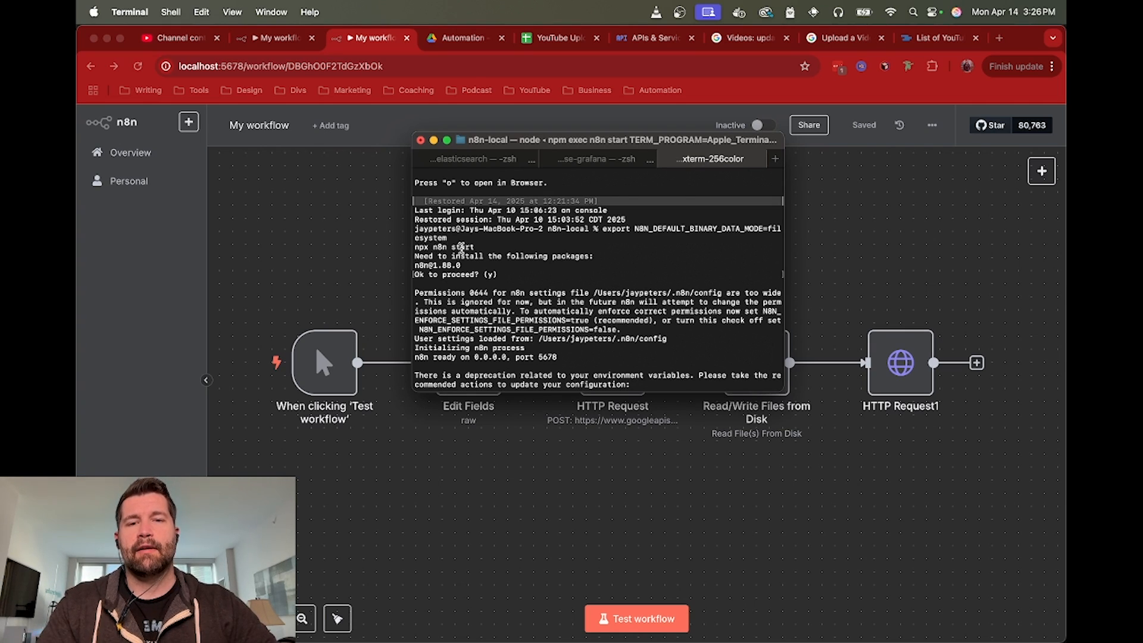
mouse_move(379, 213)
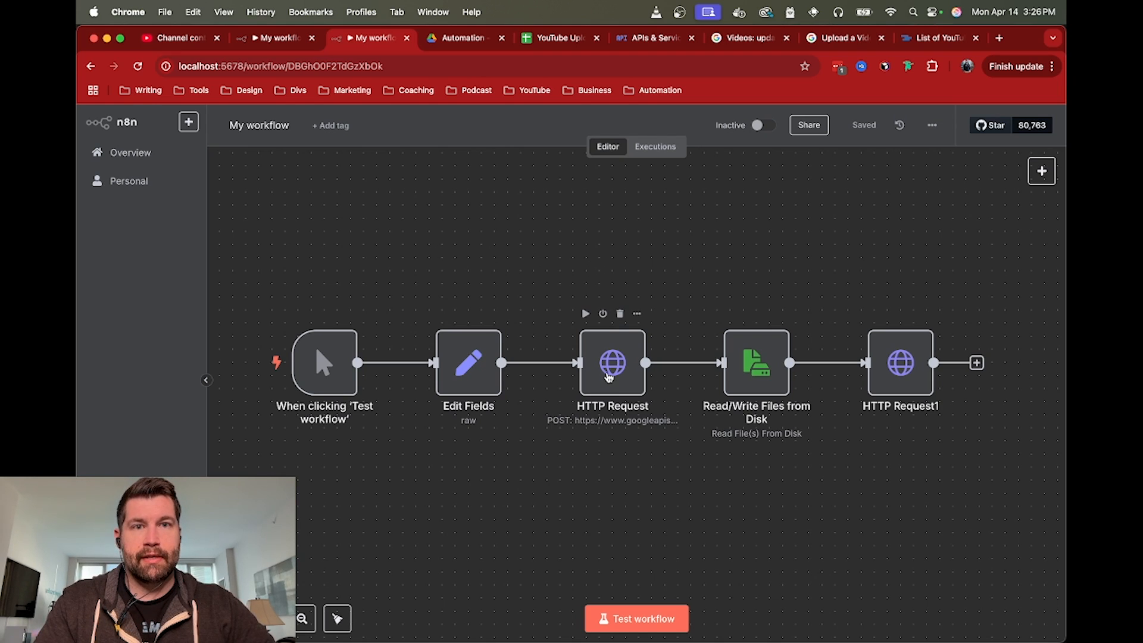
click(745, 38)
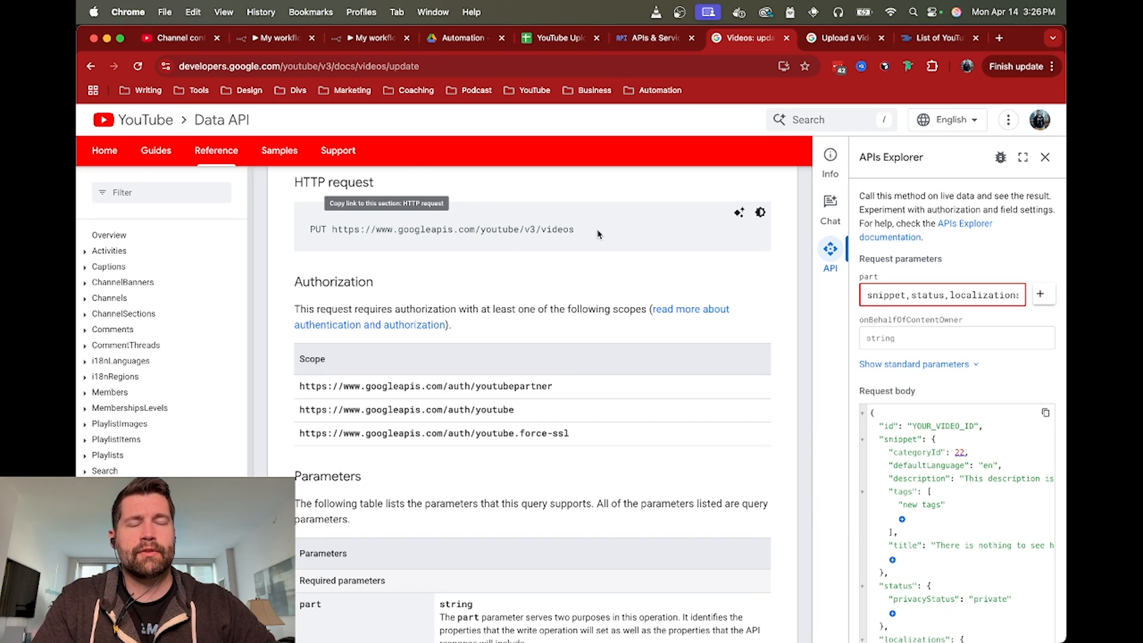
mouse_move(286, 29)
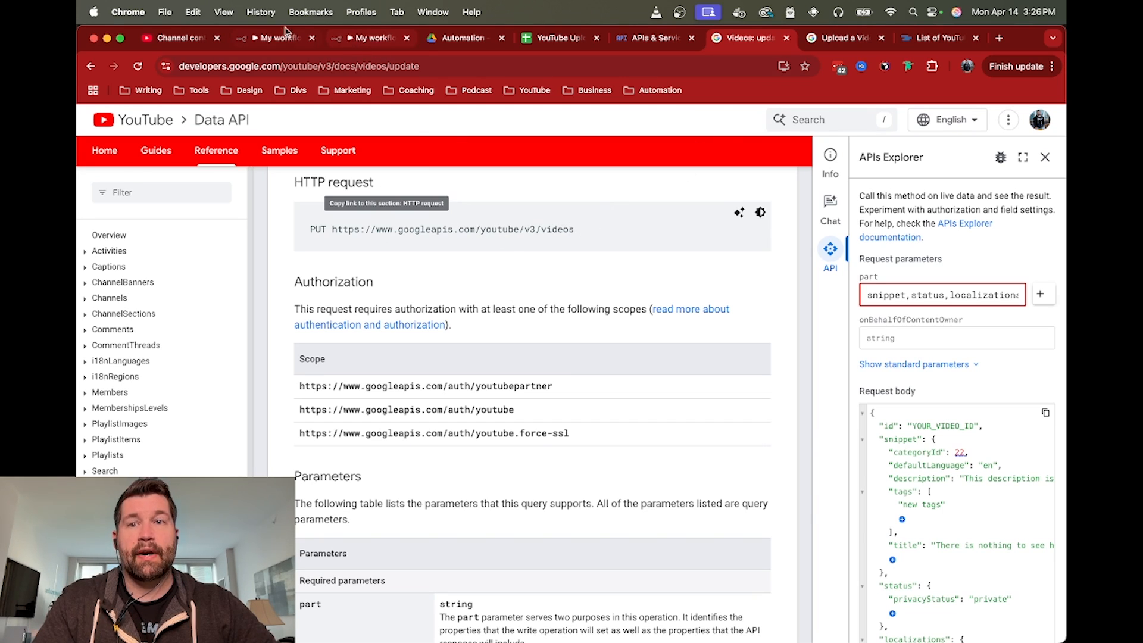
click(368, 37)
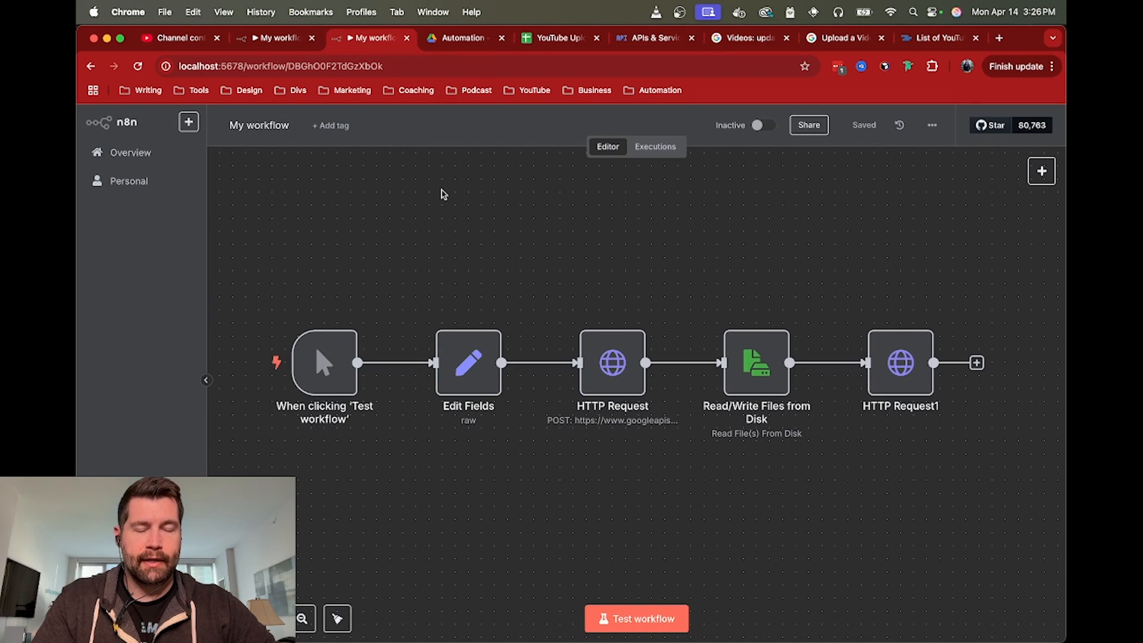
mouse_move(911, 355)
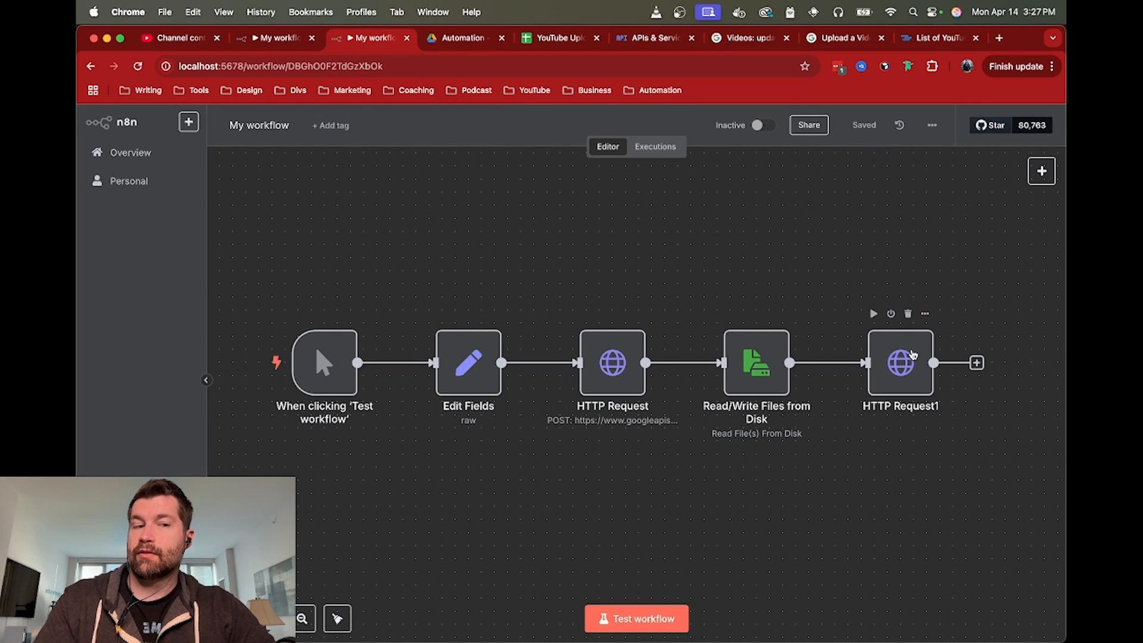
click(179, 37)
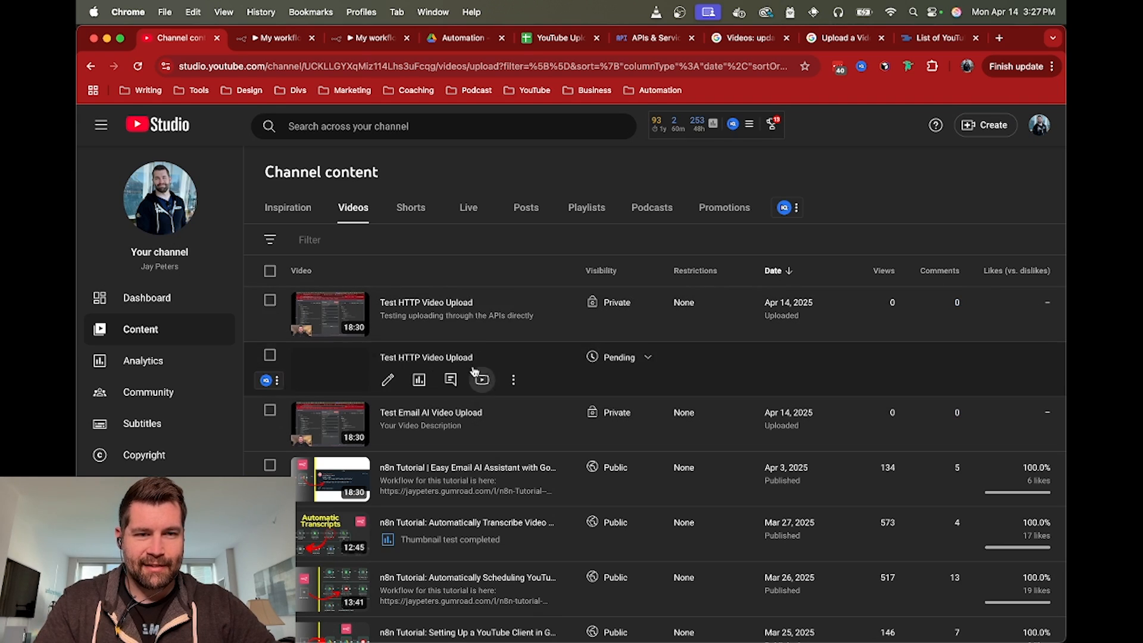
mouse_move(465, 263)
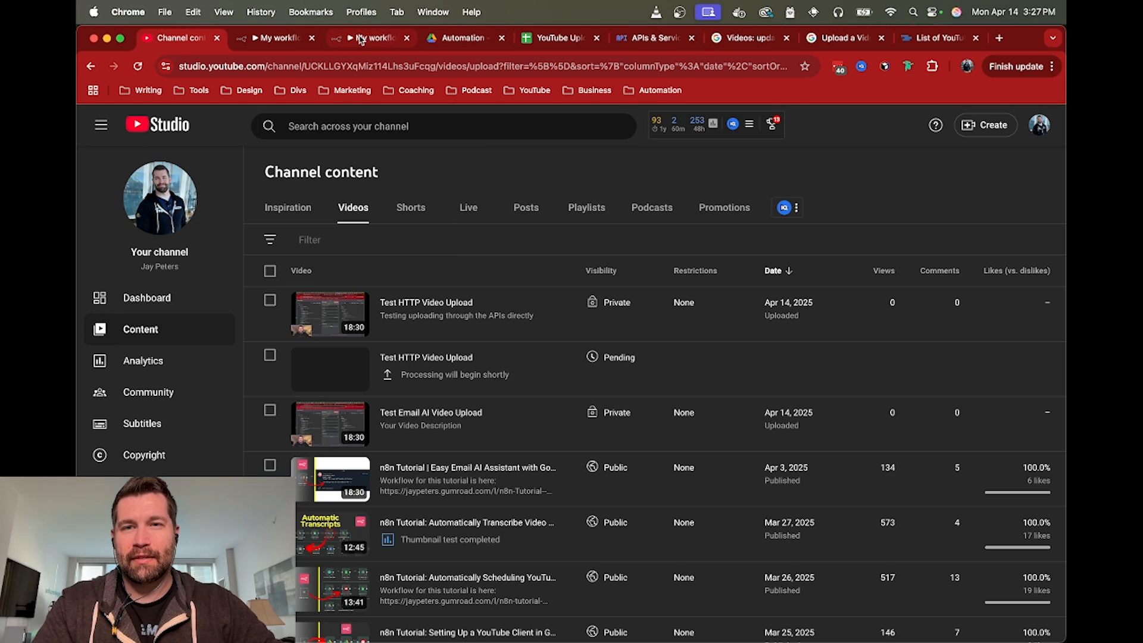
click(365, 37)
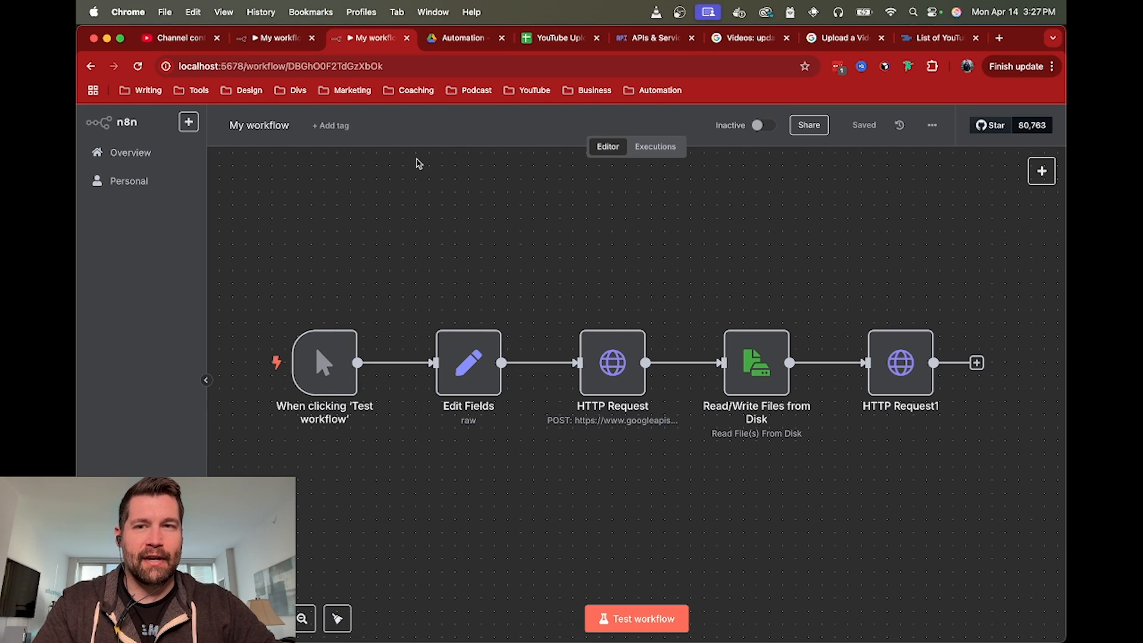
mouse_move(286, 37)
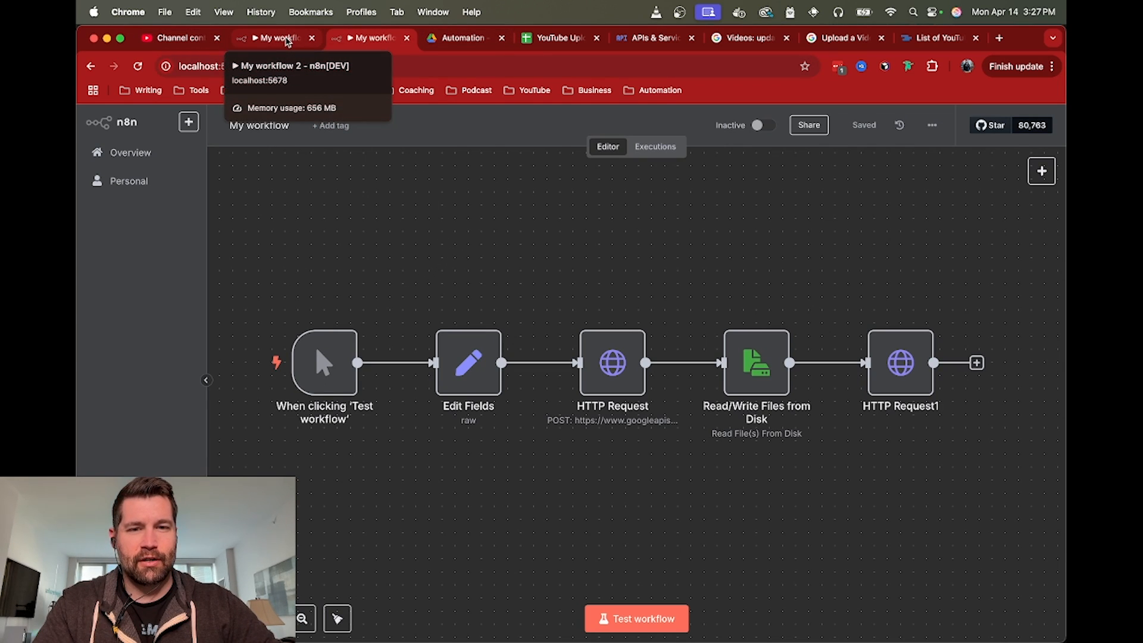
Step: In My workflow 2, add a manual trigger and a Google Sheets 'Get row(s) in sheet' node
click(275, 38)
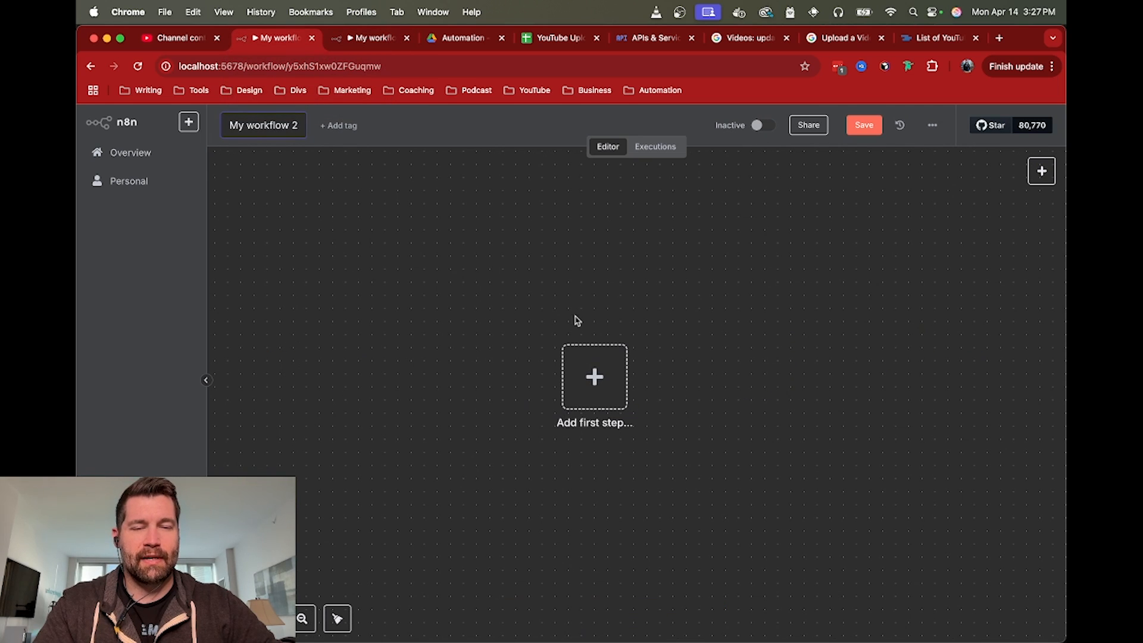
click(595, 378)
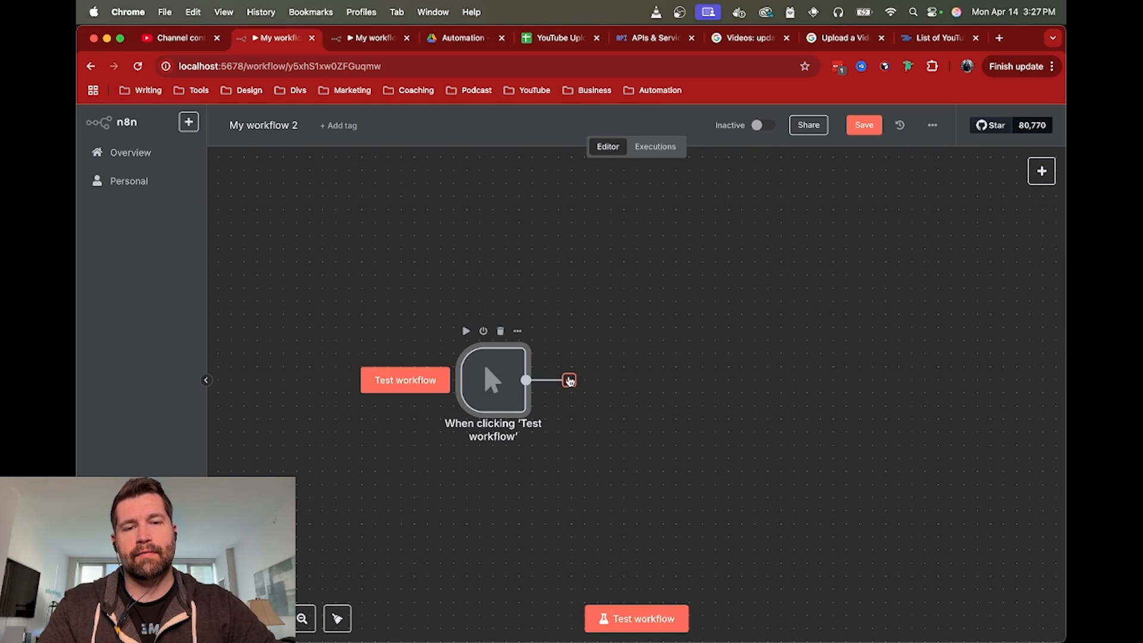
click(568, 380)
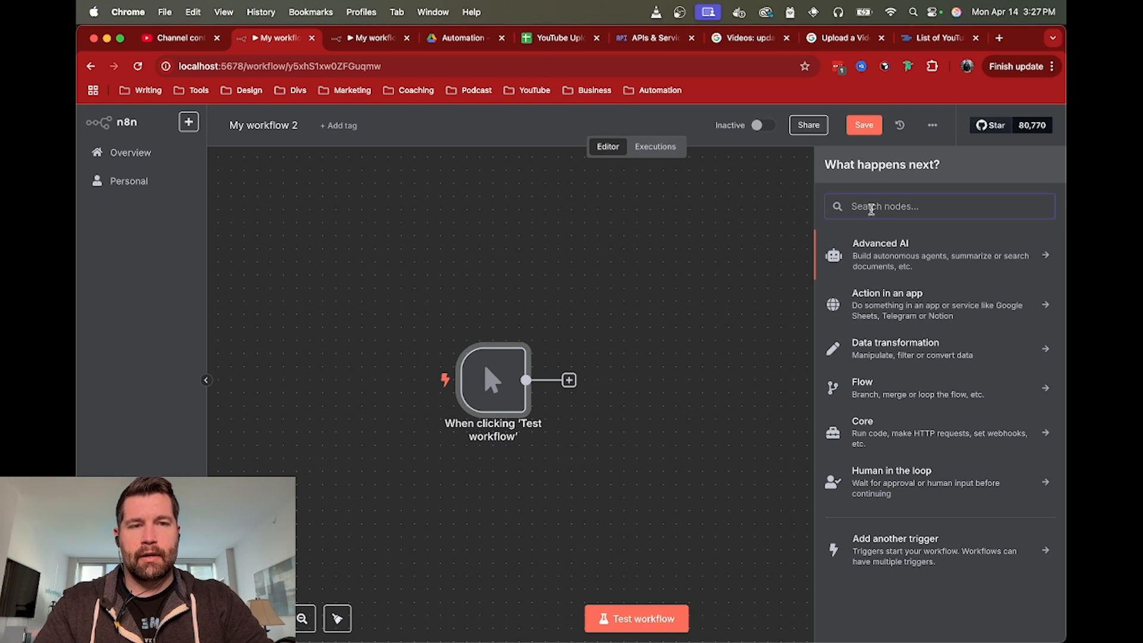
text(google)
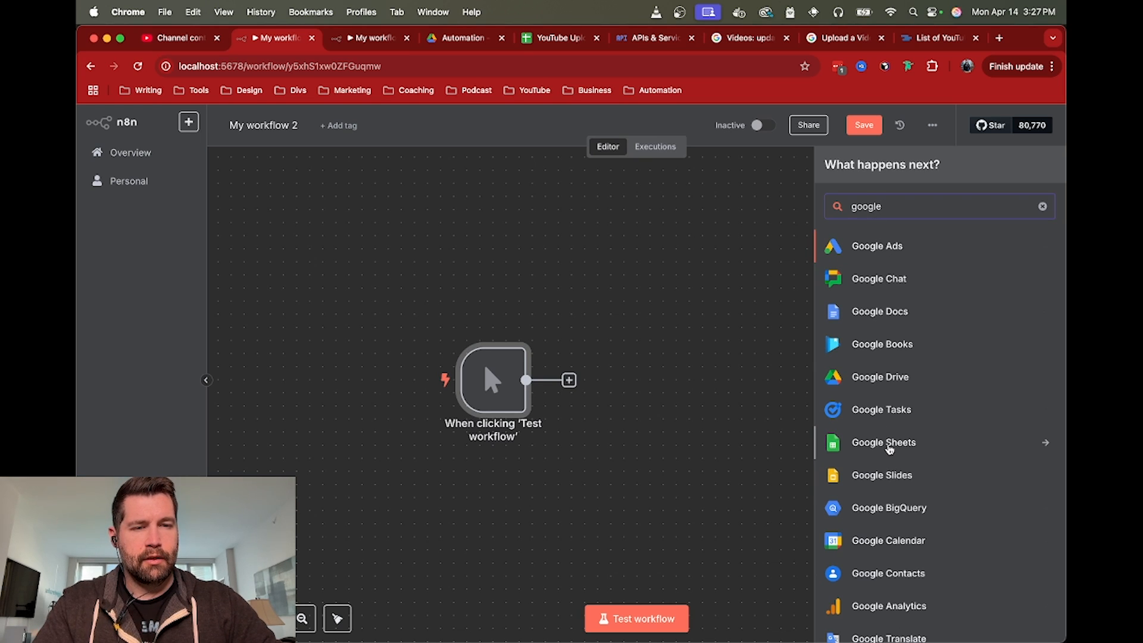
click(883, 442)
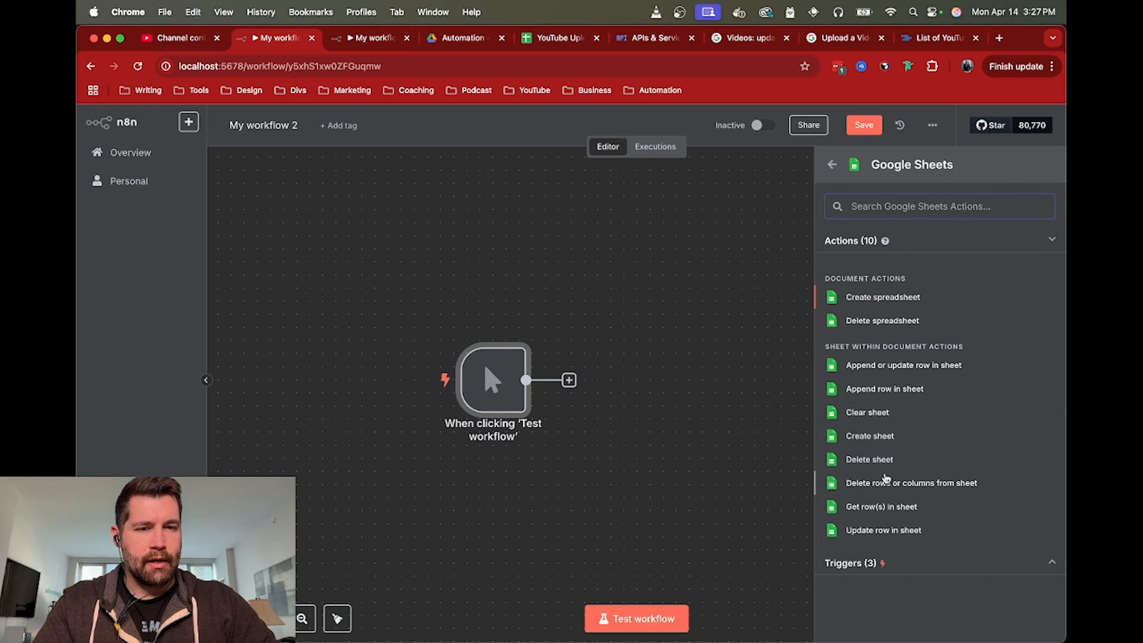
click(882, 507)
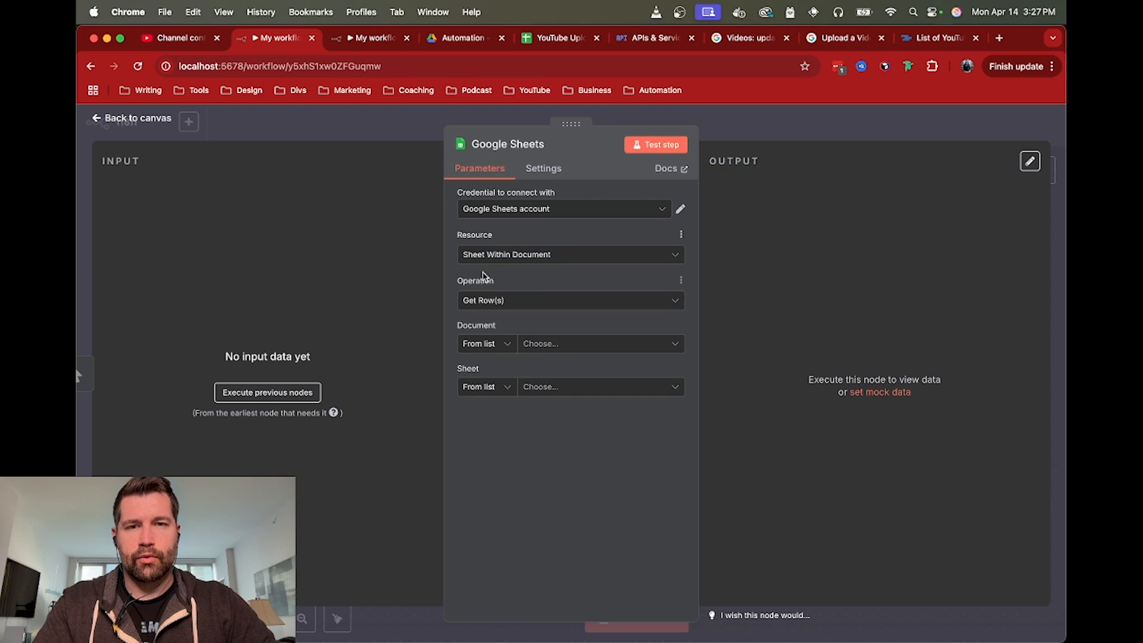
Step: Inspect the test row's title and category in YouTube Upload Data, then return to n8n
click(556, 37)
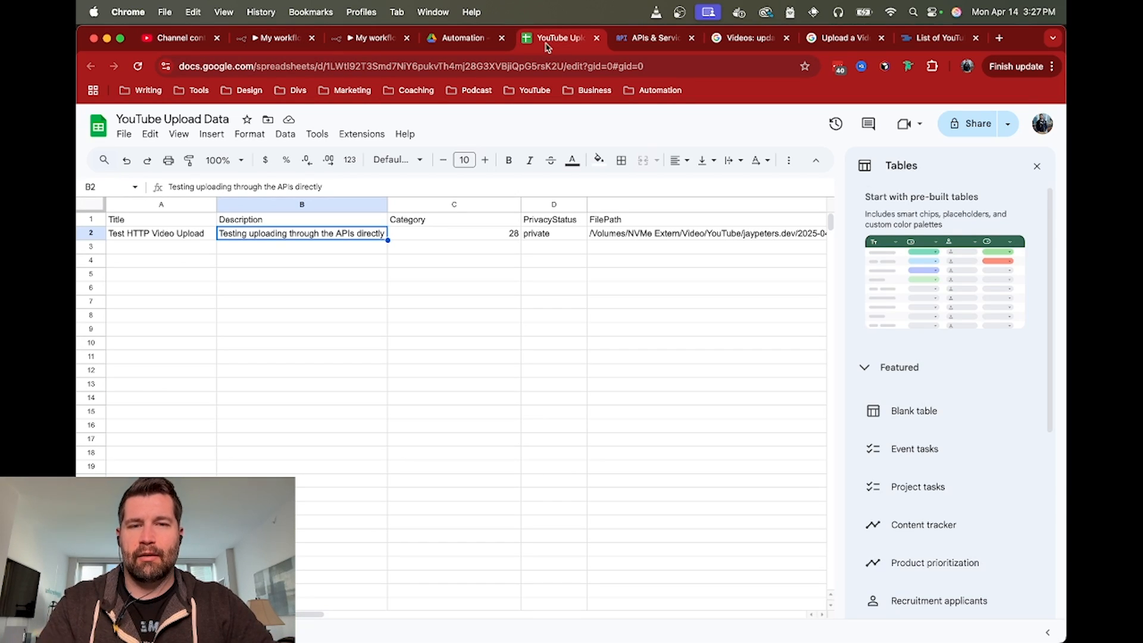
click(1037, 166)
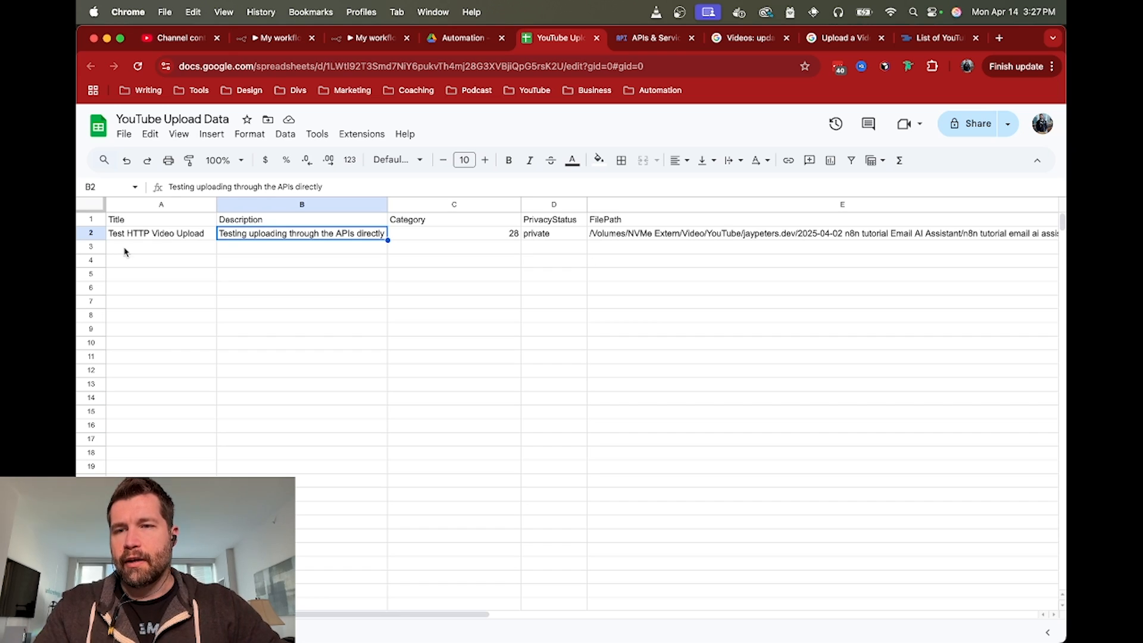
click(156, 234)
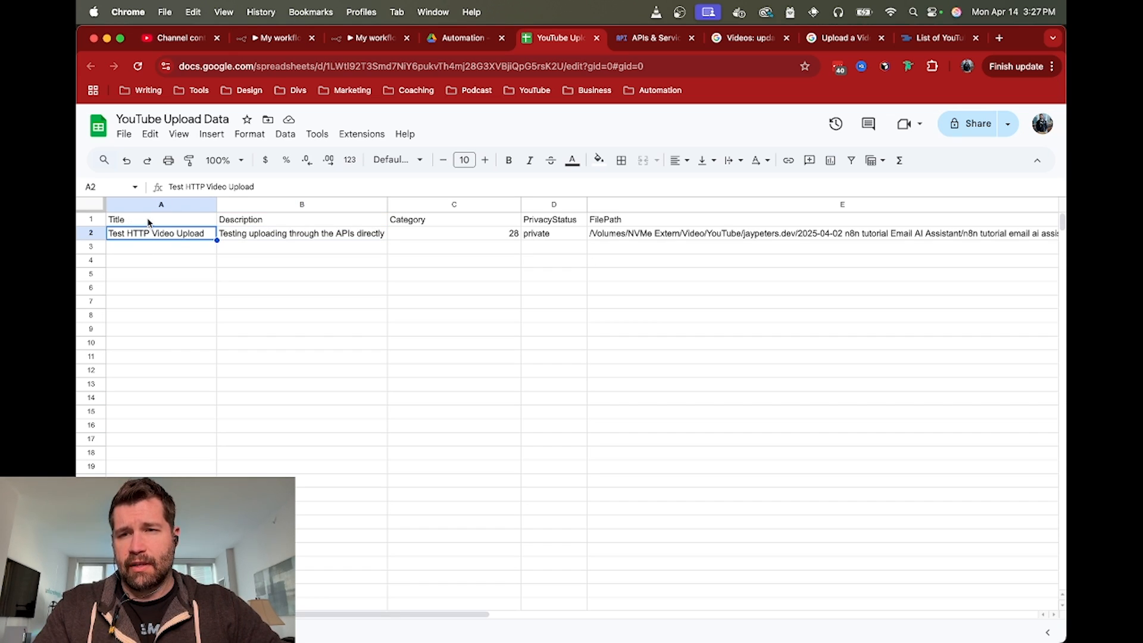
click(454, 234)
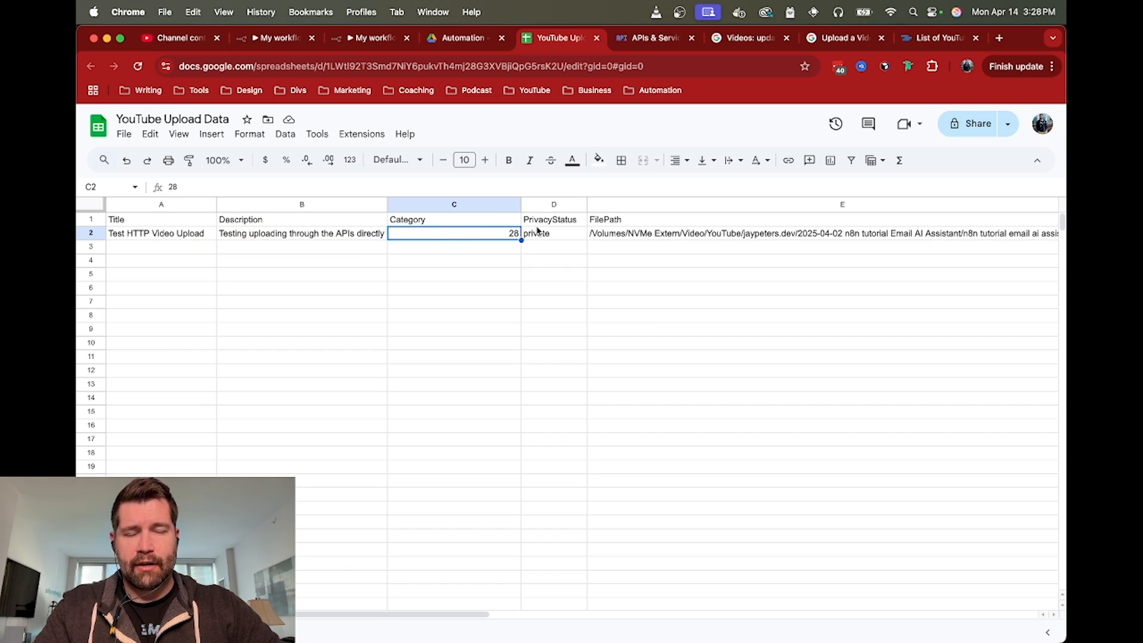
click(553, 234)
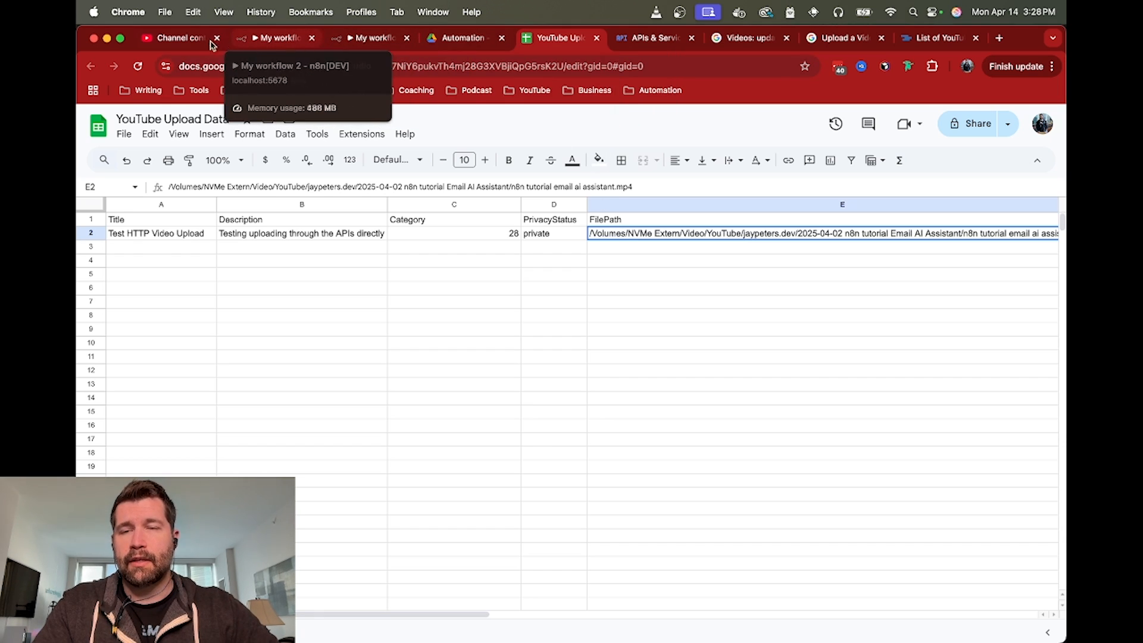
click(275, 37)
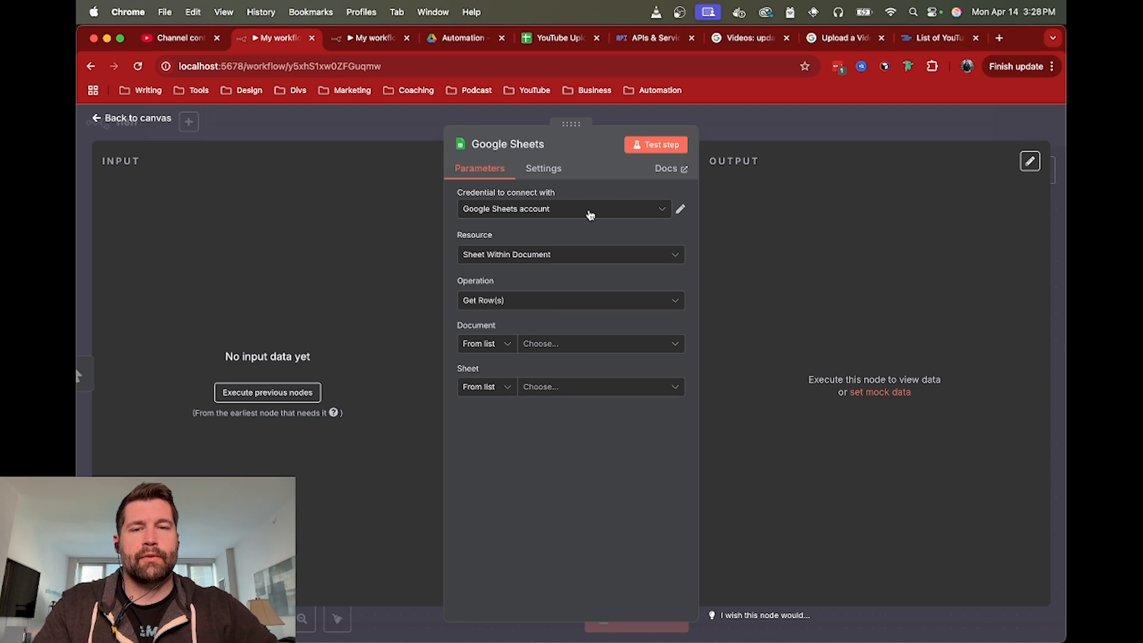
Step: Point the Google Sheets node at YouTube Upload Data, Sheet1, and test it to fetch the row
click(680, 209)
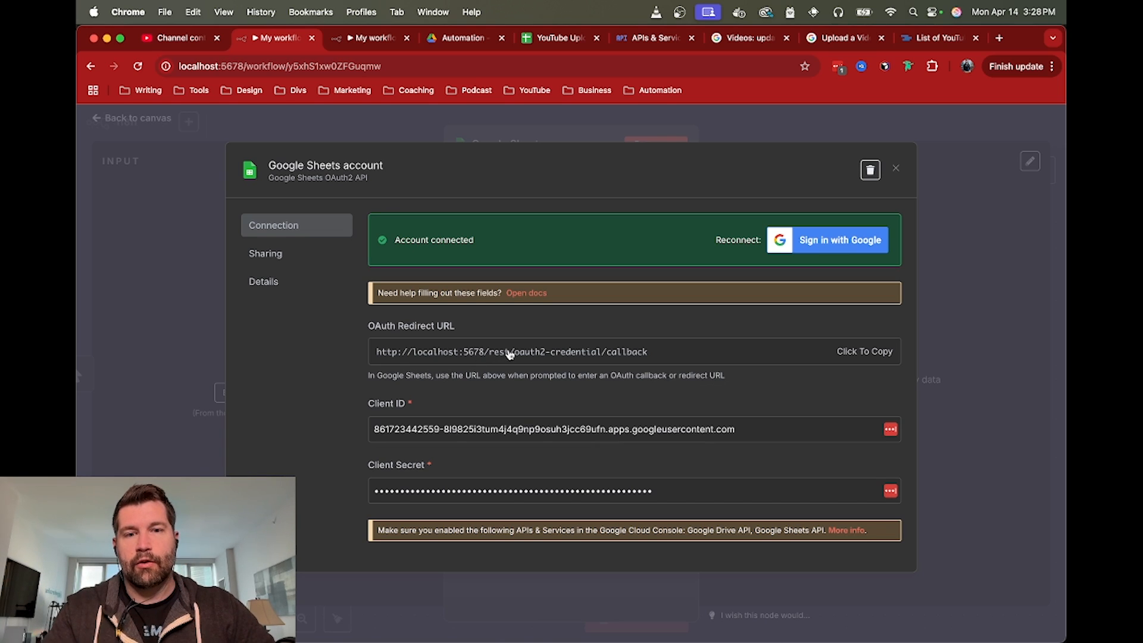
mouse_move(461, 346)
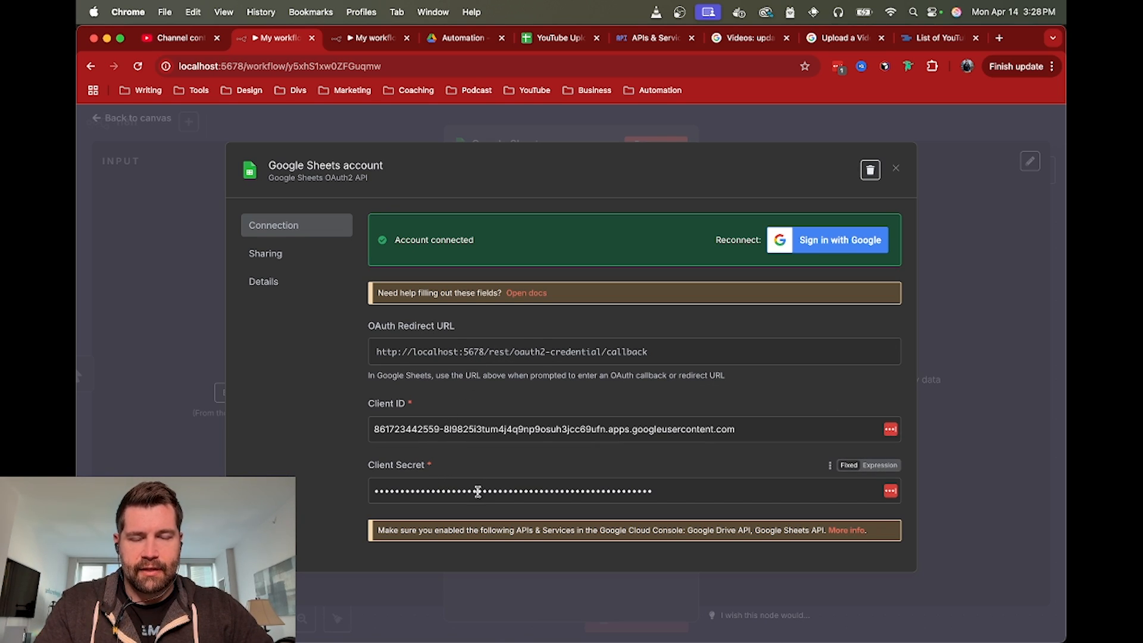
click(896, 167)
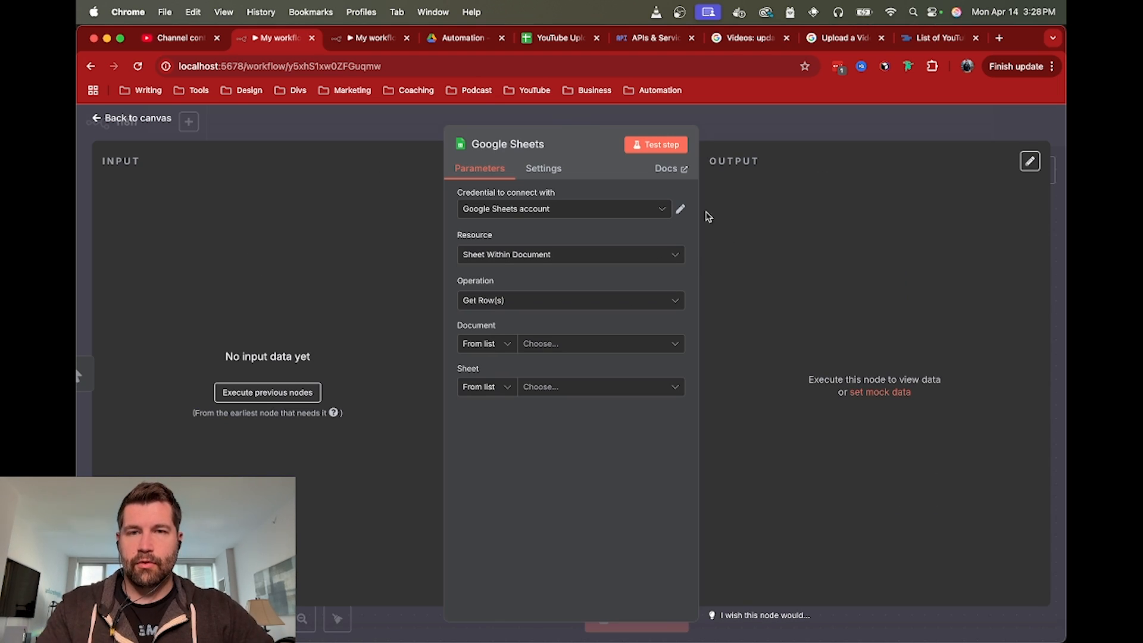
click(601, 343)
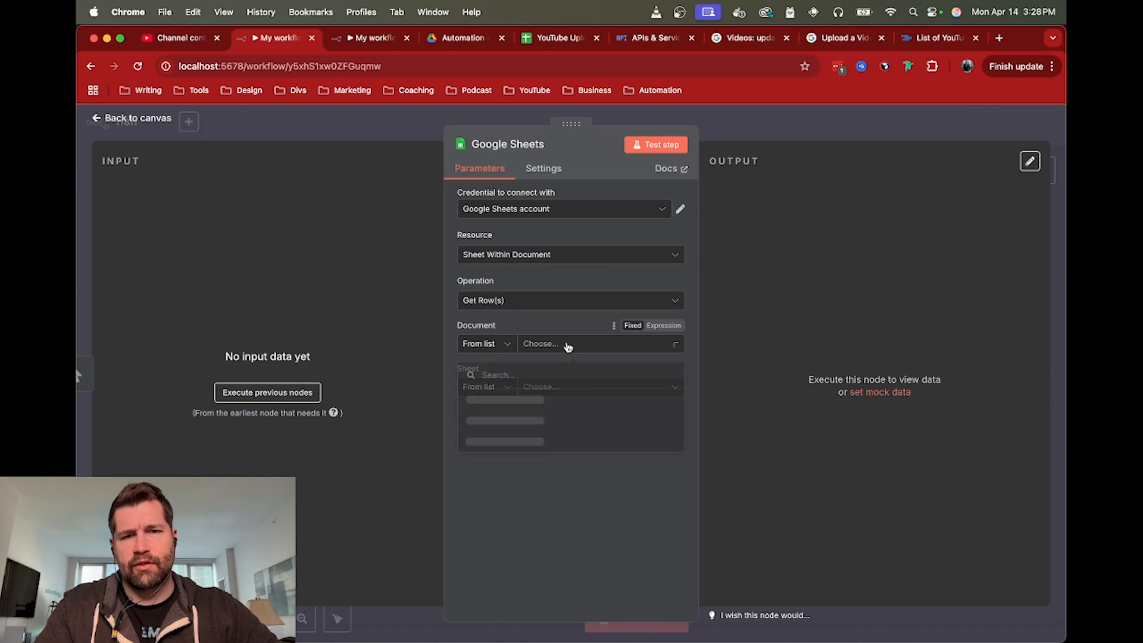
click(601, 344)
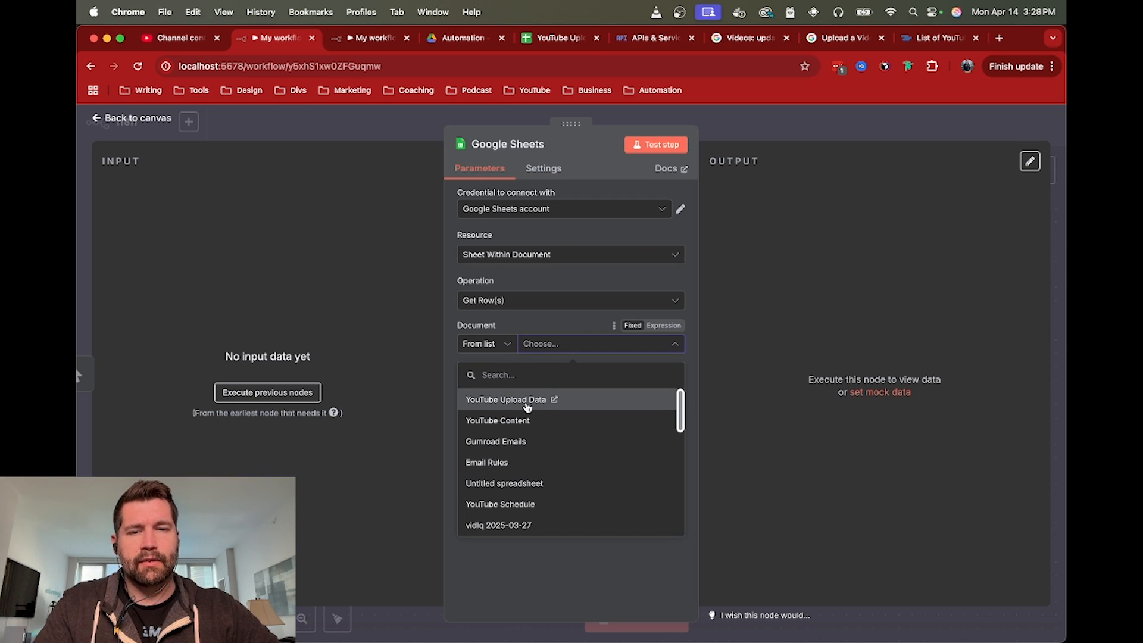
click(506, 399)
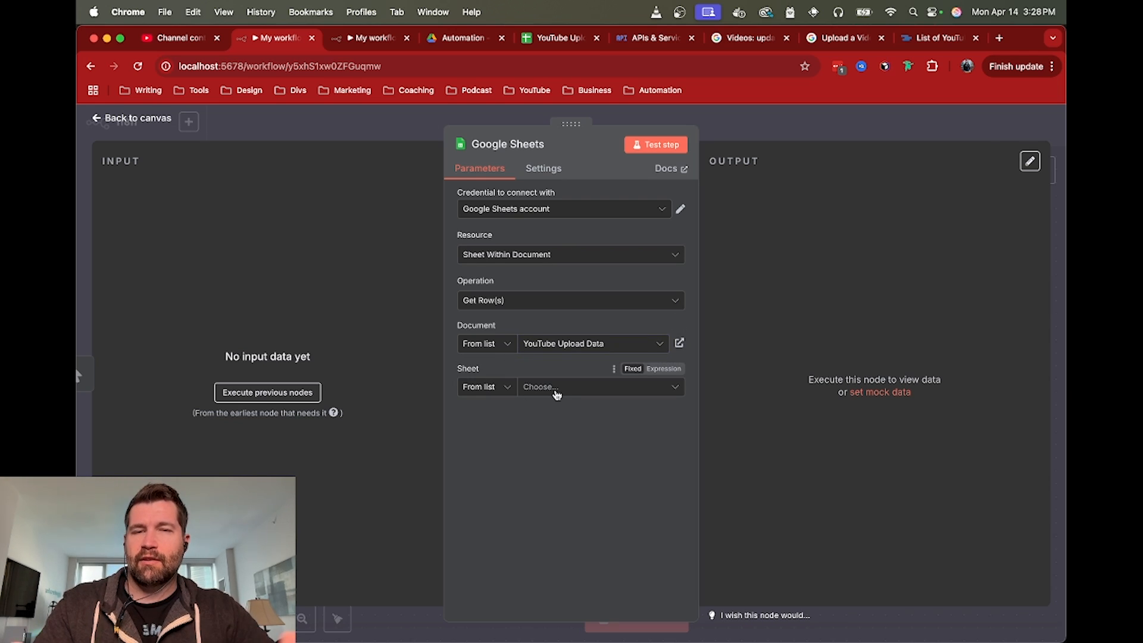
click(601, 387)
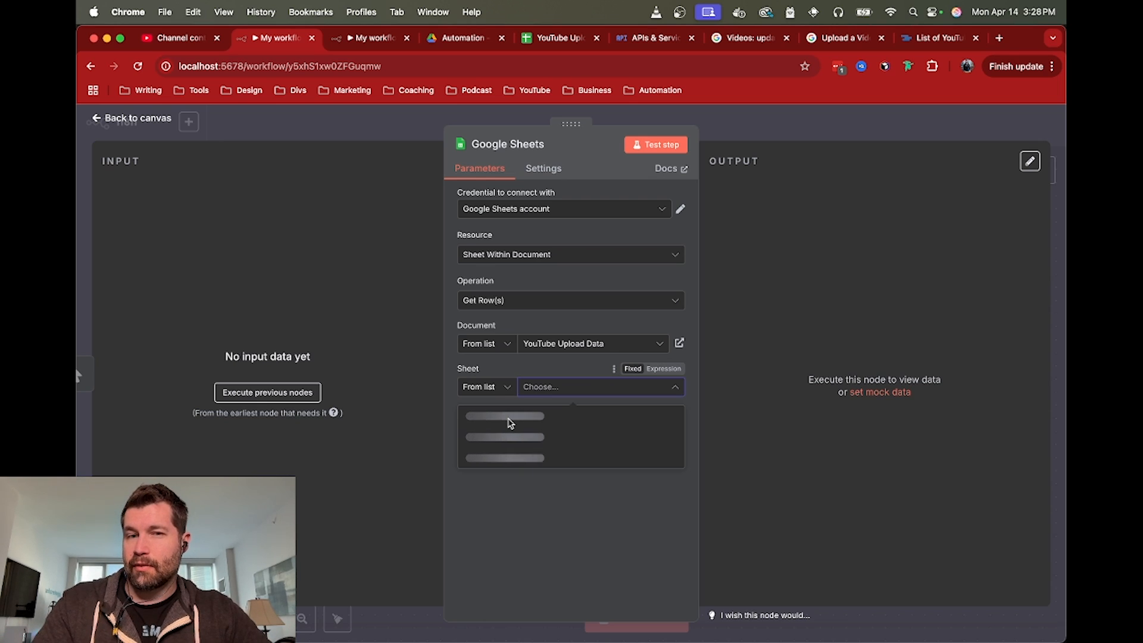
mouse_move(532, 425)
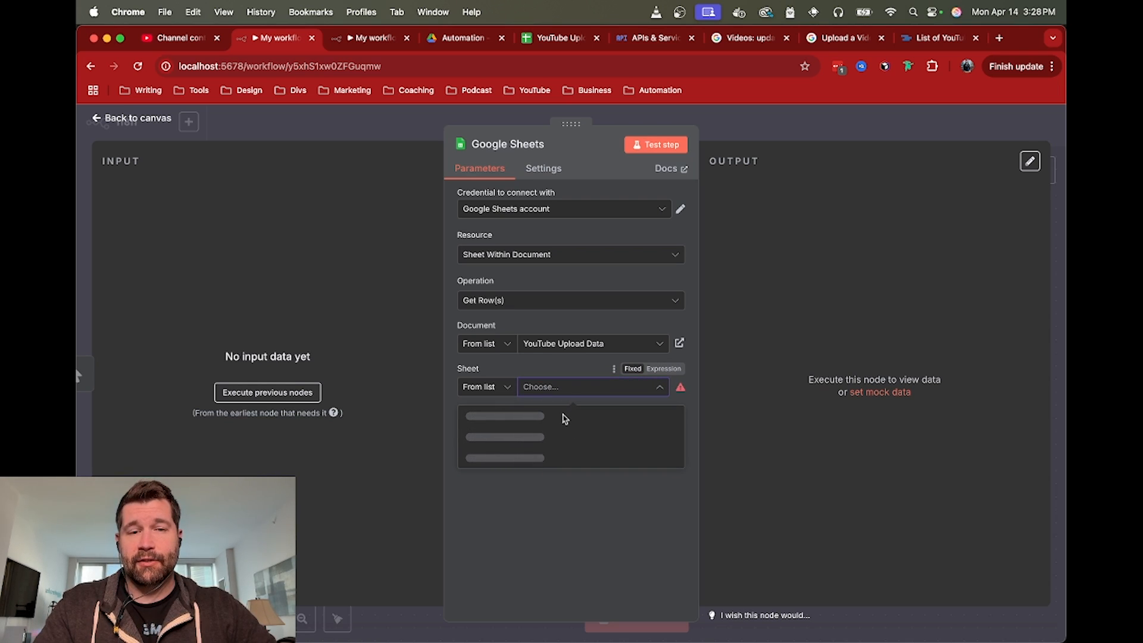
mouse_move(568, 423)
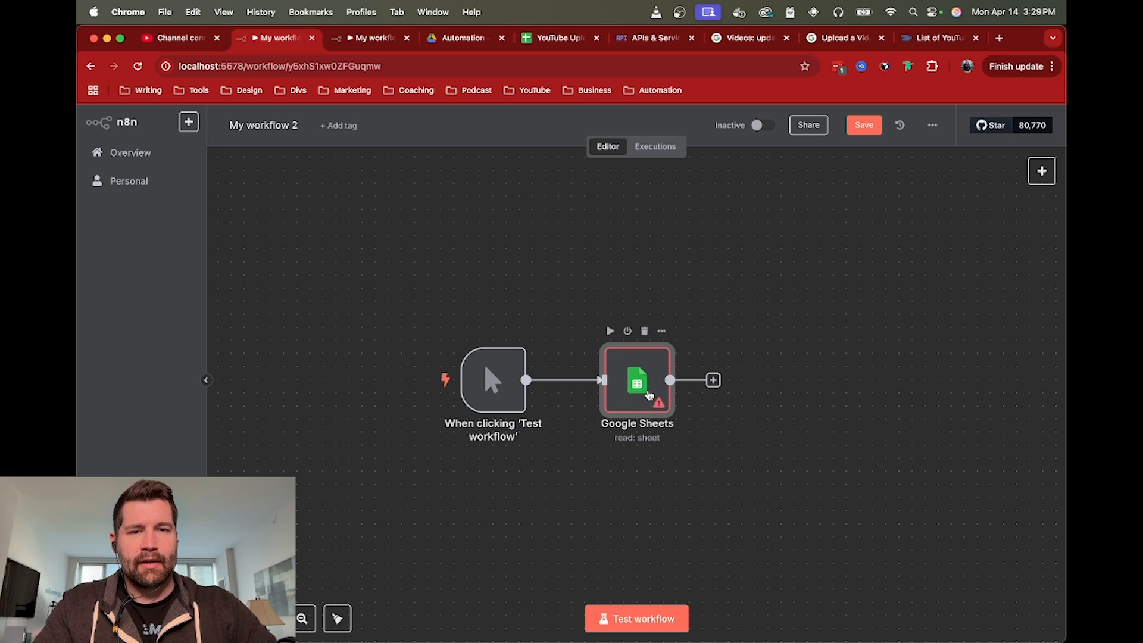
double_click(636, 380)
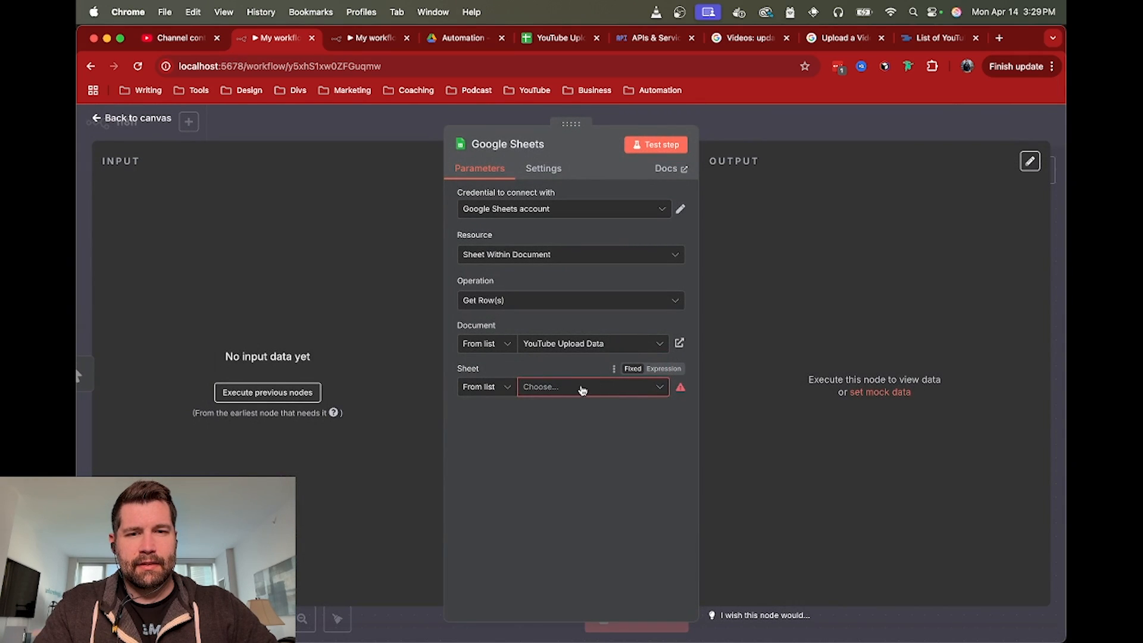
click(592, 387)
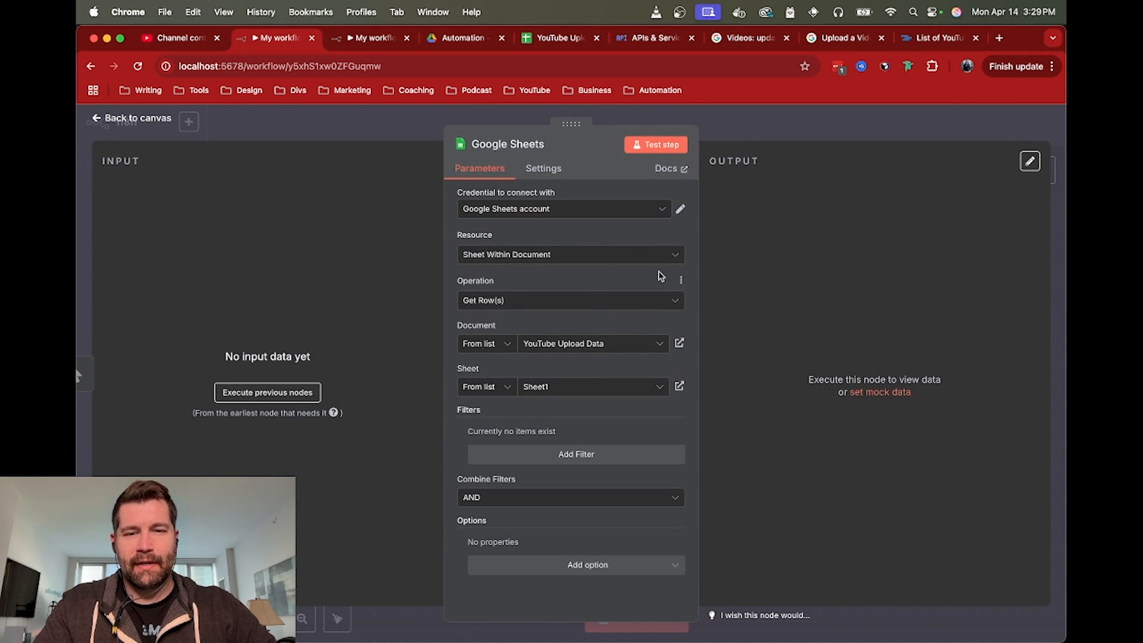
click(661, 145)
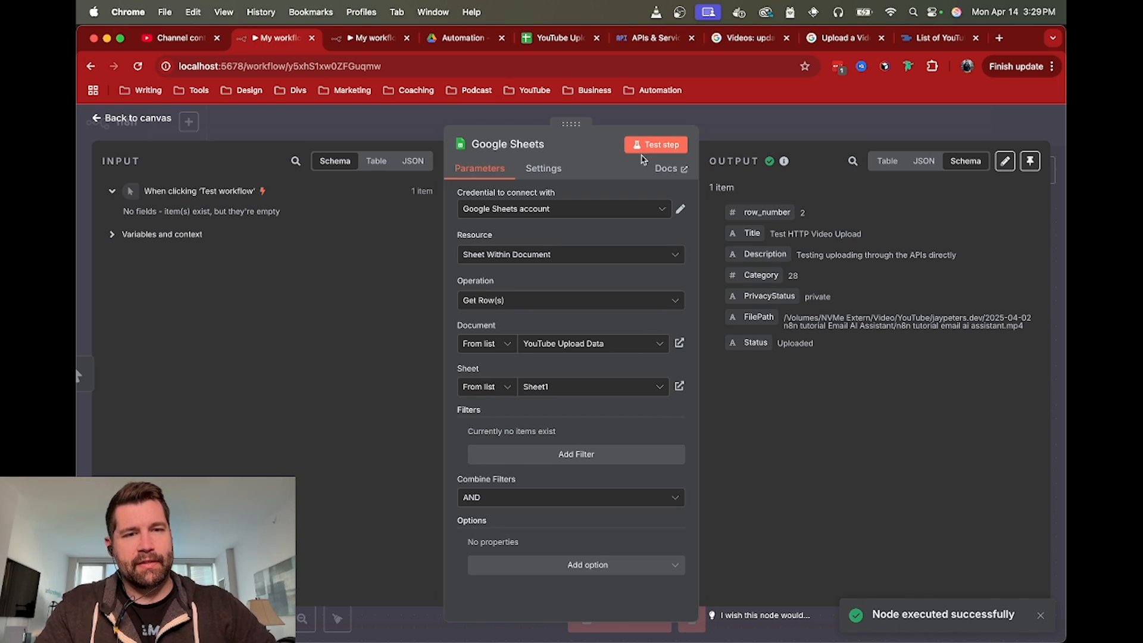
Step: Leave the Google Sheets node and go back to the workflow canvas
click(136, 118)
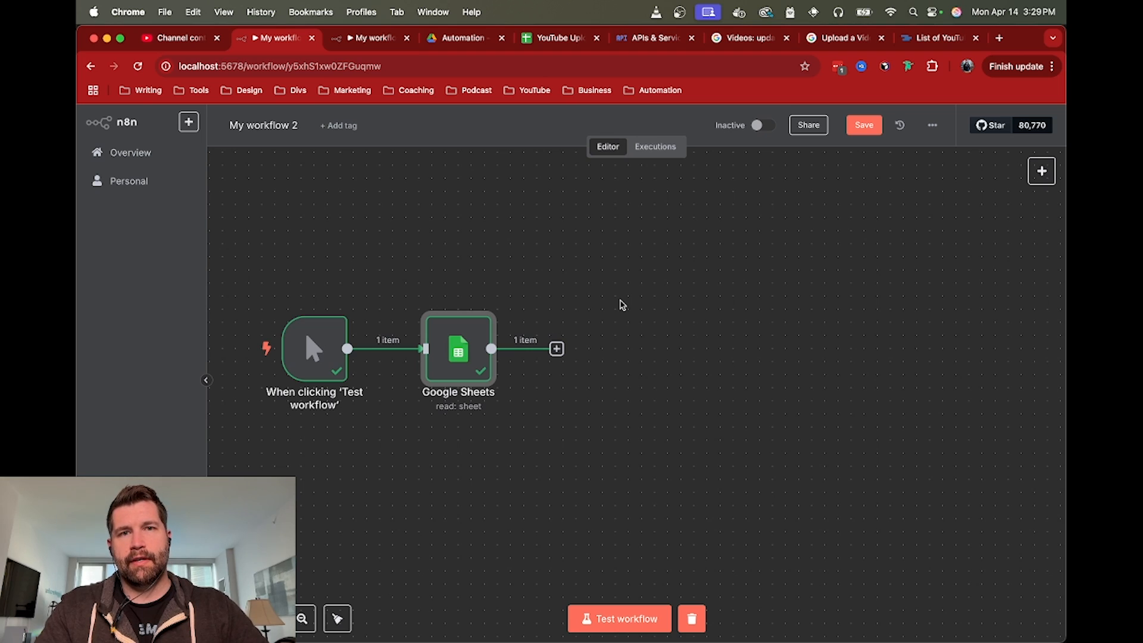
mouse_move(563, 361)
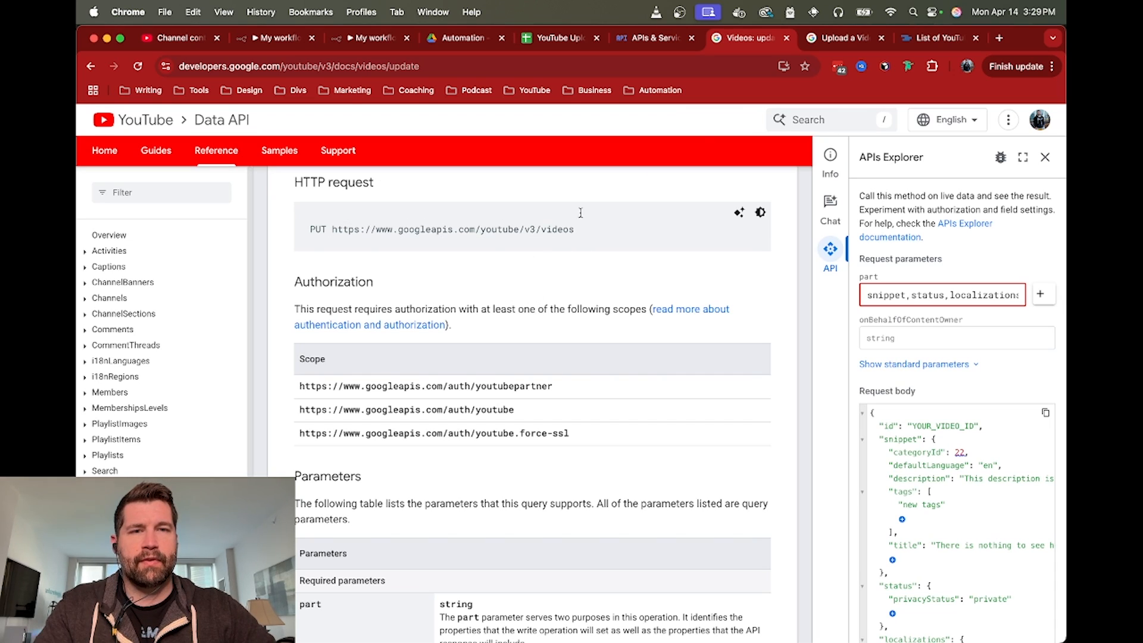
click(843, 38)
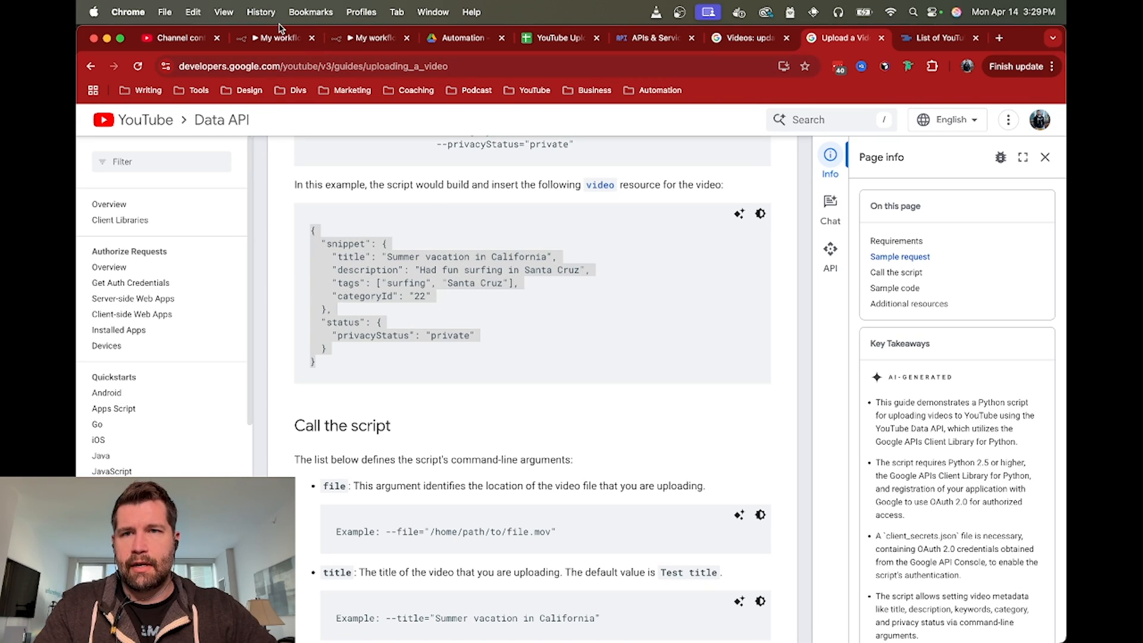
Step: Switch back to the n8n My workflow 2 tab
click(271, 37)
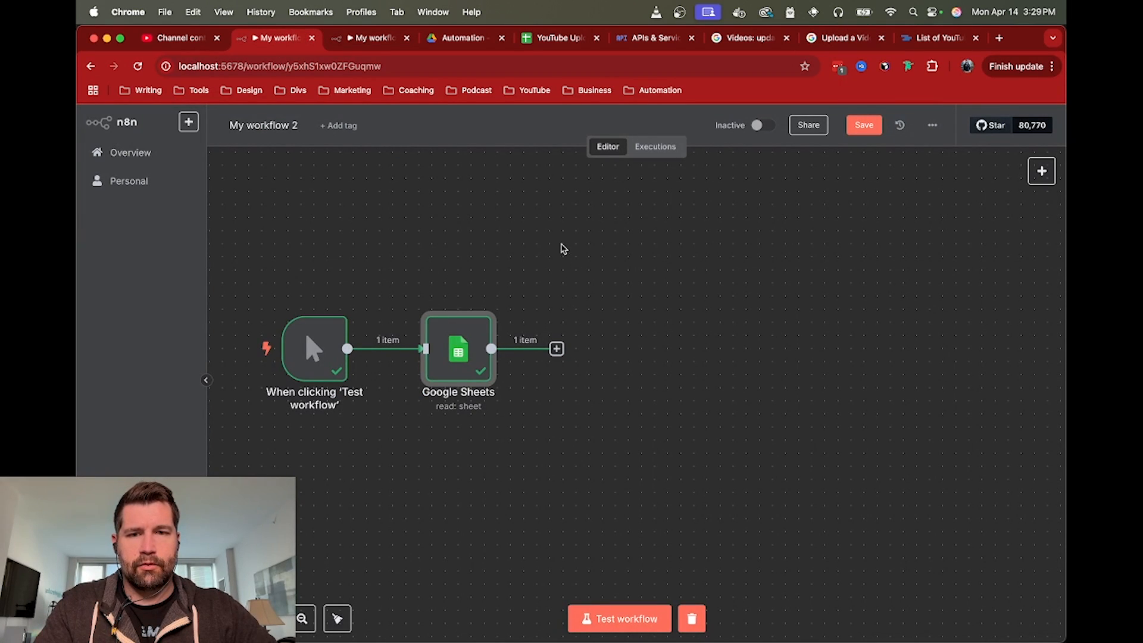
Step: Add an Edit Fields (Set) node after Google Sheets and choose its field-setting mode
click(555, 349)
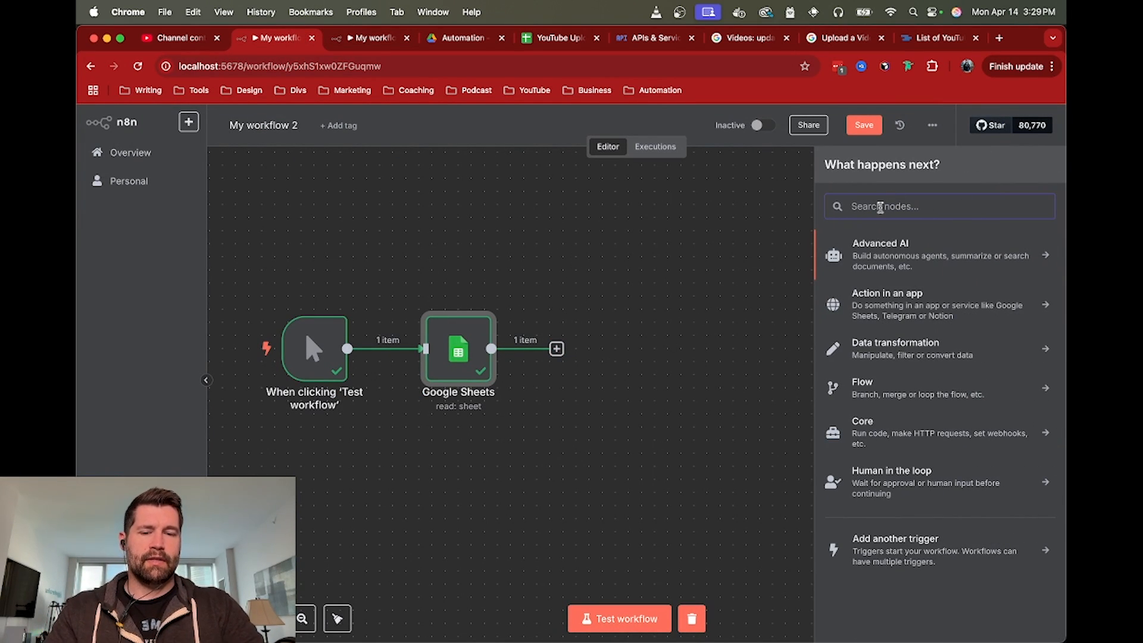
text(edit)
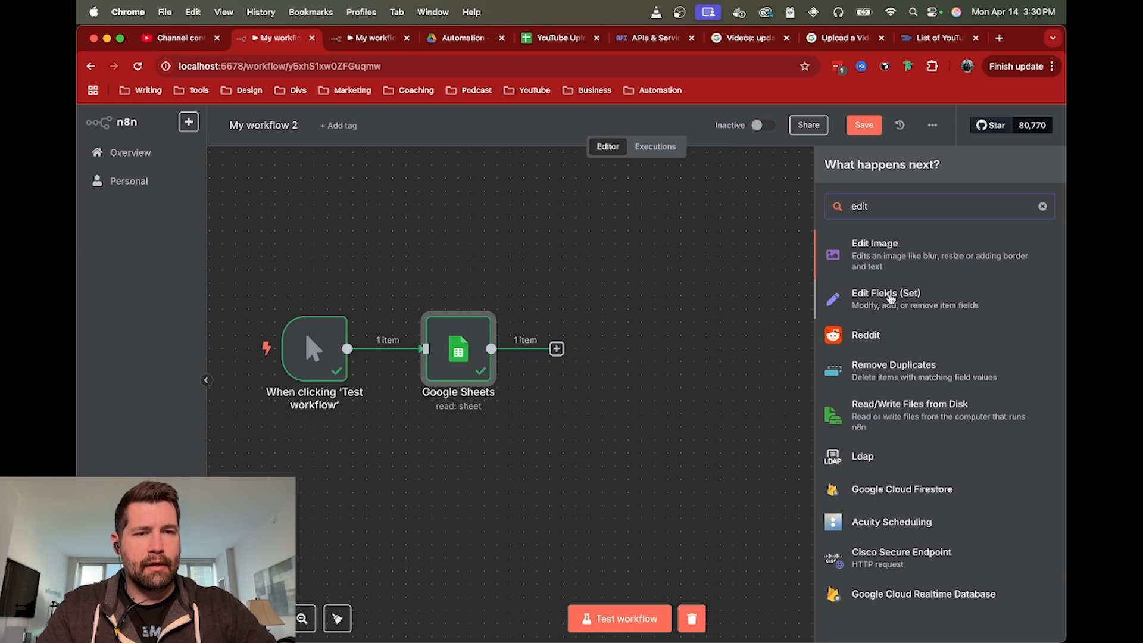
click(886, 299)
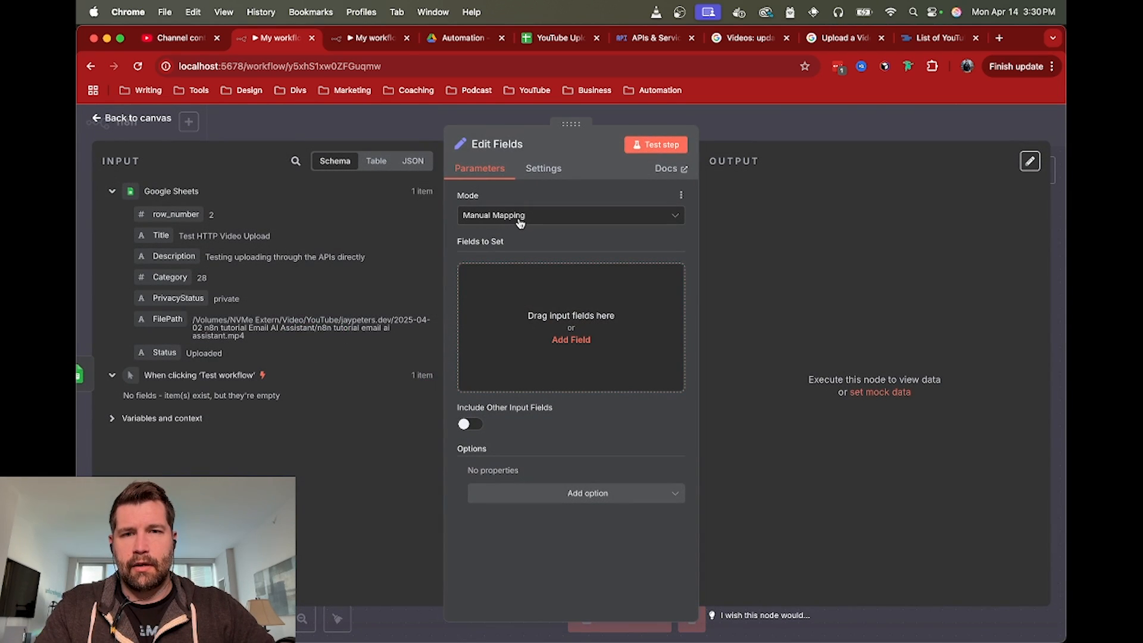
click(570, 216)
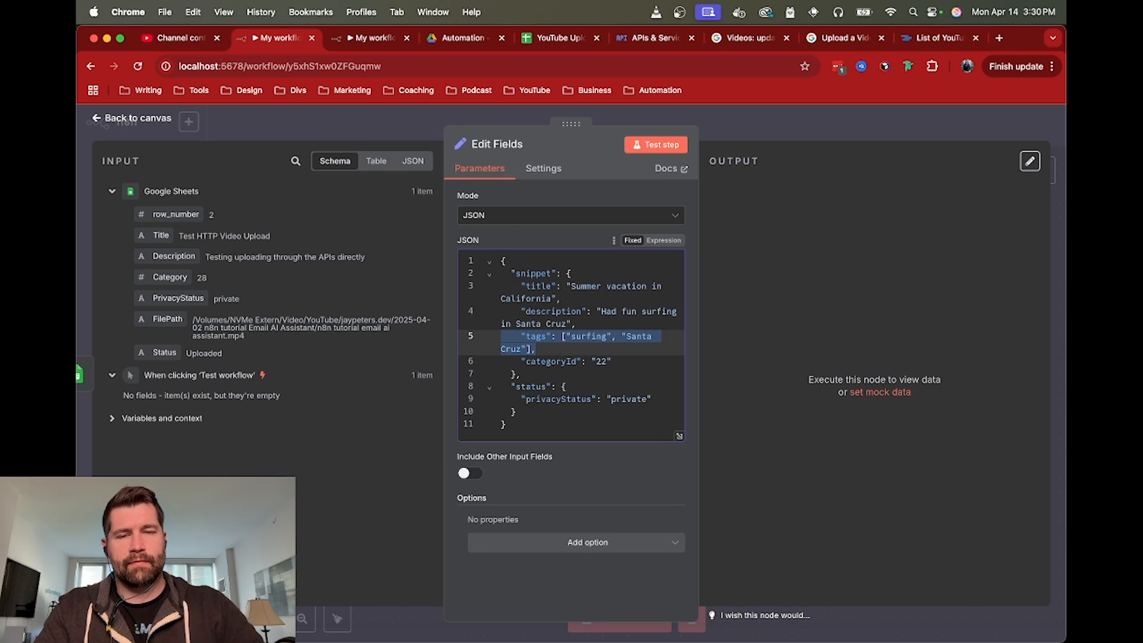
Step: Delete the tags line and insert {{ $json.Title }}, Description and PrivacyStatus expressions
key(Backspace)
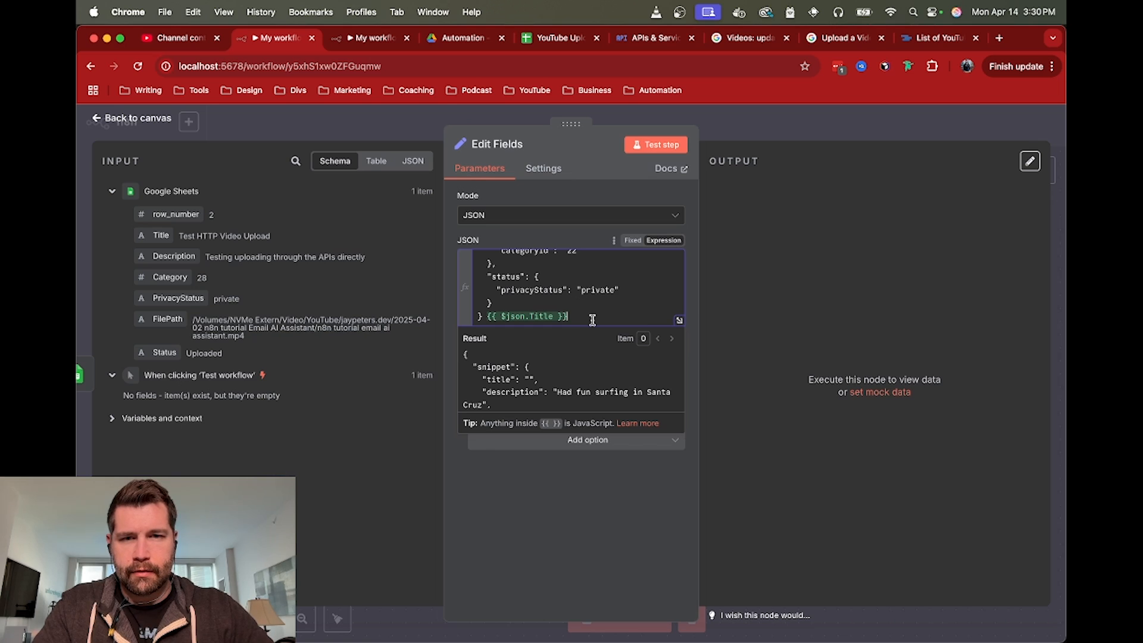
key(Backspace)
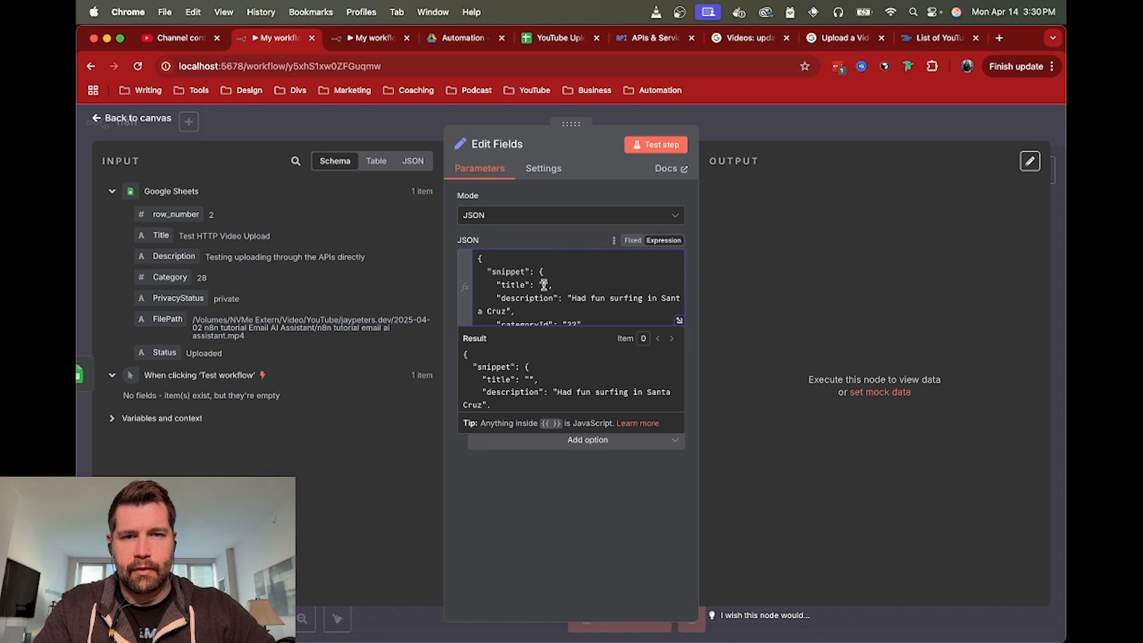
text({{ $json.Title }})
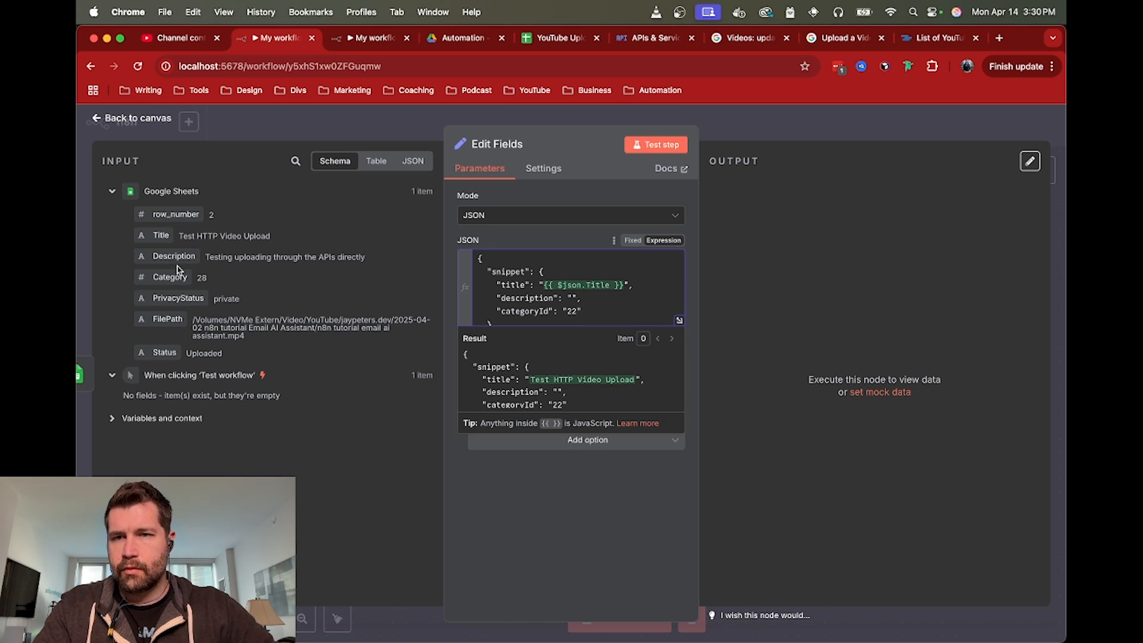
text({{ $json.Description }})
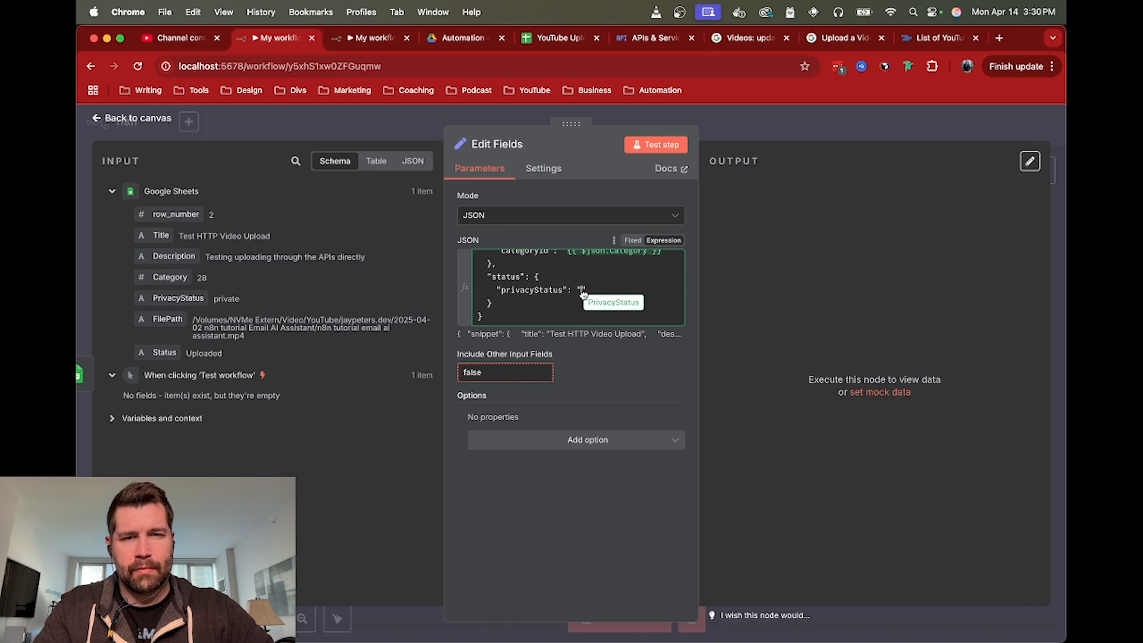
text({{ $json.PrivacyStatus }})
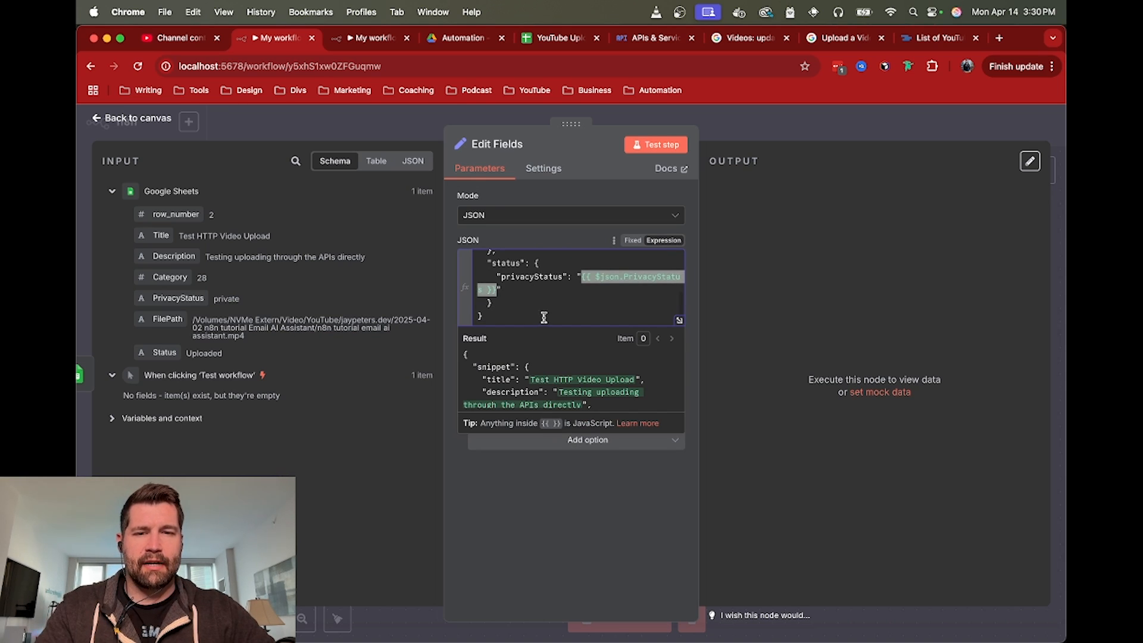
mouse_move(530, 299)
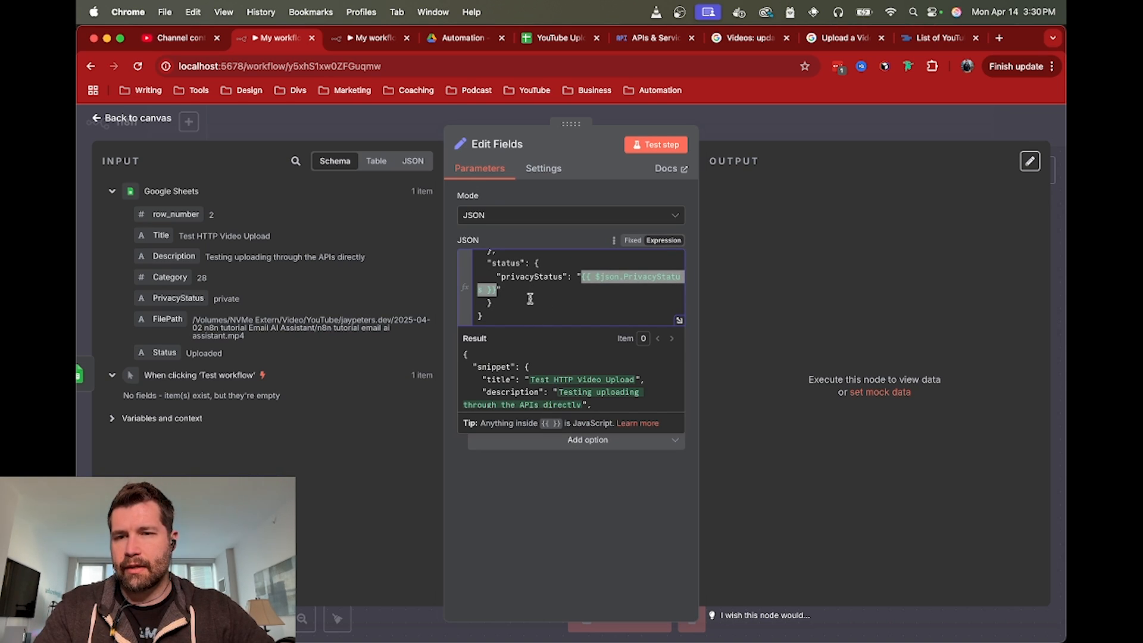
mouse_move(564, 352)
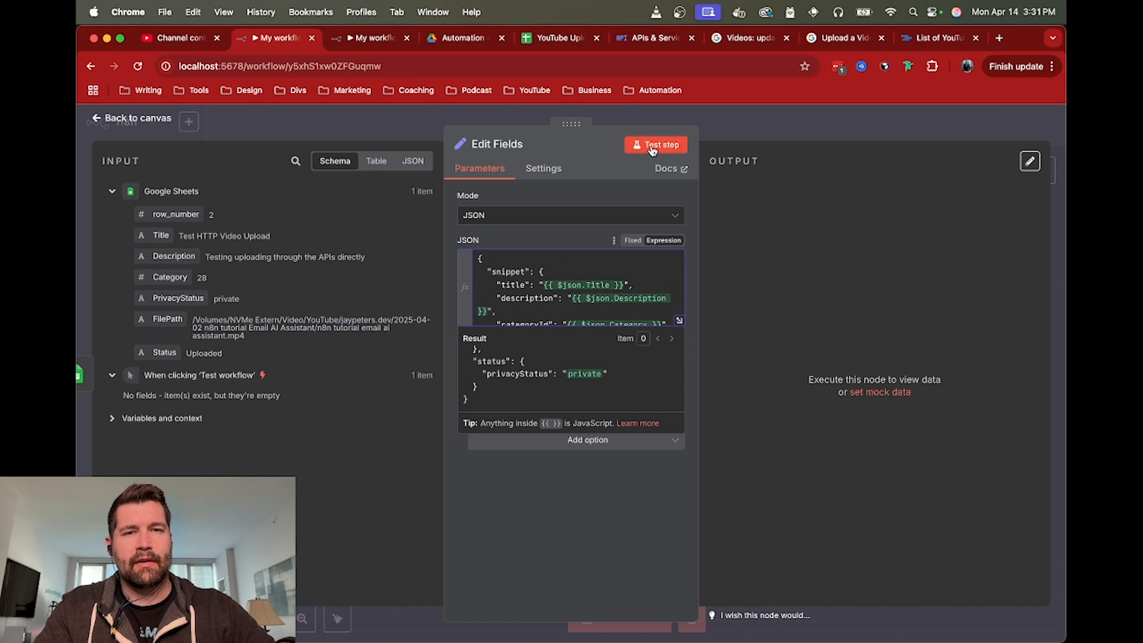
Step: Test the Edit Fields node, then search 'http' for the next node
click(655, 145)
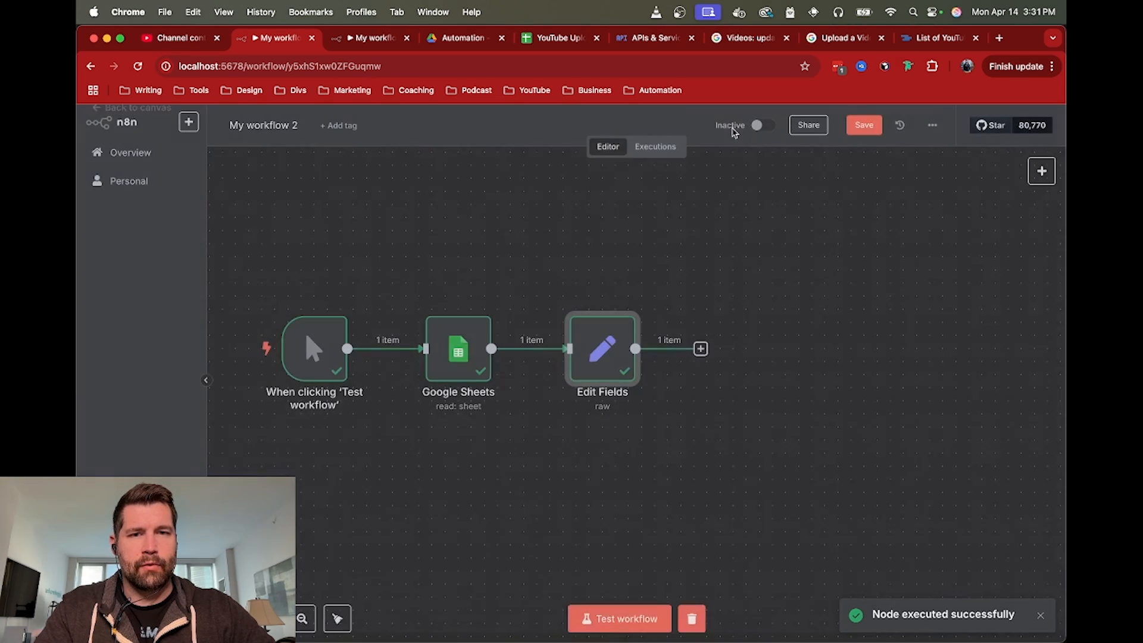
mouse_move(696, 252)
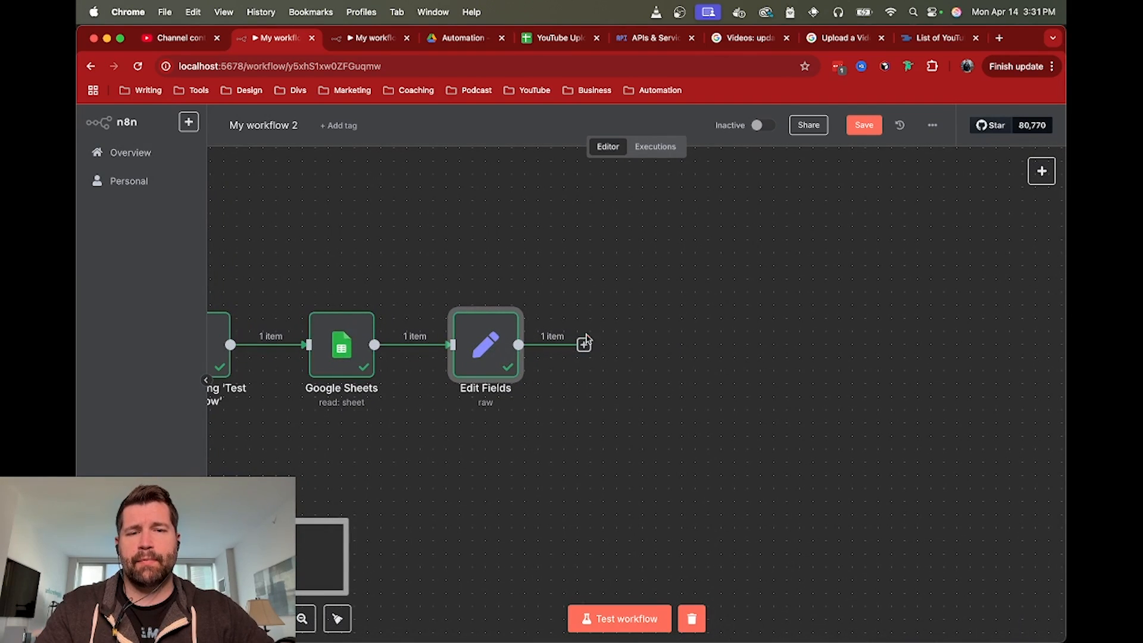
click(583, 344)
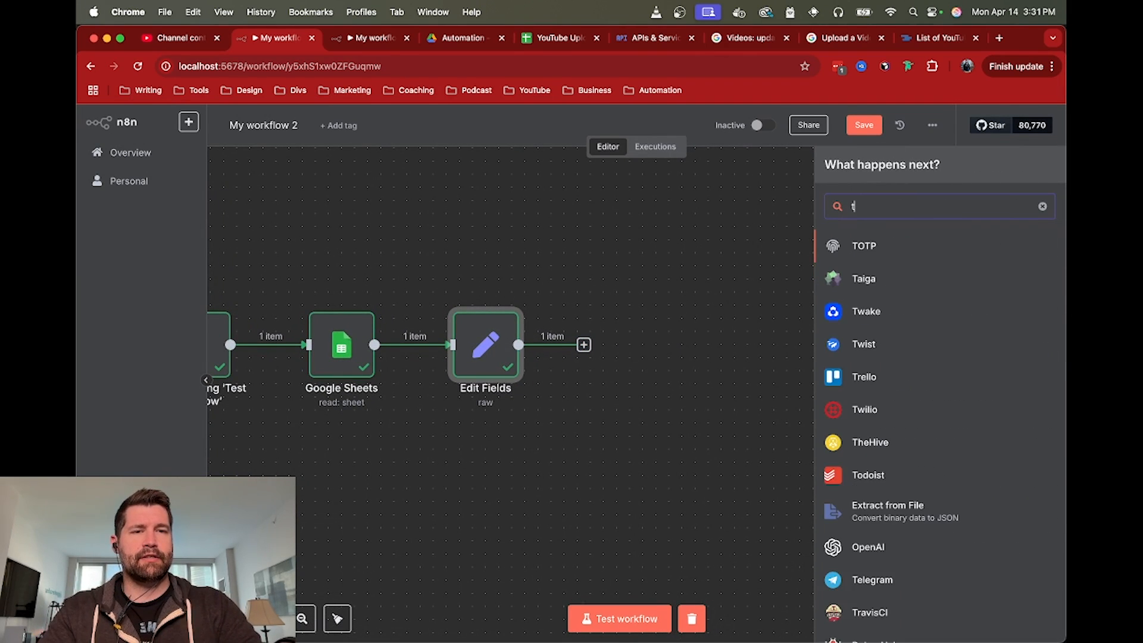
text(http)
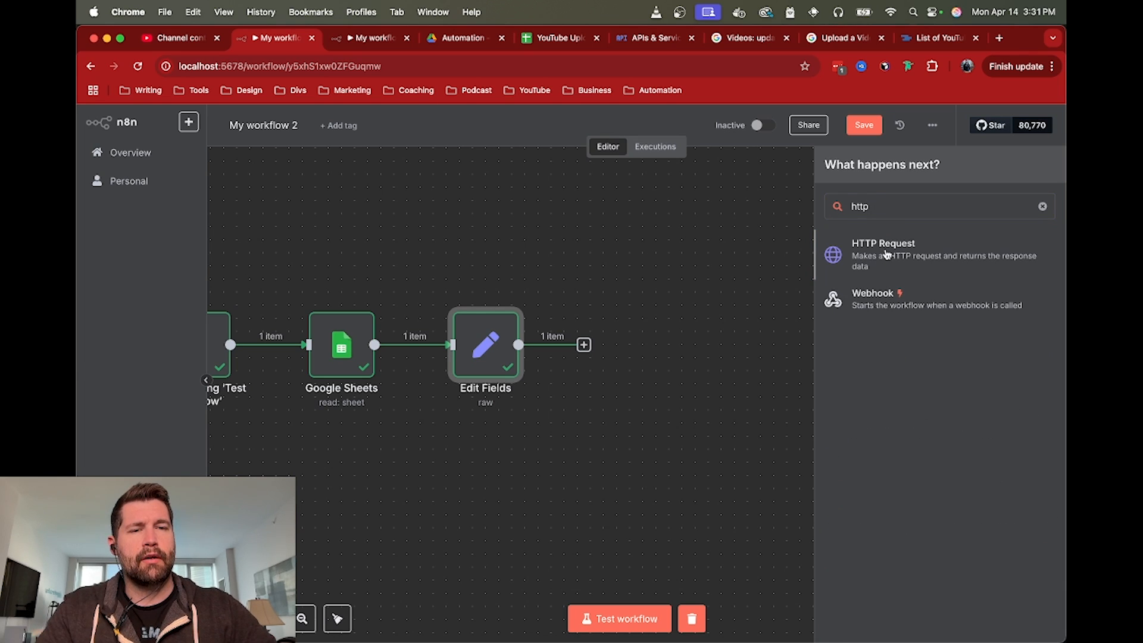
Step: Add a POST HTTP Request node, consulting the reference workflow for the resumable upload URL
click(883, 243)
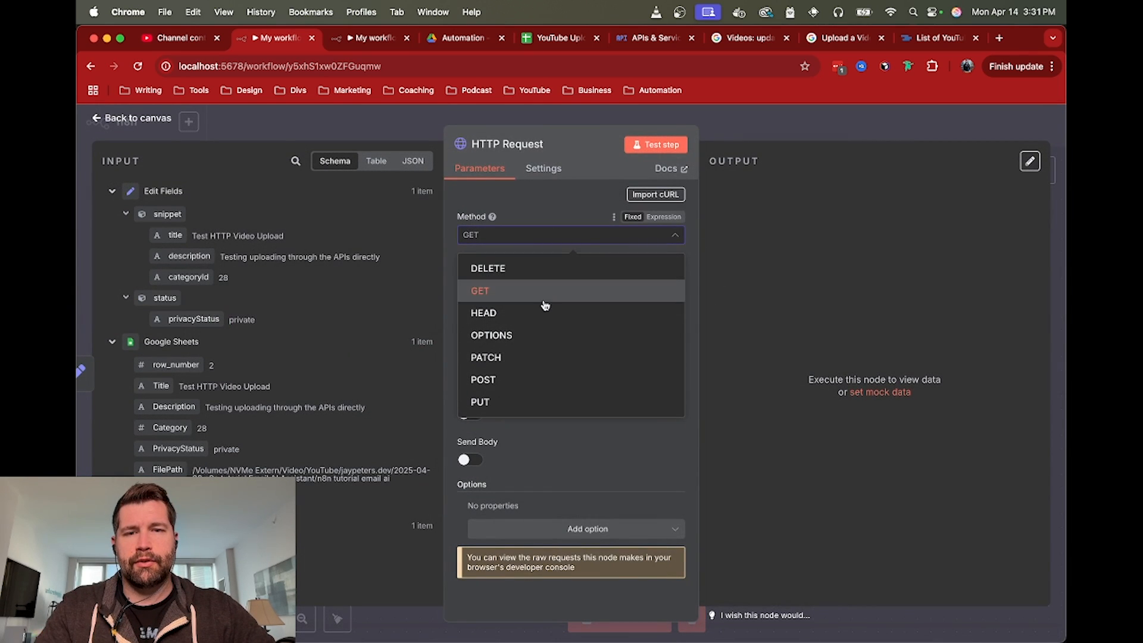
click(483, 380)
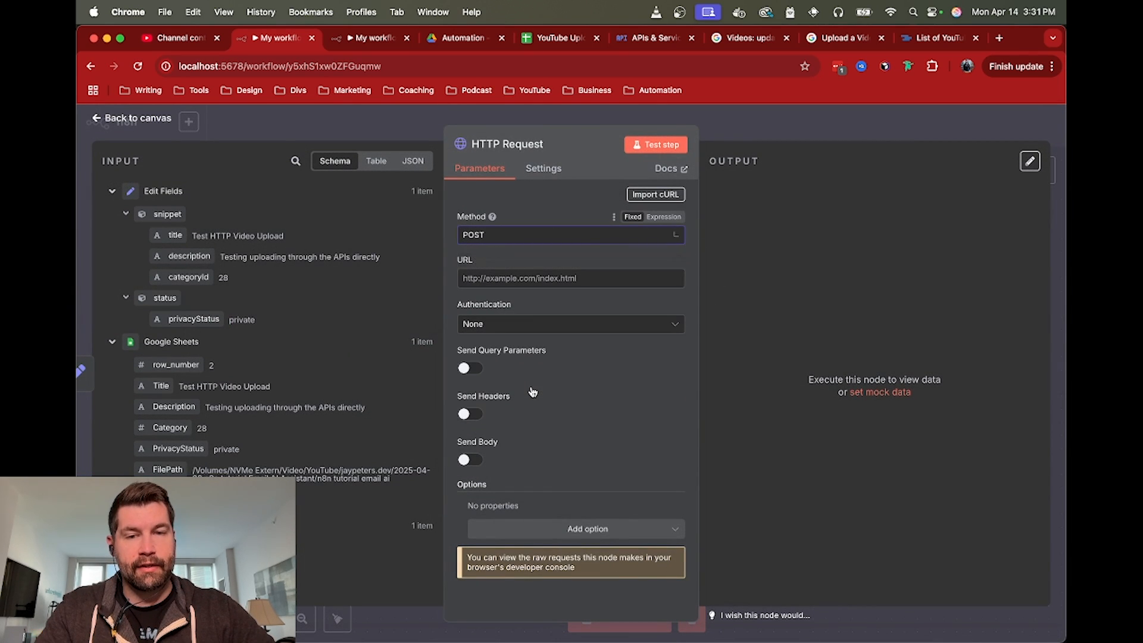
click(570, 279)
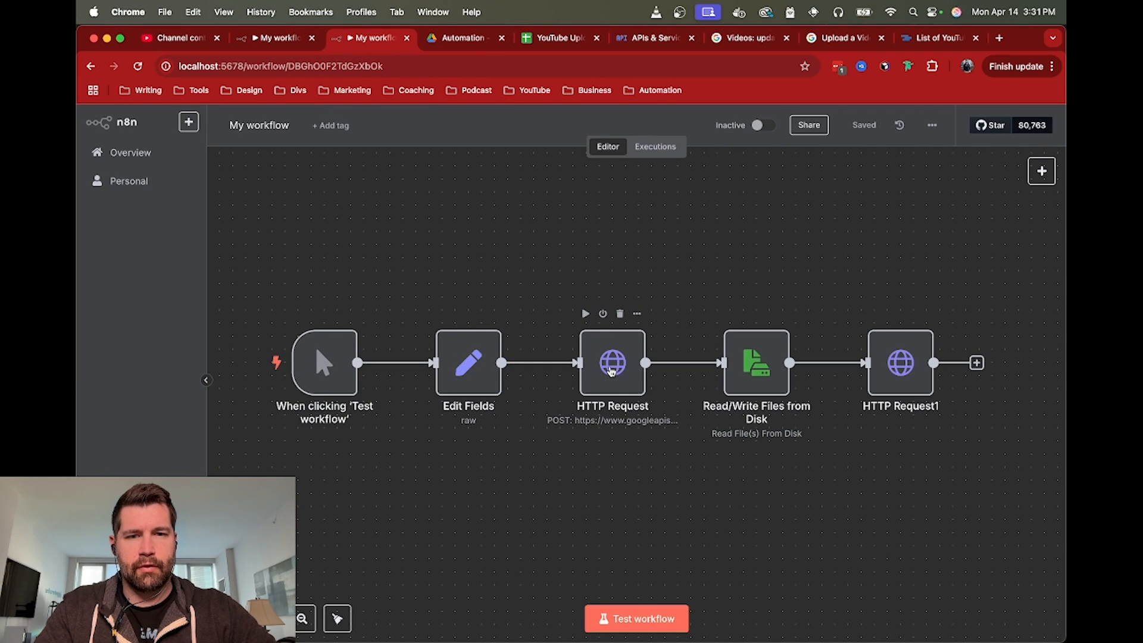
double_click(612, 364)
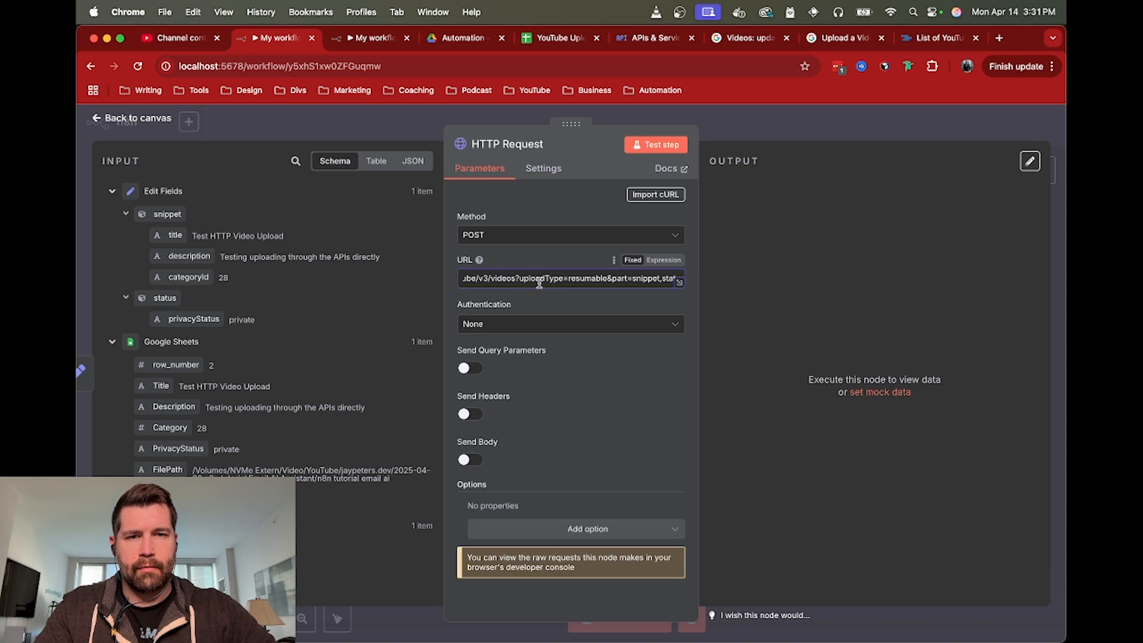
click(749, 37)
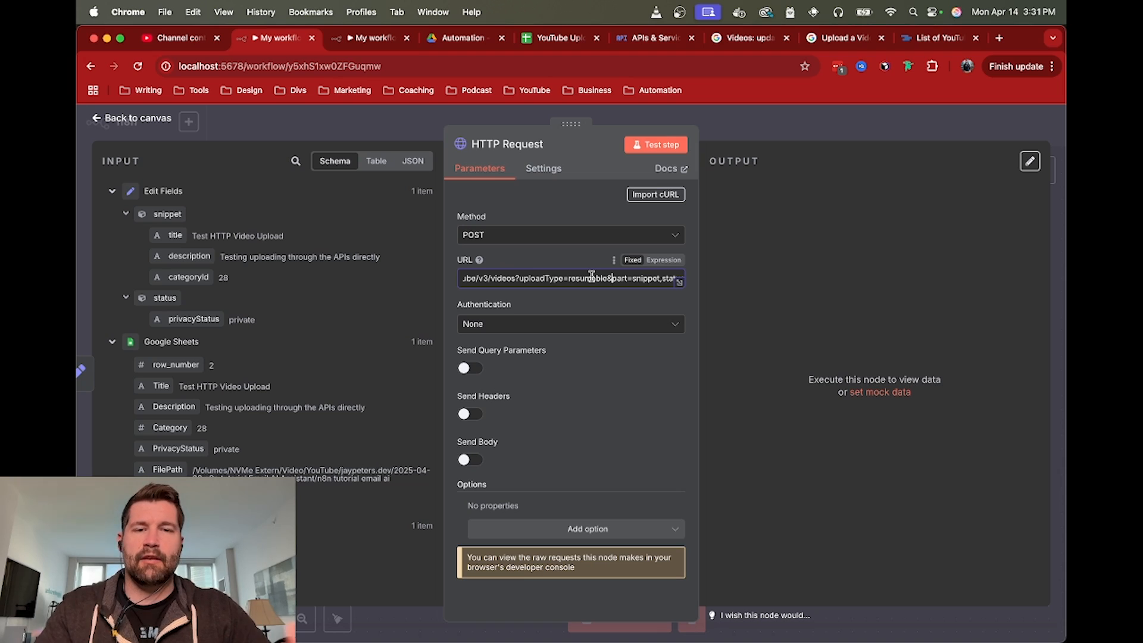
mouse_move(622, 277)
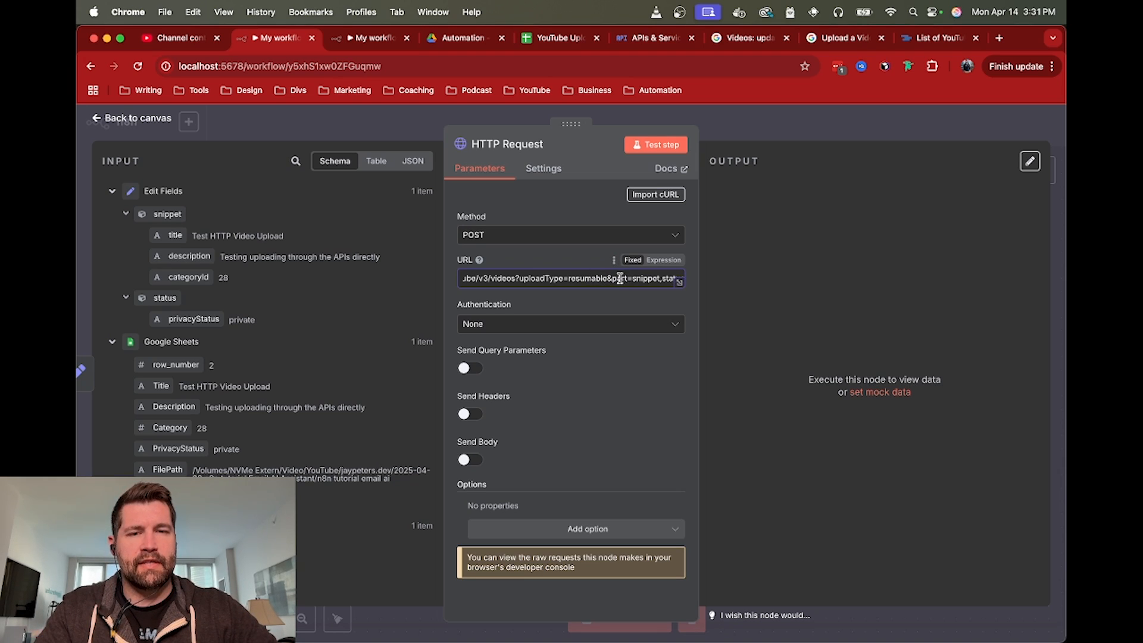
double_click(646, 279)
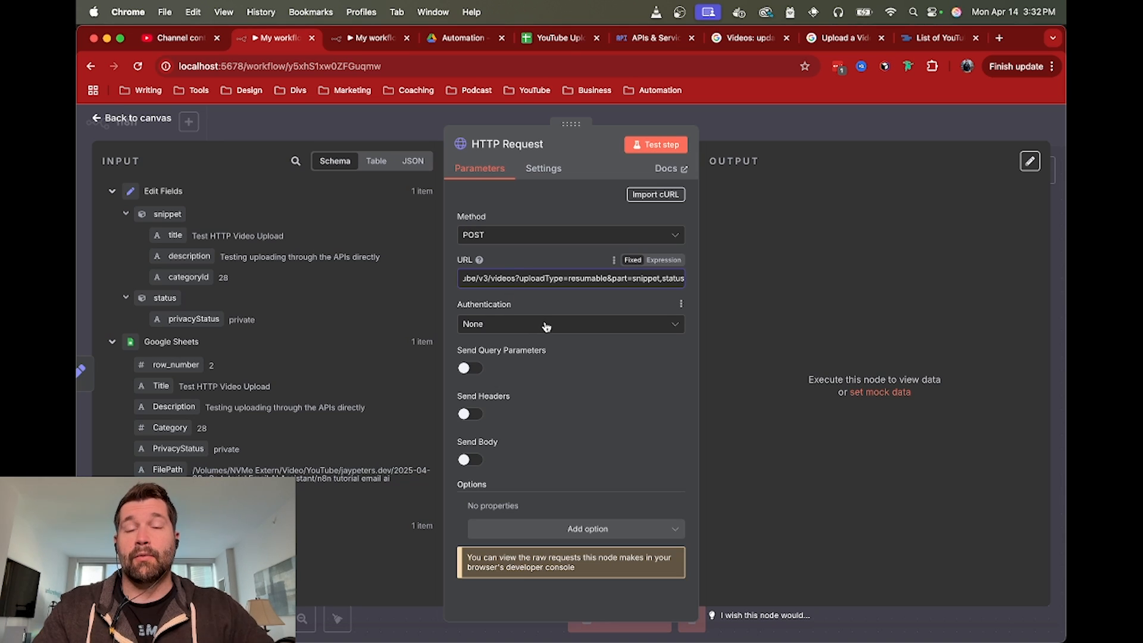
mouse_move(546, 325)
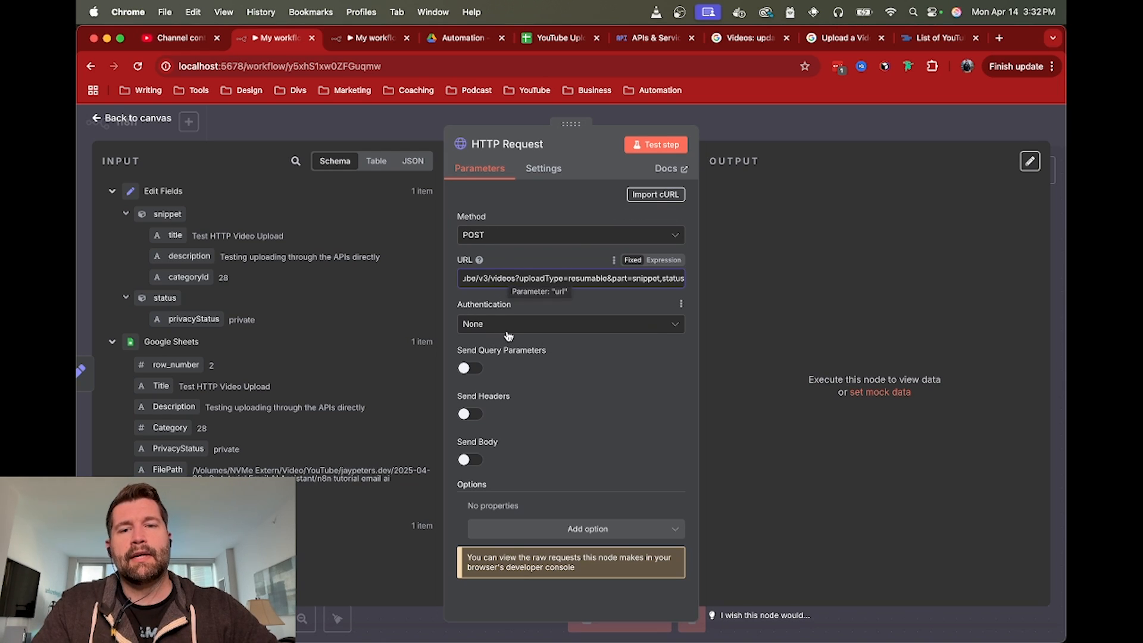
mouse_move(512, 332)
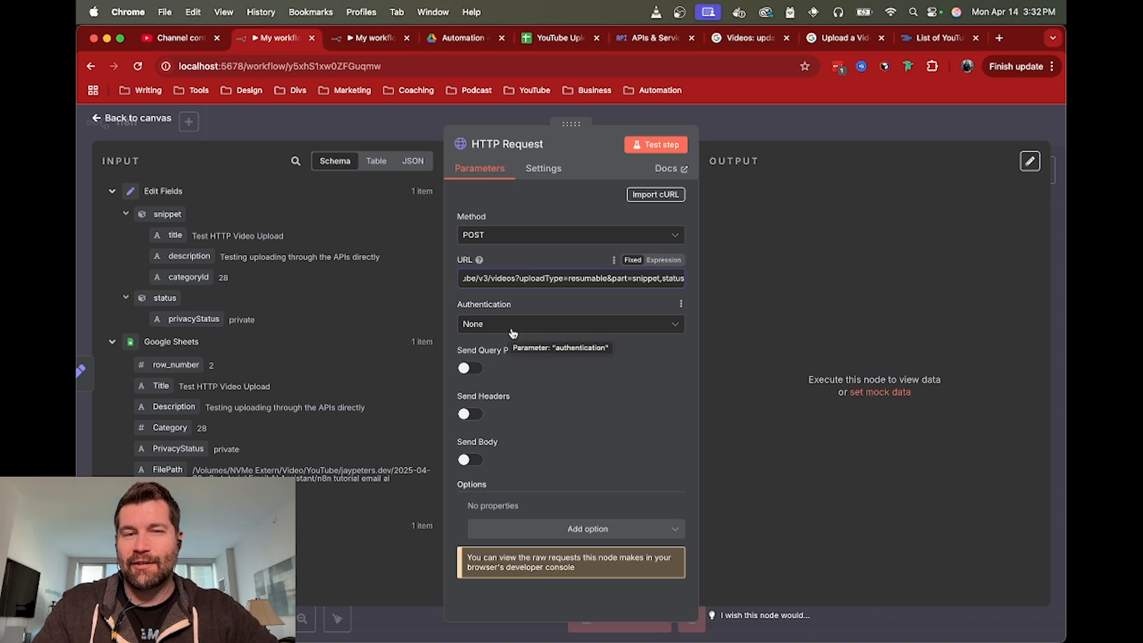
Step: Authenticate the HTTP Request via Predefined Credential Type YouTube OAuth2 API with the YouTube account
click(571, 323)
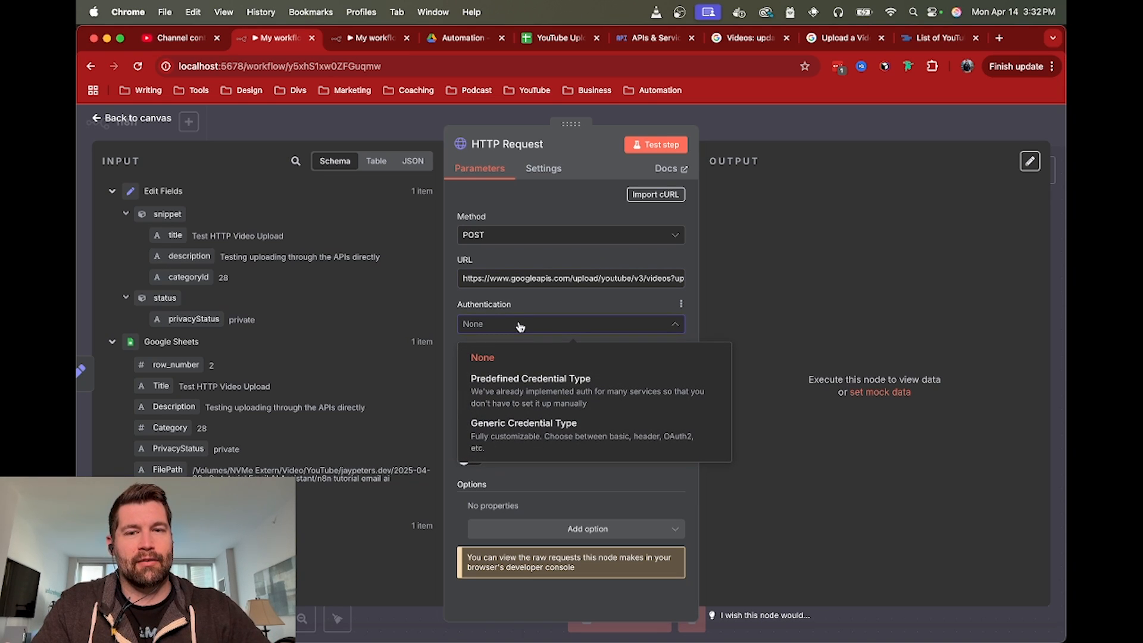
mouse_move(523, 383)
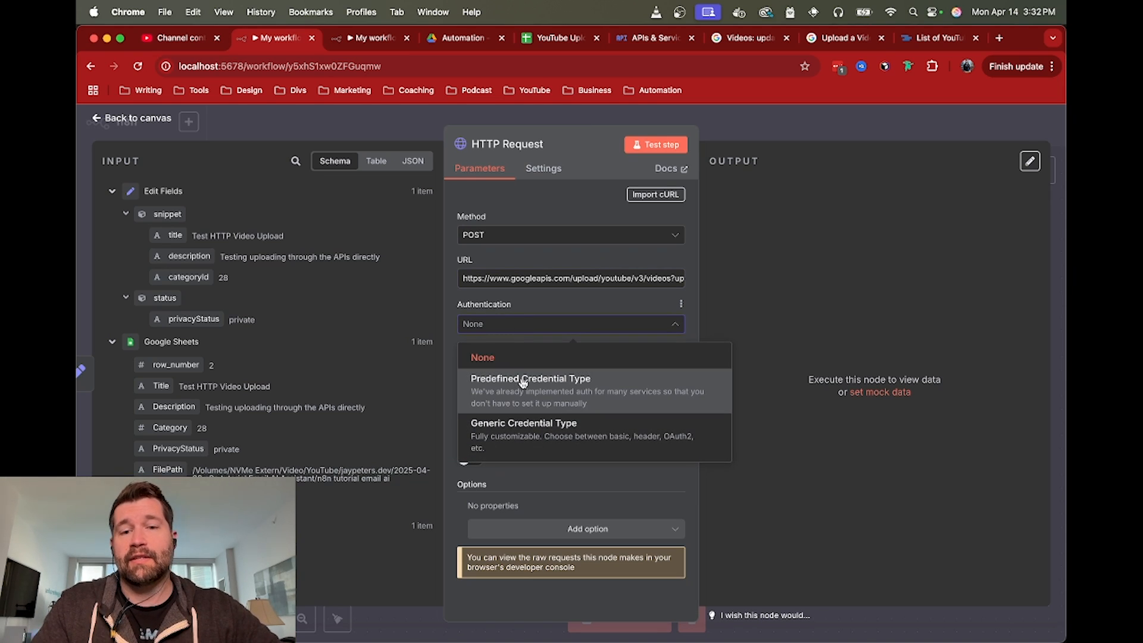
click(531, 378)
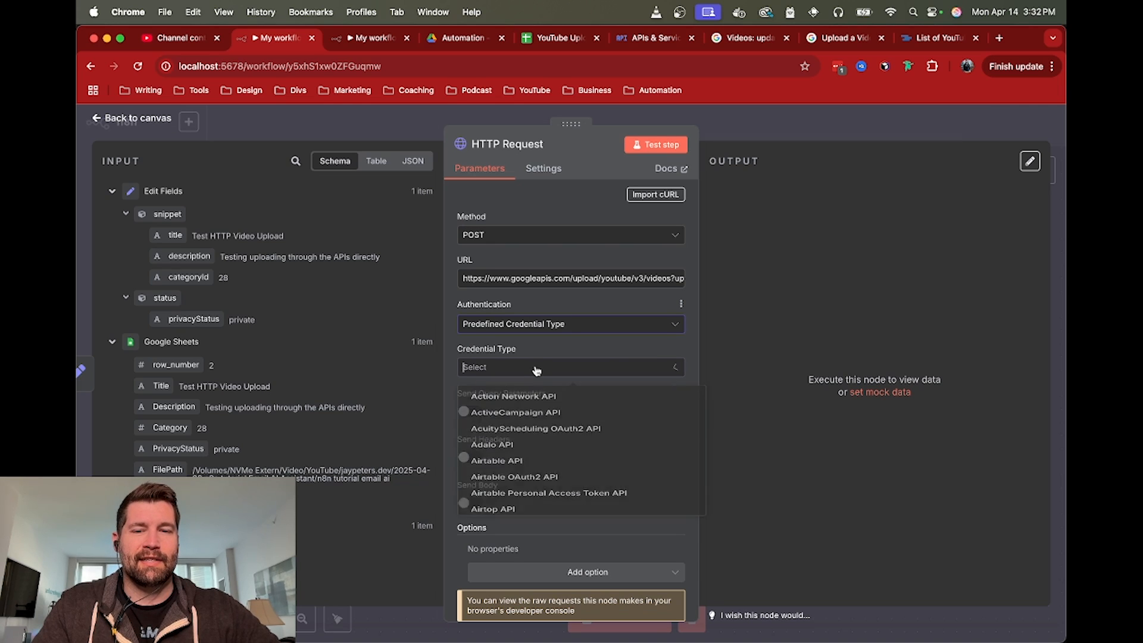
text(Yout)
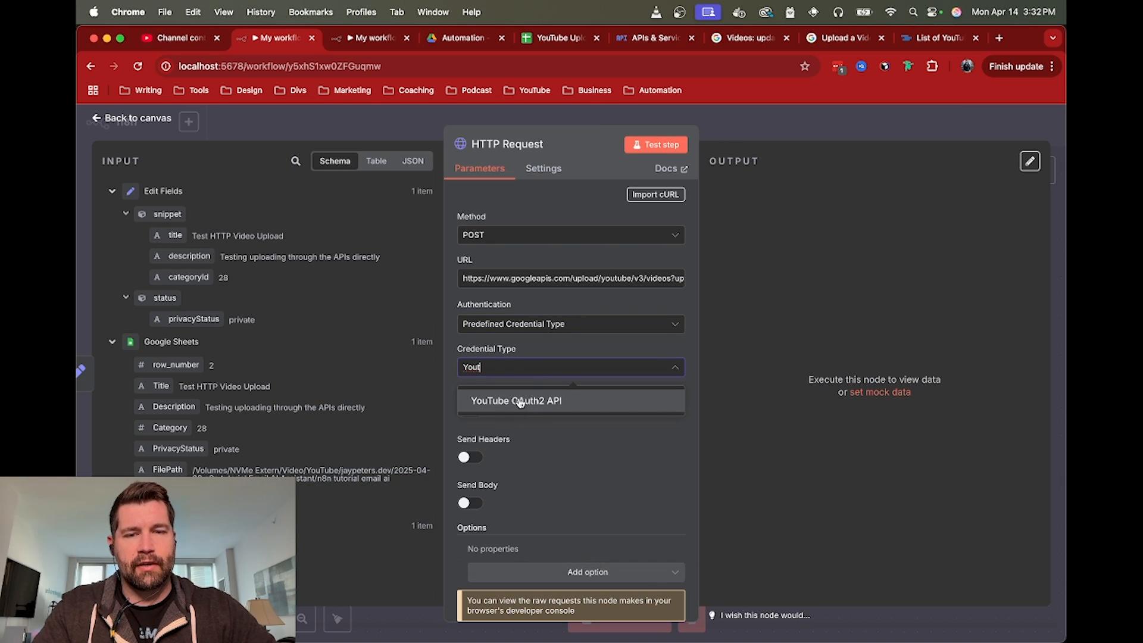
click(518, 401)
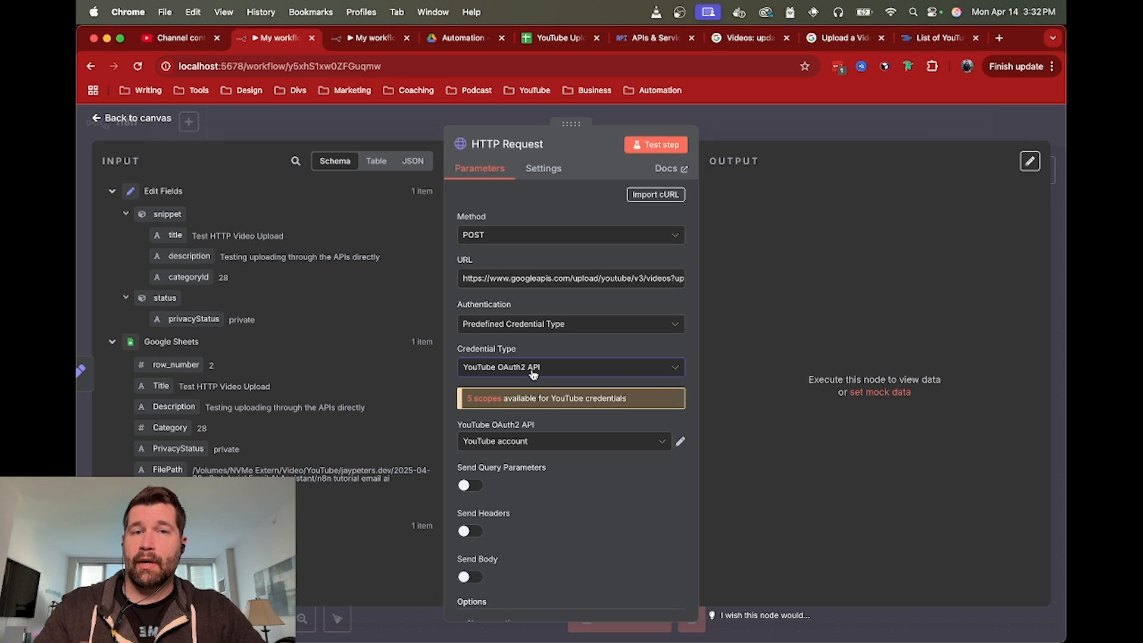
mouse_move(533, 374)
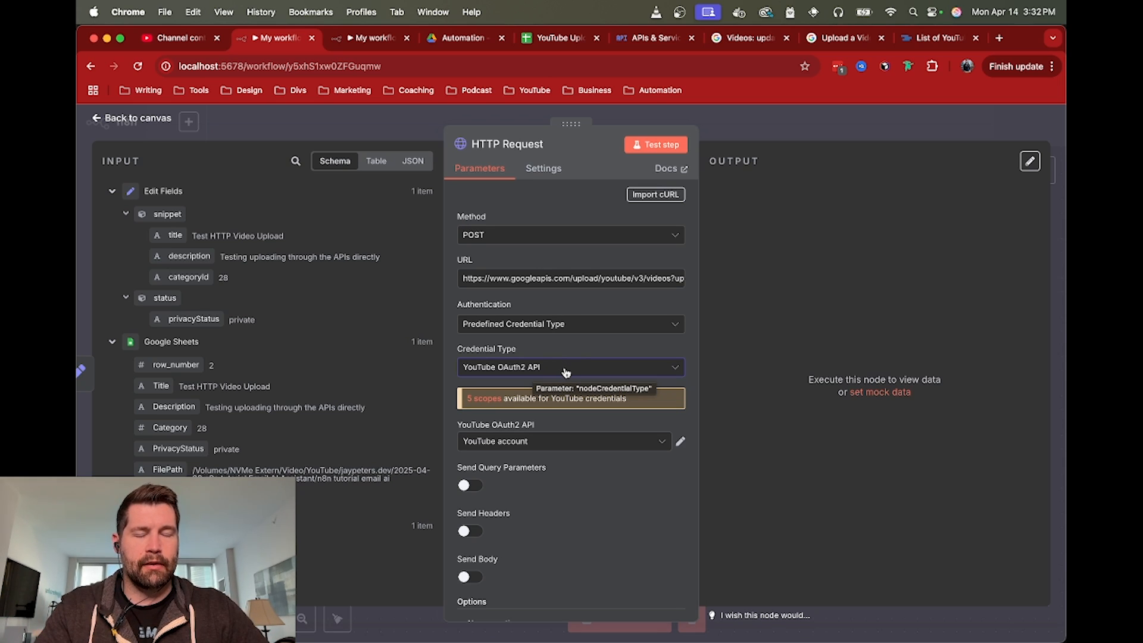
scroll(down, 3)
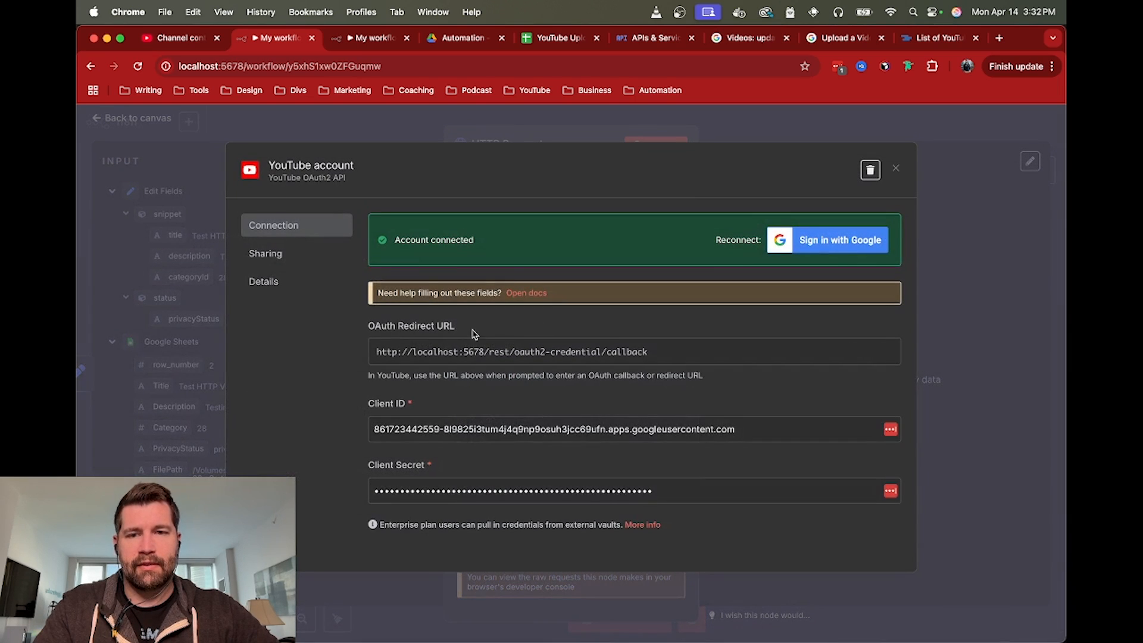
mouse_move(434, 359)
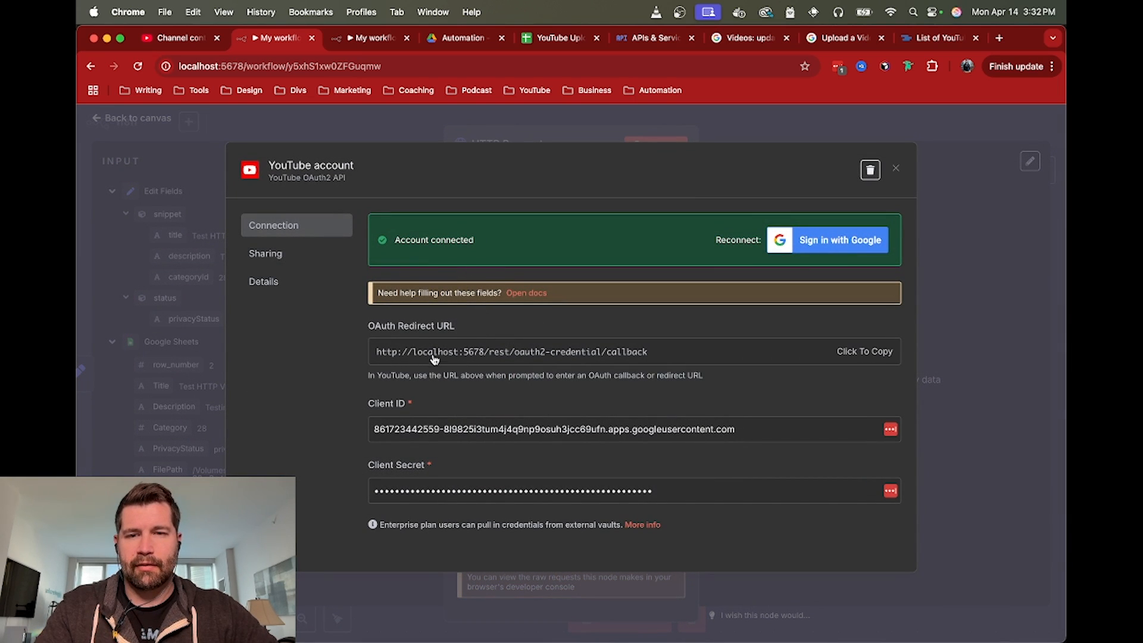
mouse_move(566, 351)
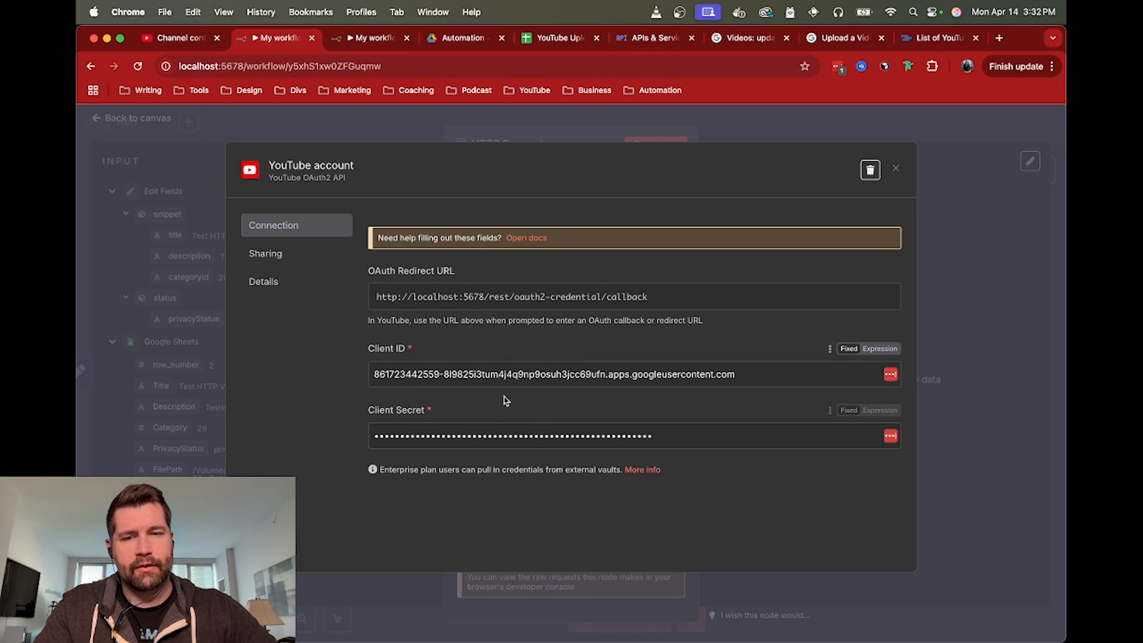
click(896, 169)
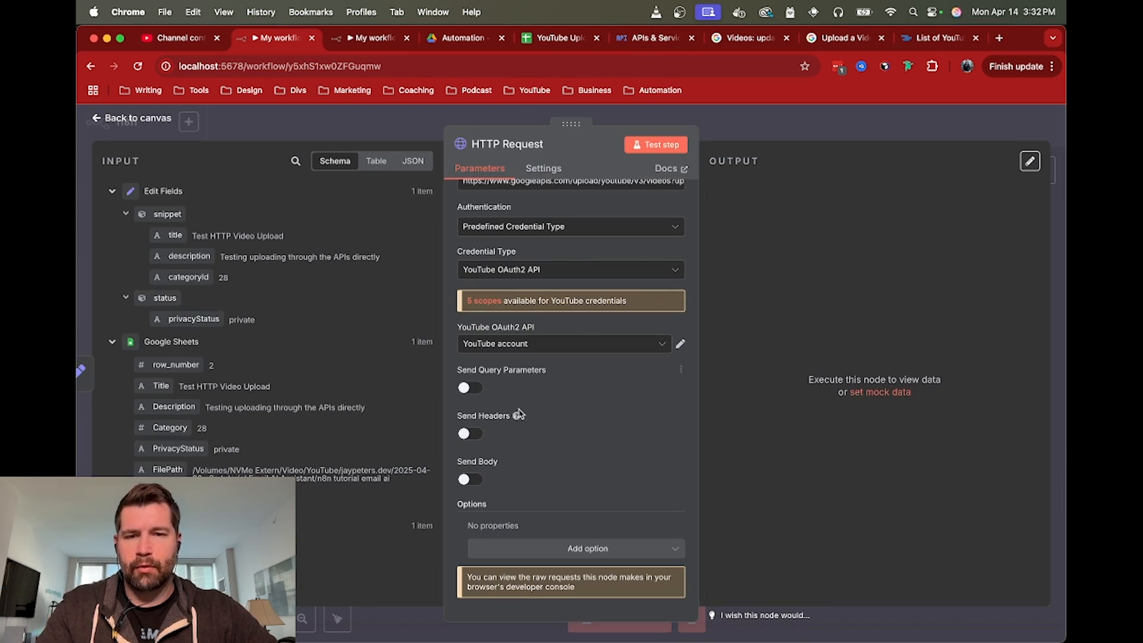
mouse_move(535, 416)
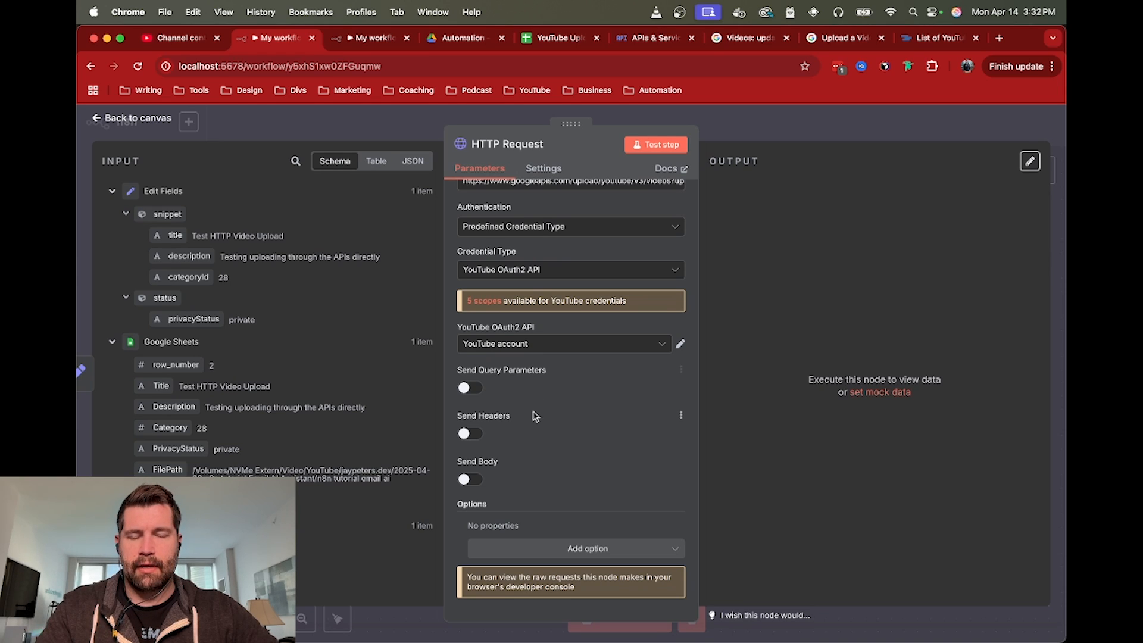
mouse_move(550, 412)
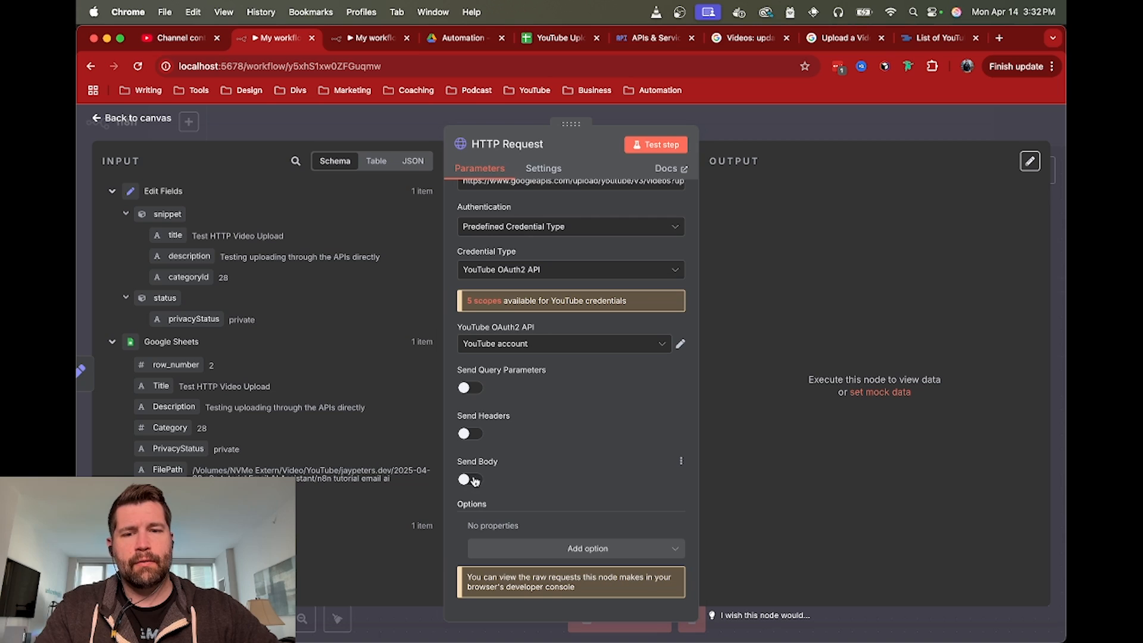
click(470, 480)
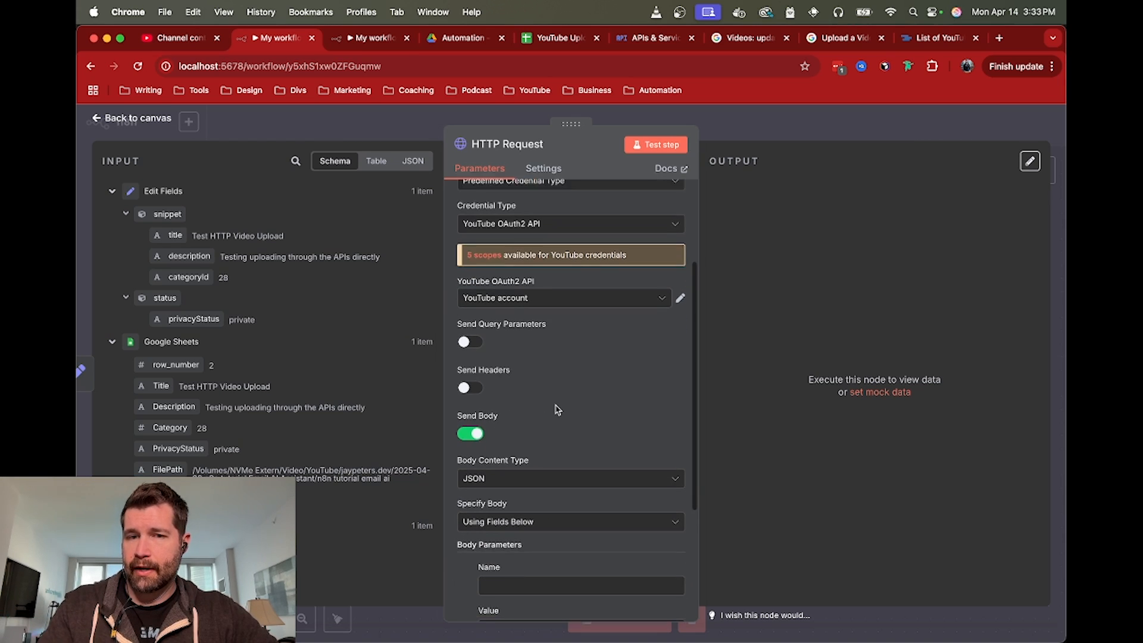
scroll(down, 3)
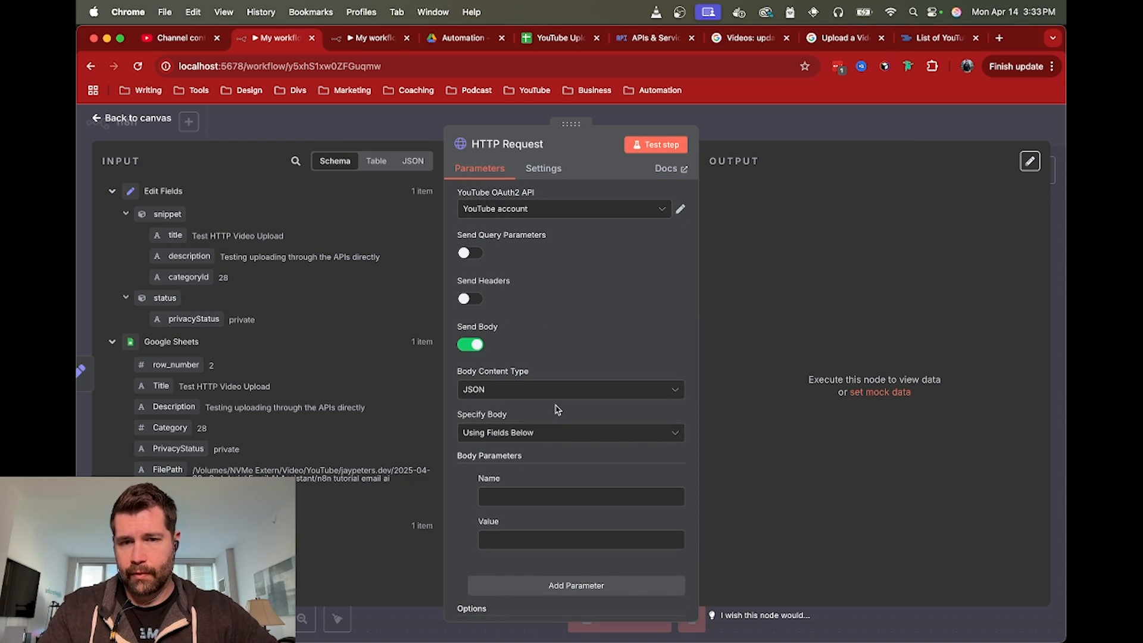
scroll(down, 3)
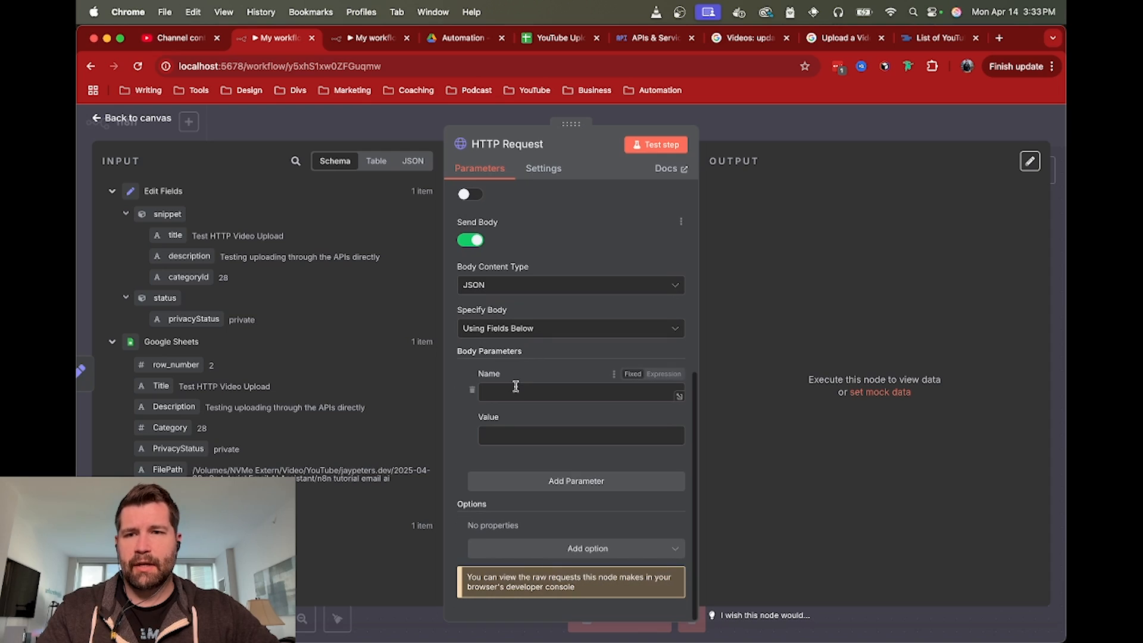
click(580, 392)
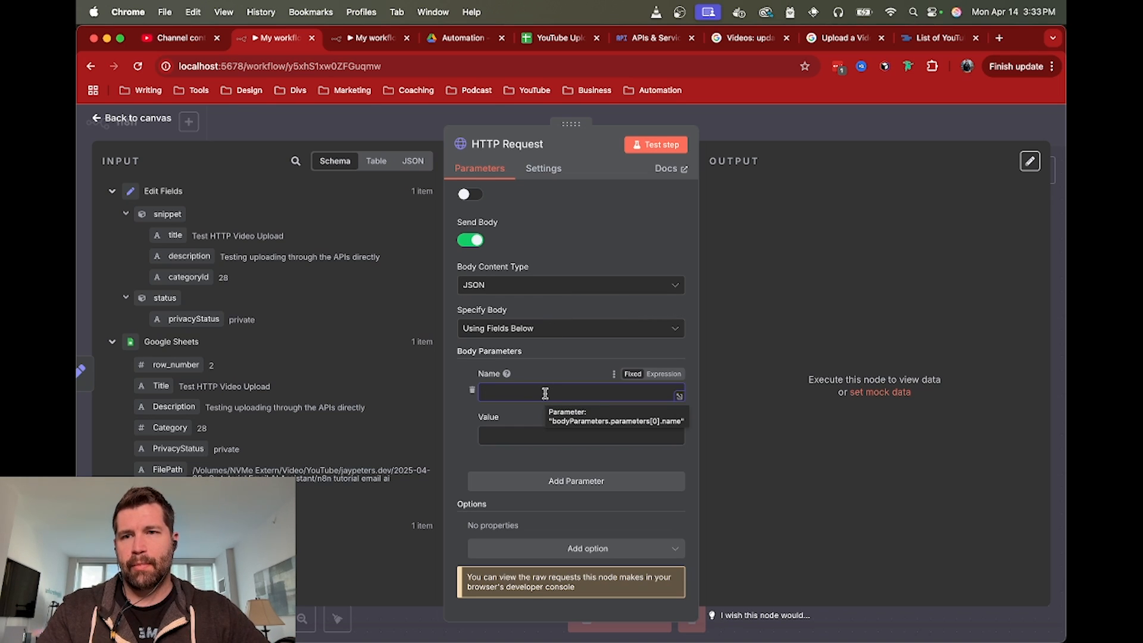
mouse_move(537, 382)
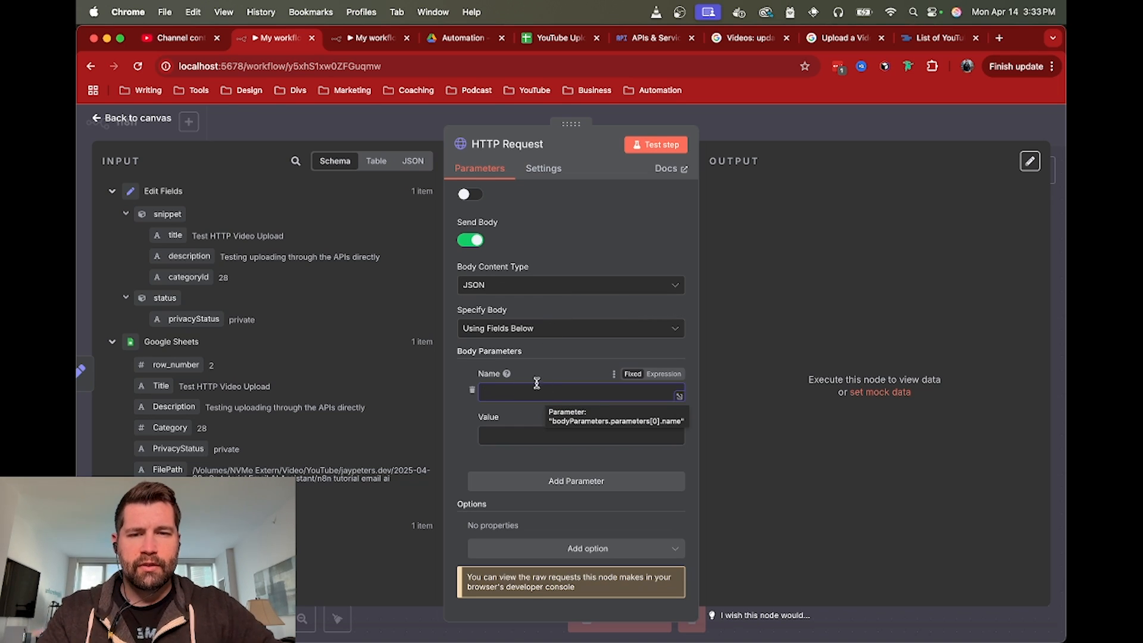
click(570, 393)
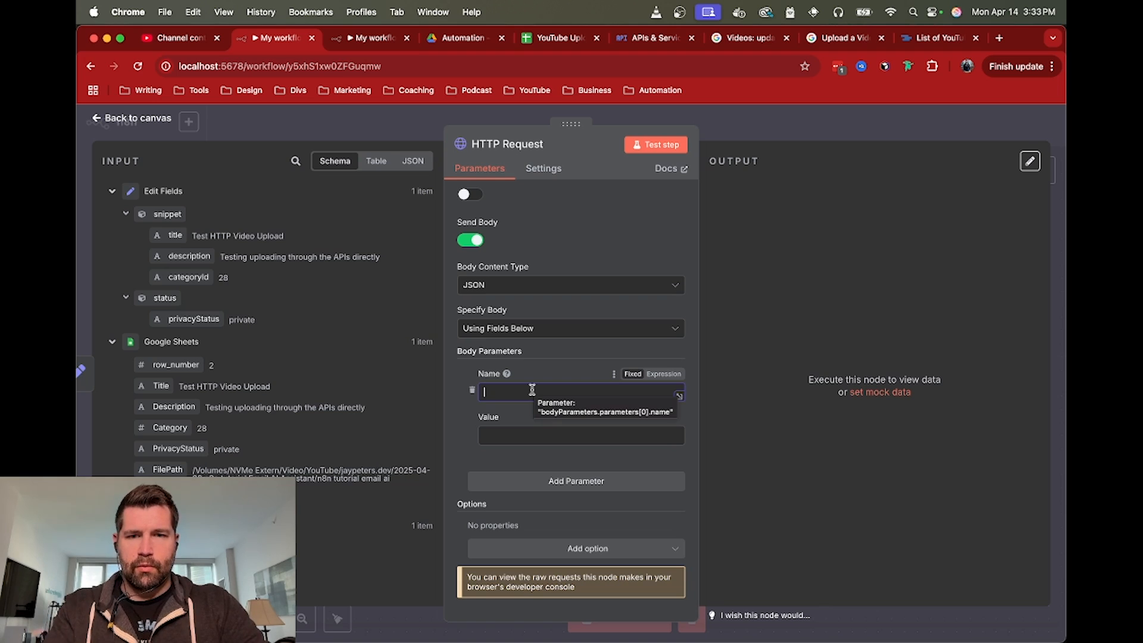
text(snippet)
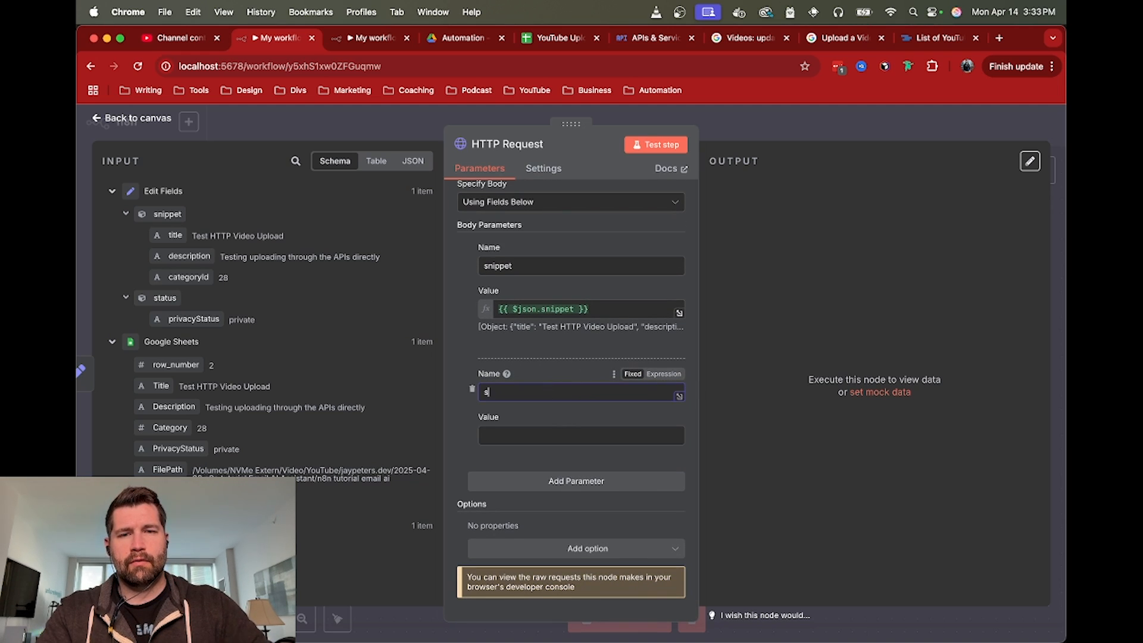
text(tatus)
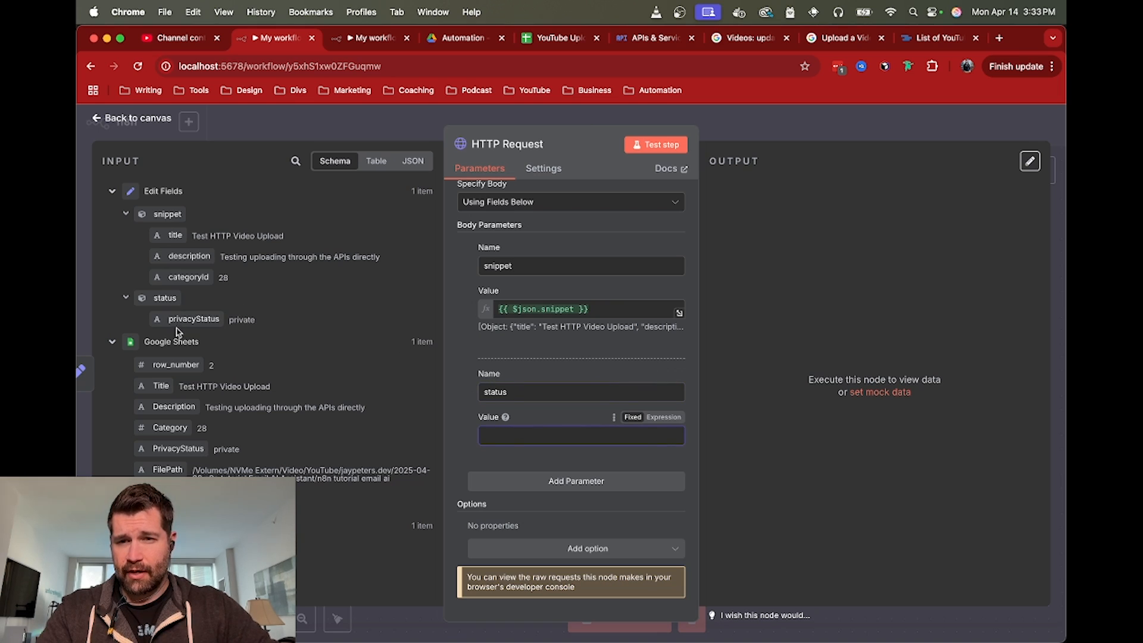
text({{ $json.status.privacyStatus }})
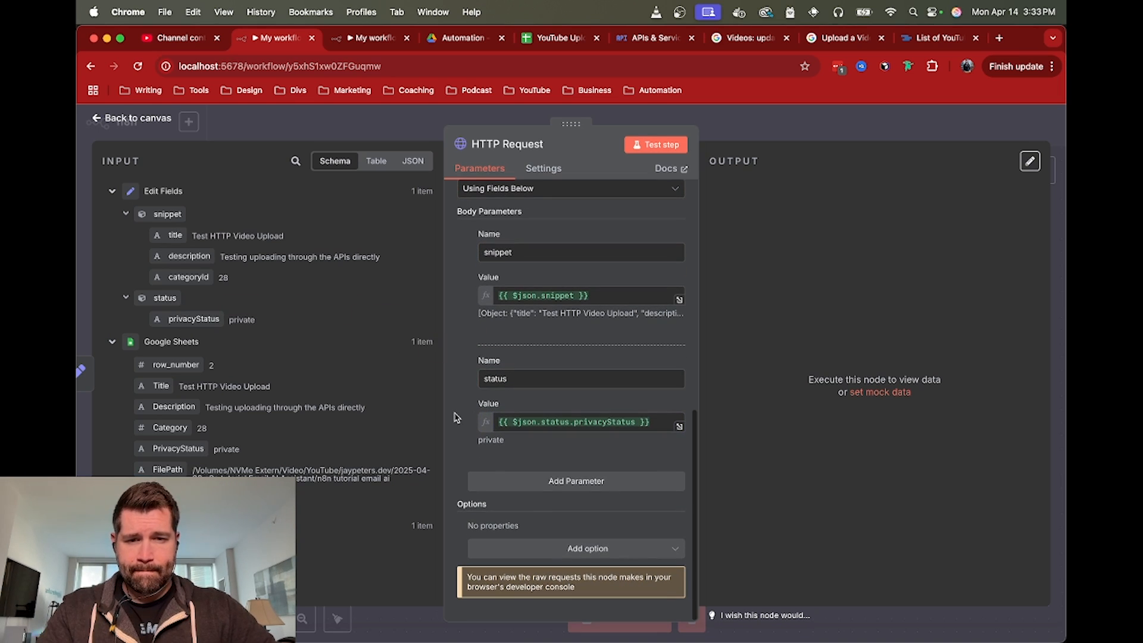
mouse_move(460, 286)
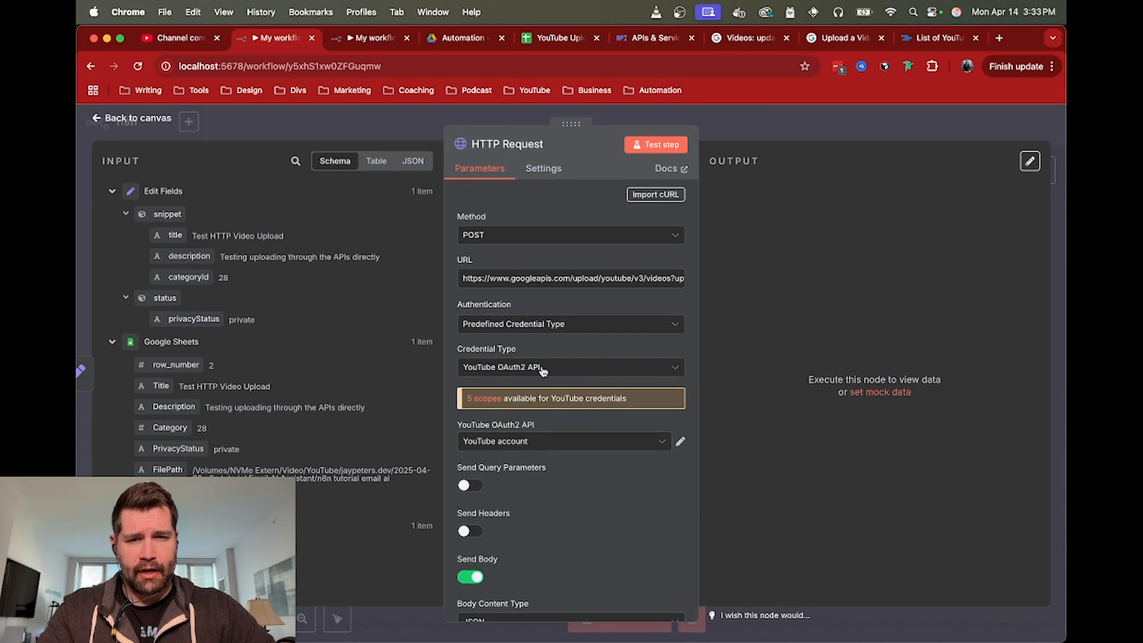
scroll(down, 3)
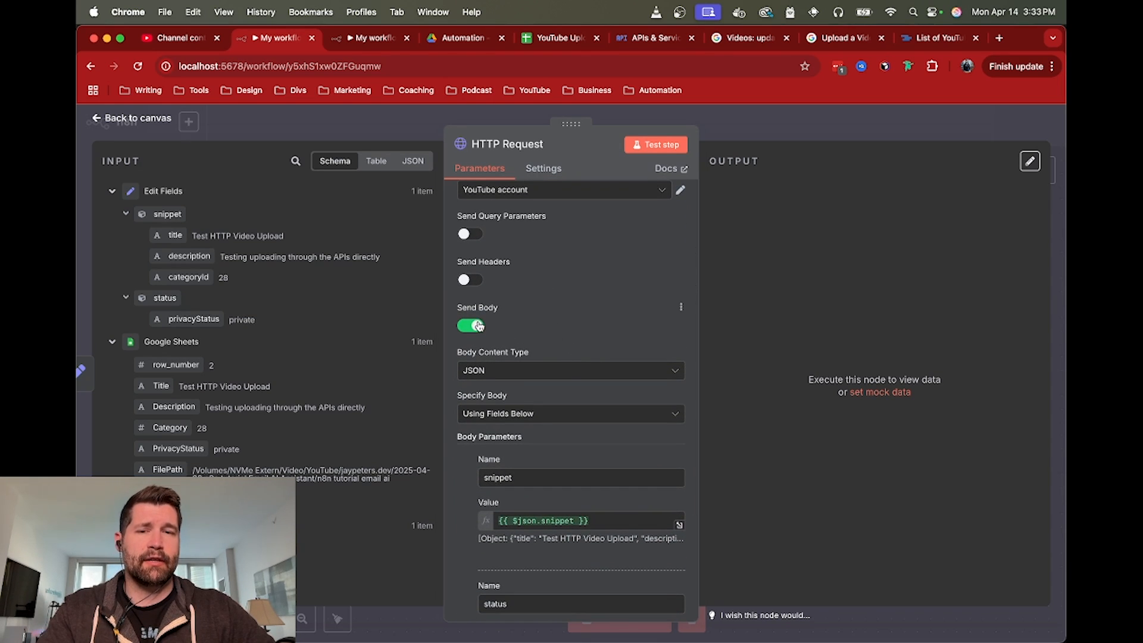
mouse_move(532, 305)
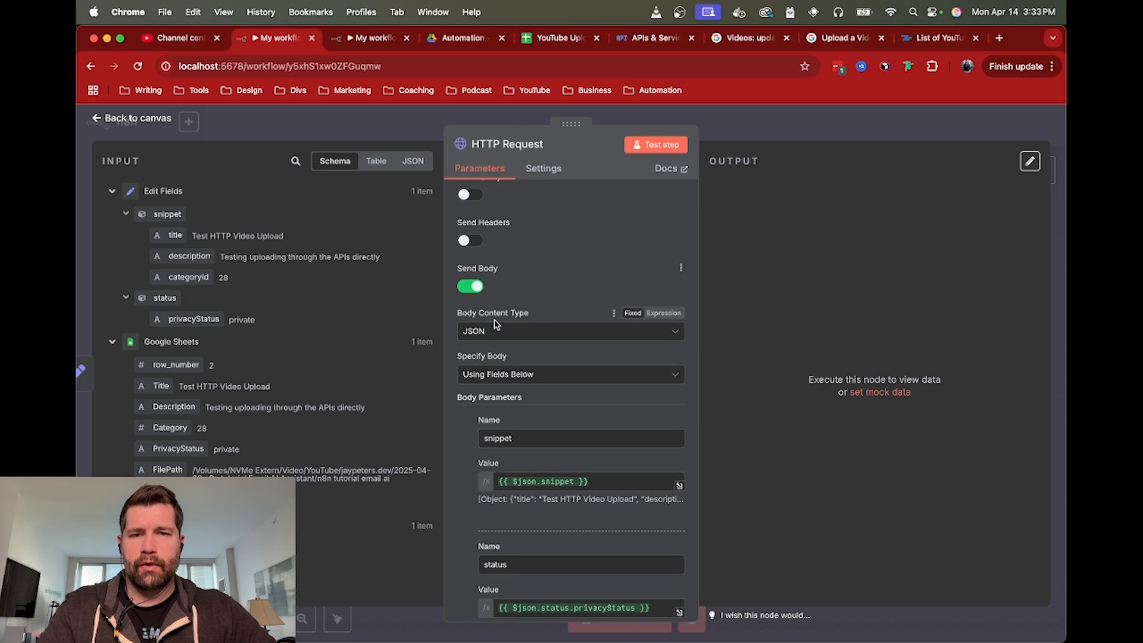
scroll(down, 3)
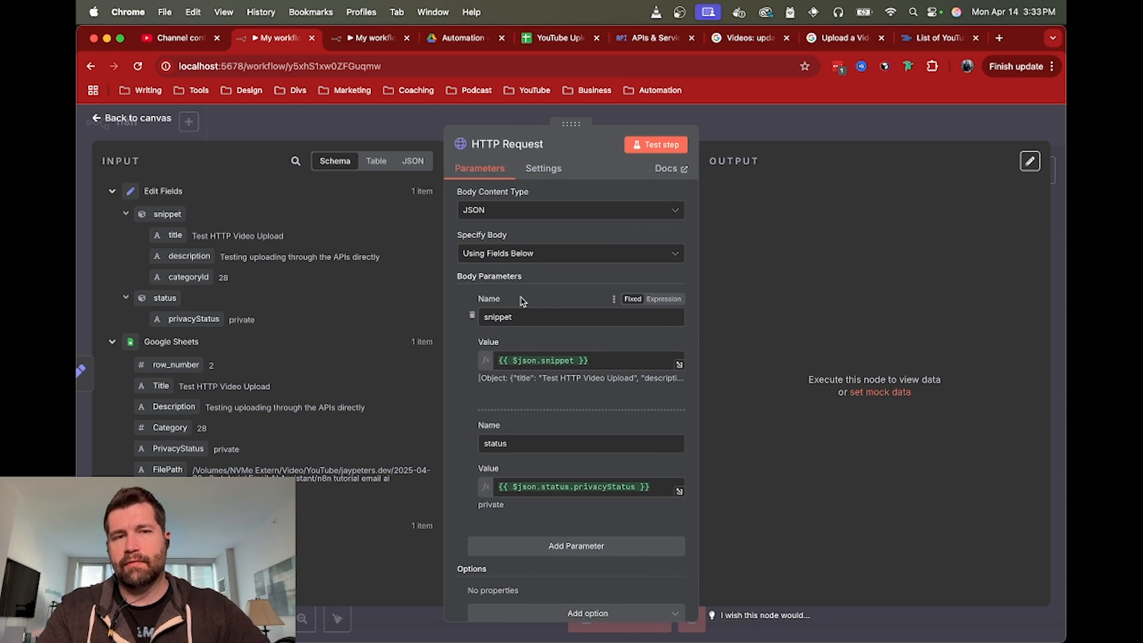
click(655, 145)
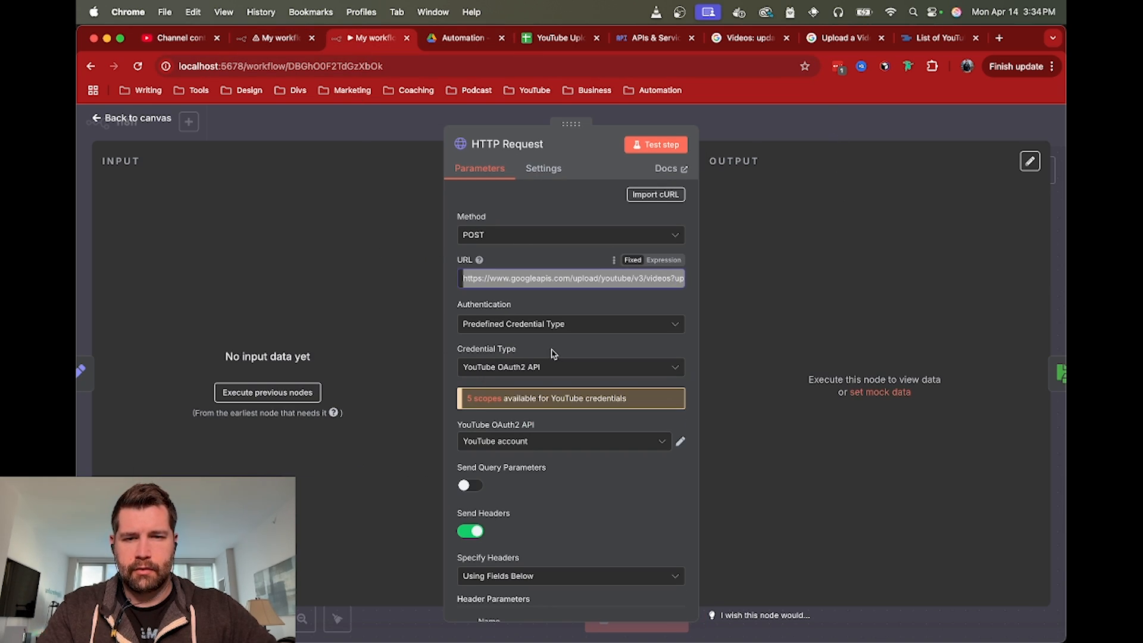
Step: Inspect the earlier workflow's Edit Fields JSON and the HTTP Request's headers and body parameters
scroll(down, 3)
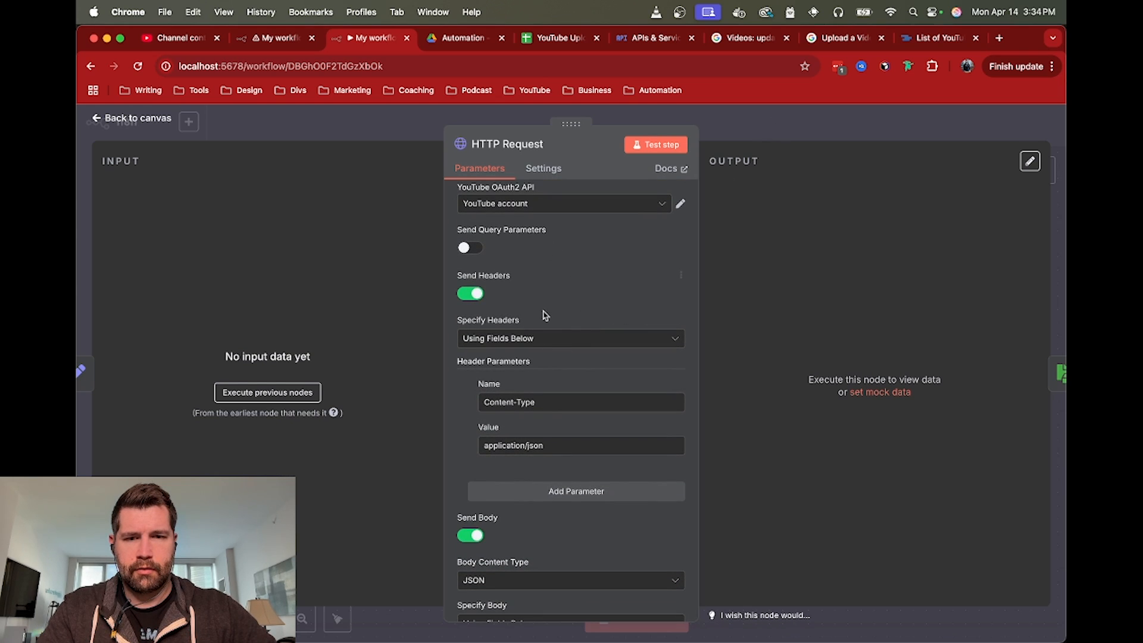
scroll(down, 3)
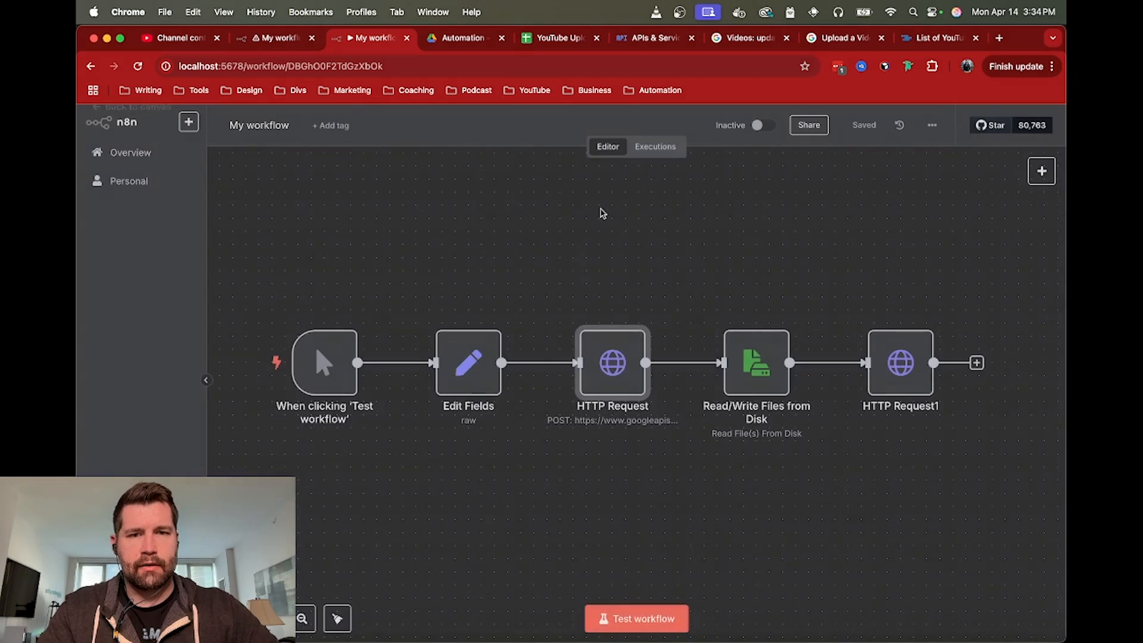
mouse_move(616, 370)
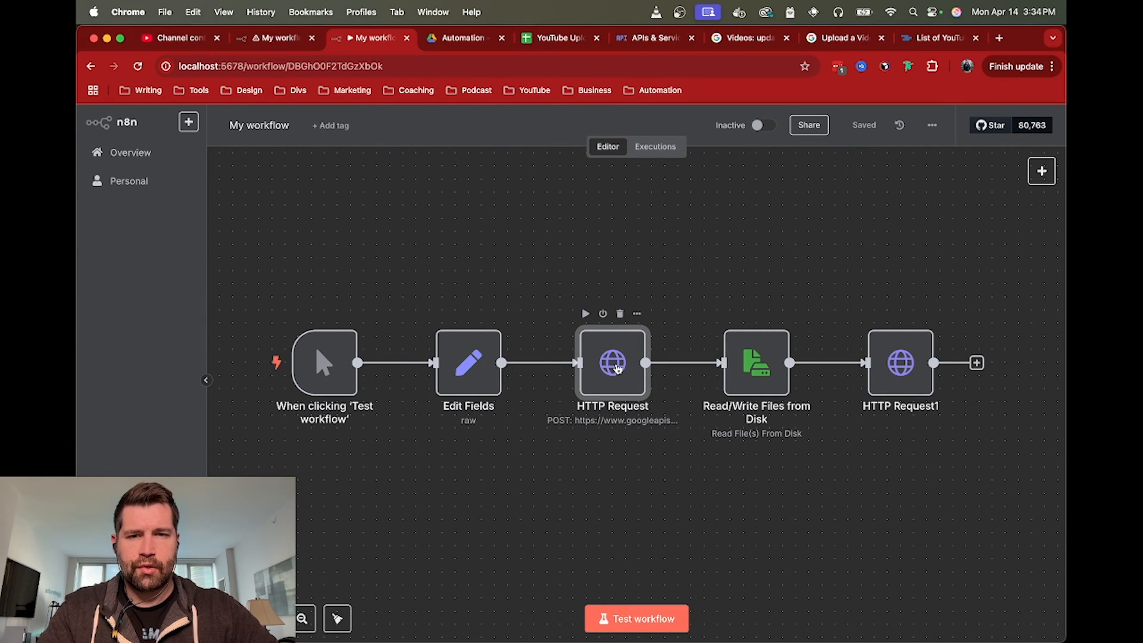
double_click(468, 362)
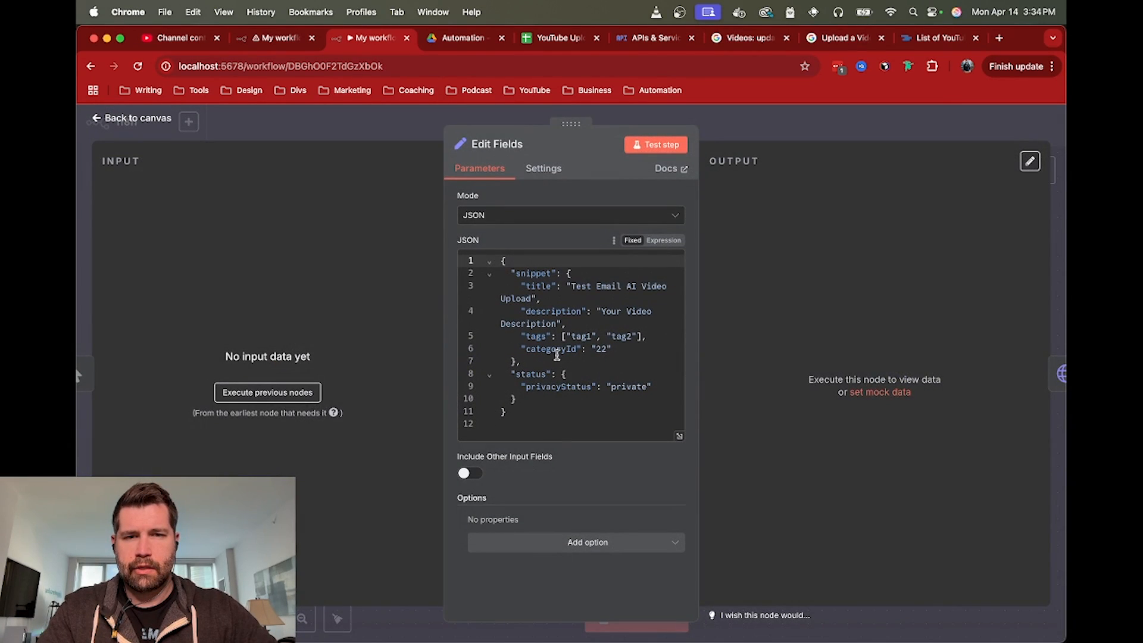
click(137, 118)
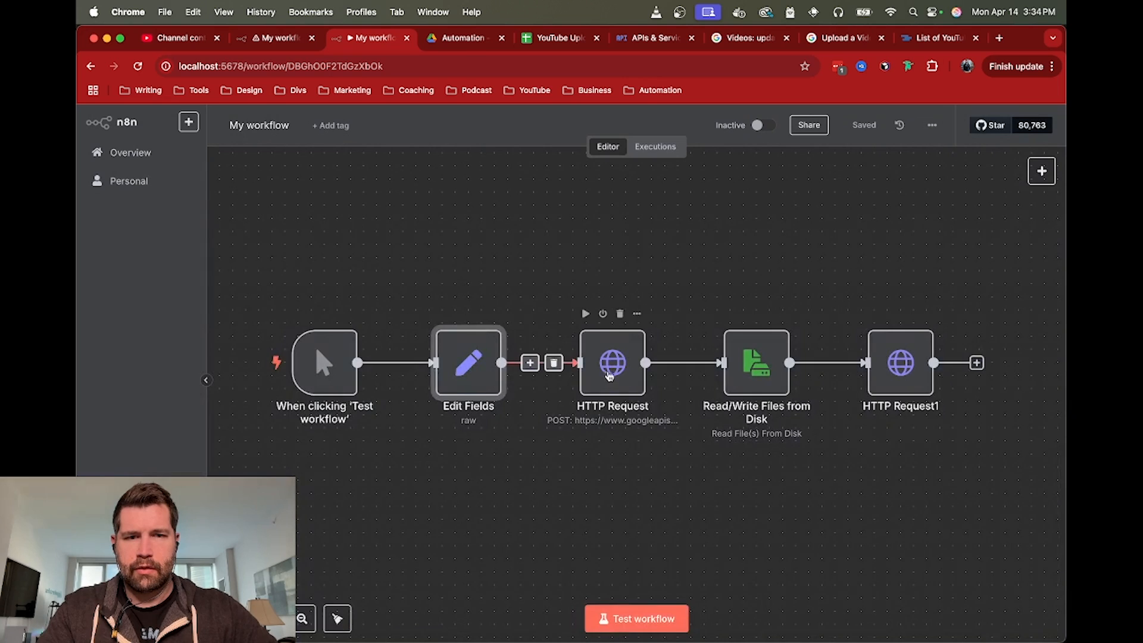
double_click(612, 363)
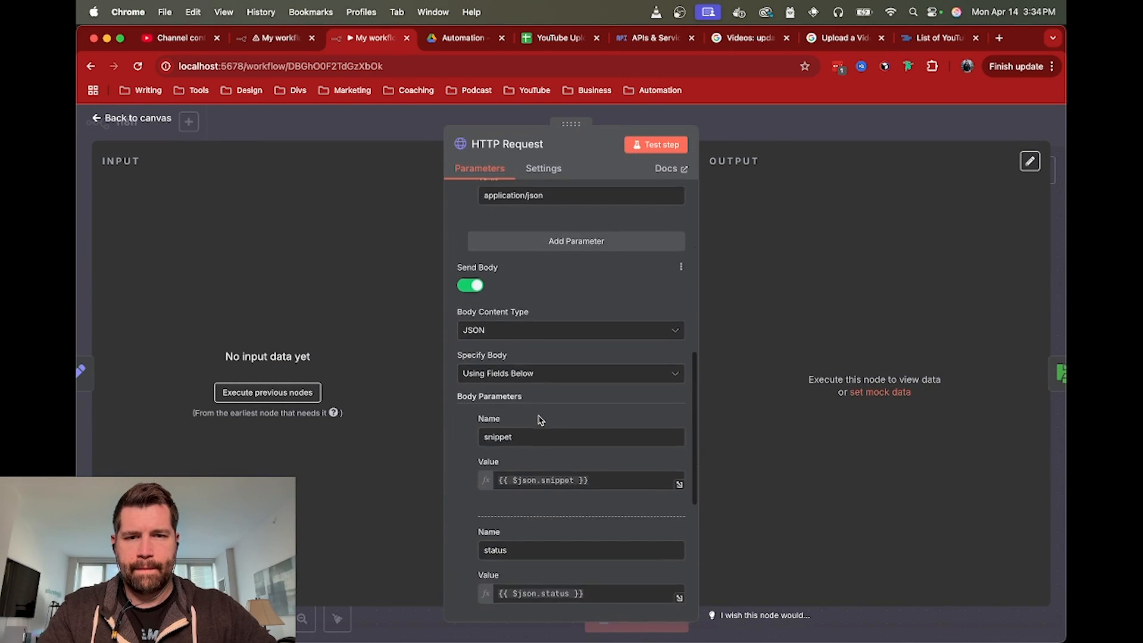
scroll(down, 3)
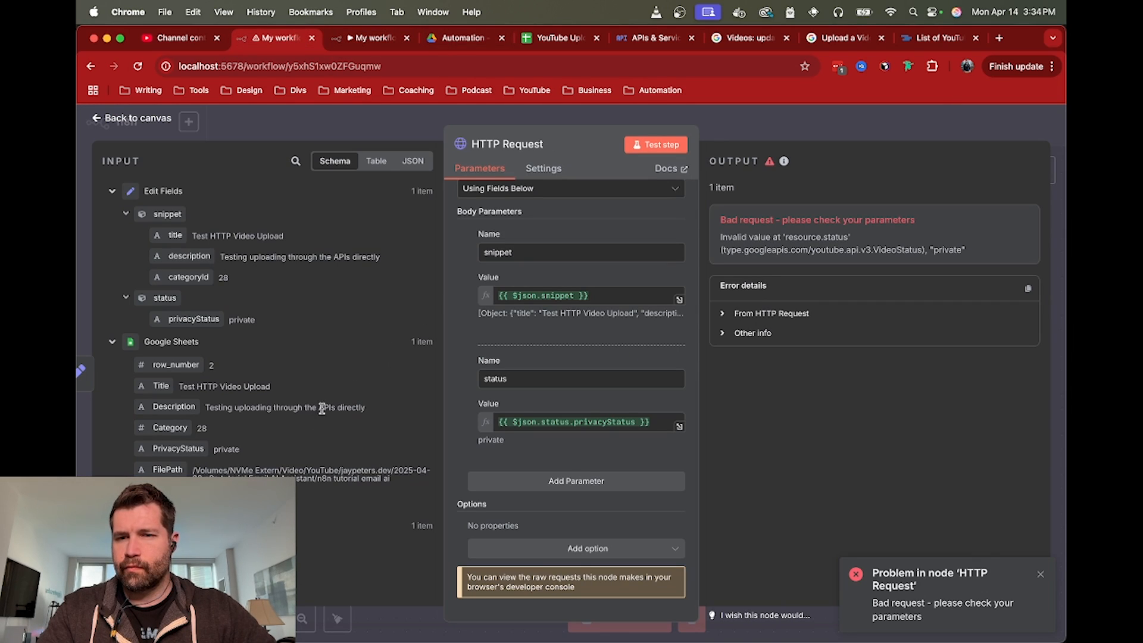
mouse_move(220, 319)
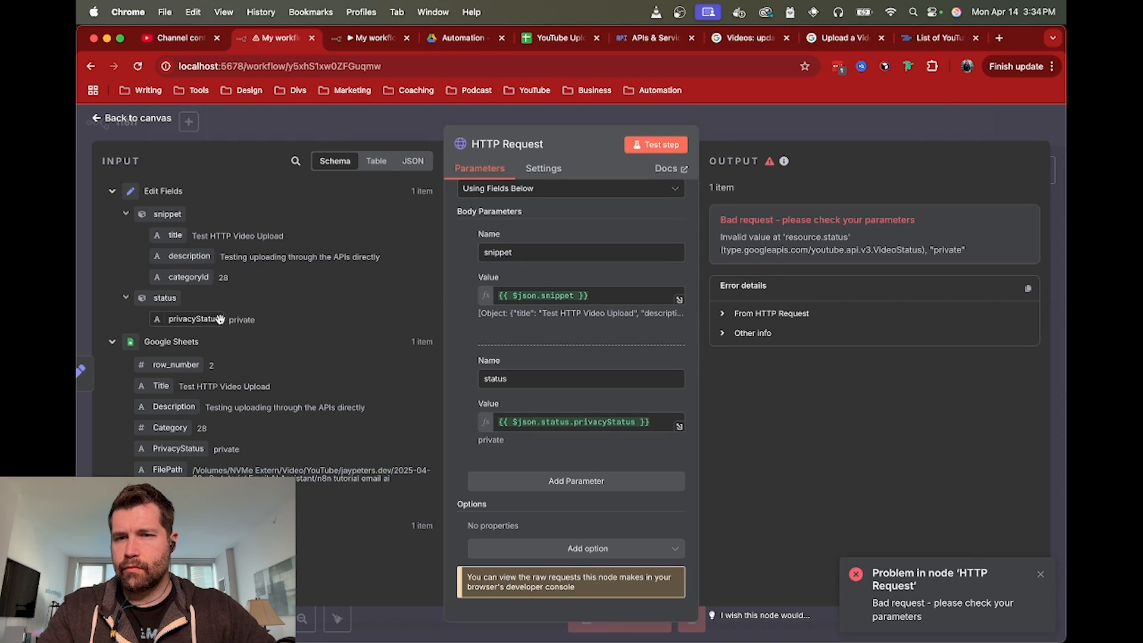
mouse_move(204, 314)
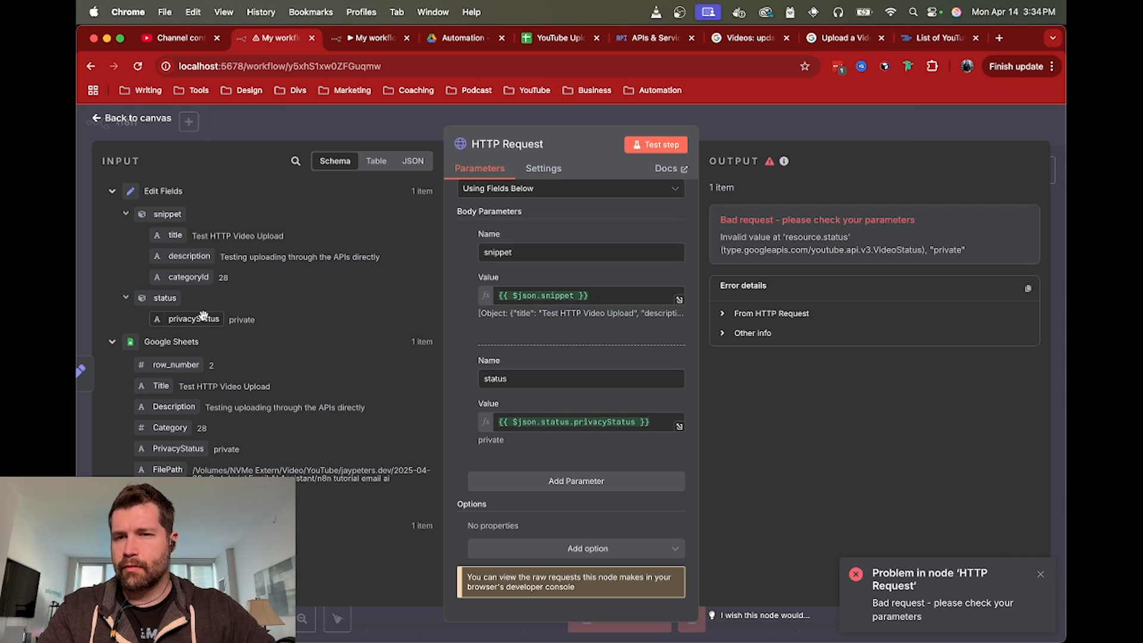
Step: Replace the status body value with {{ $json.status }} and rerun the request
click(576, 422)
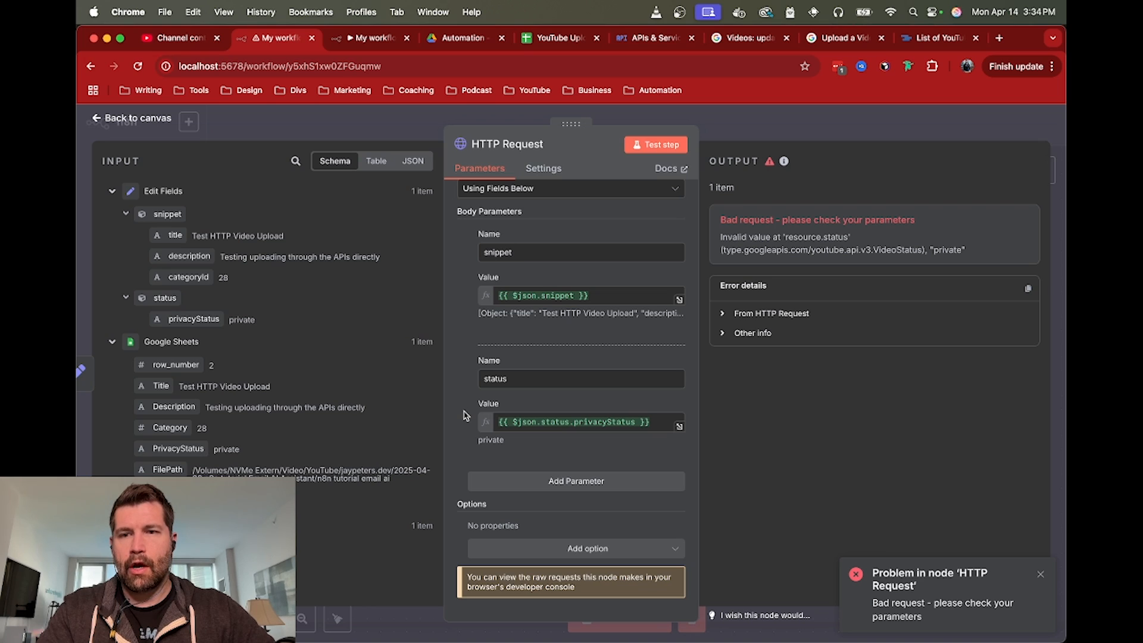
click(579, 423)
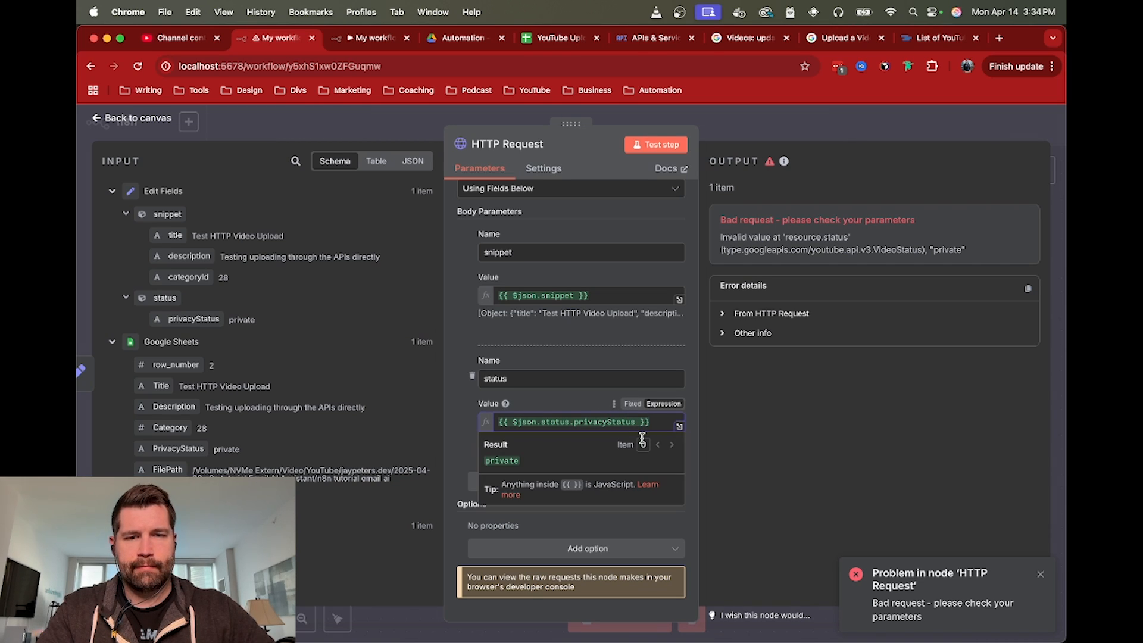
click(580, 423)
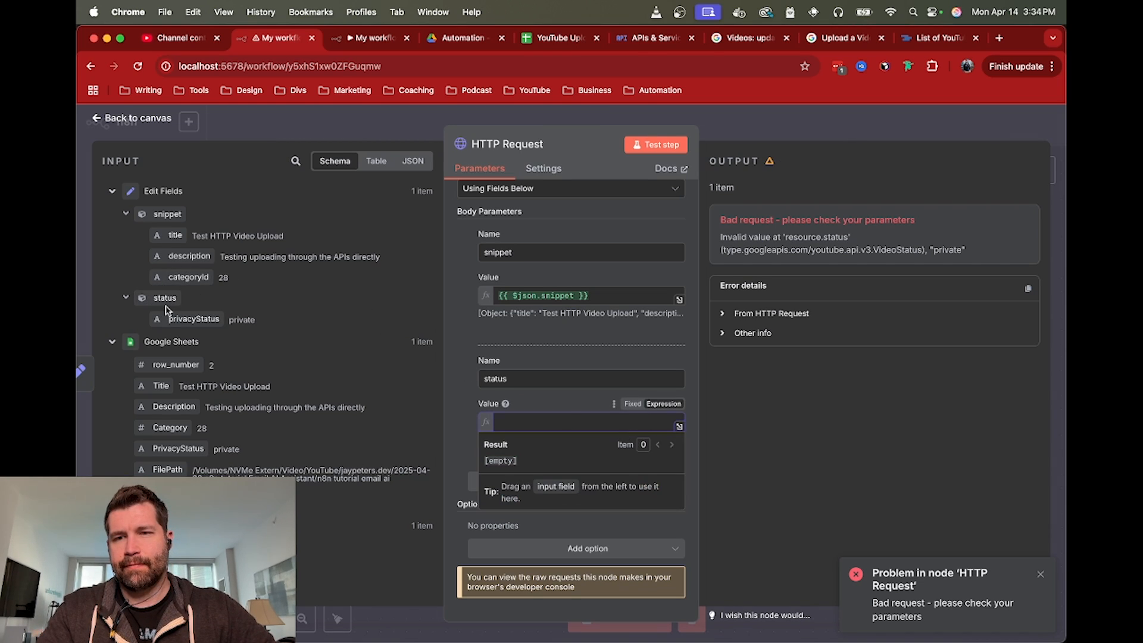
text({{ $json.status }})
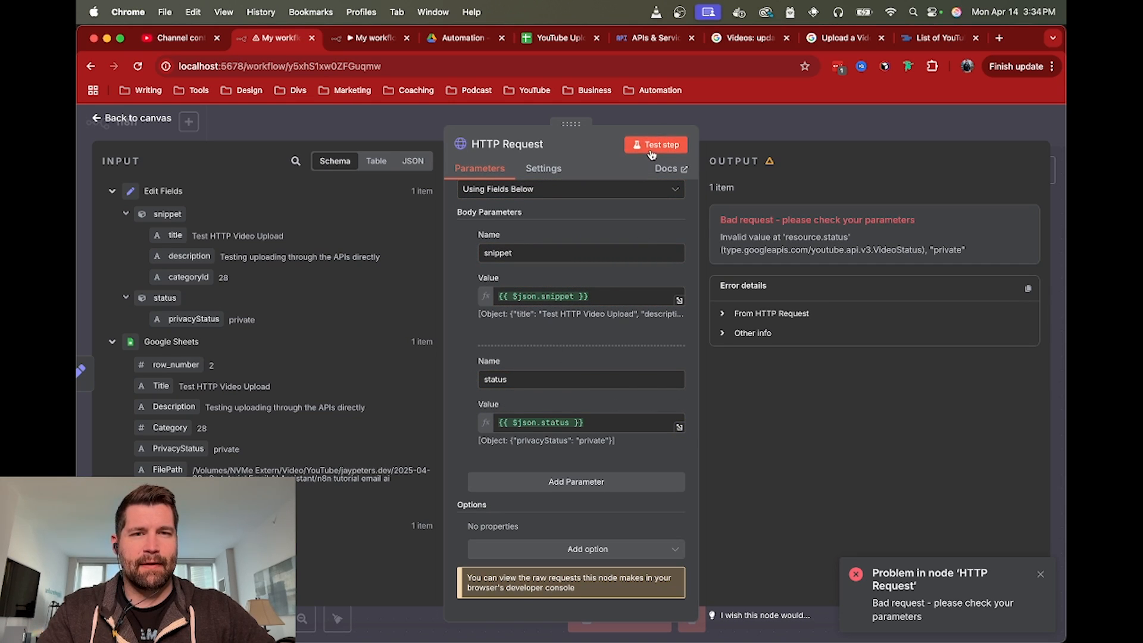
click(655, 144)
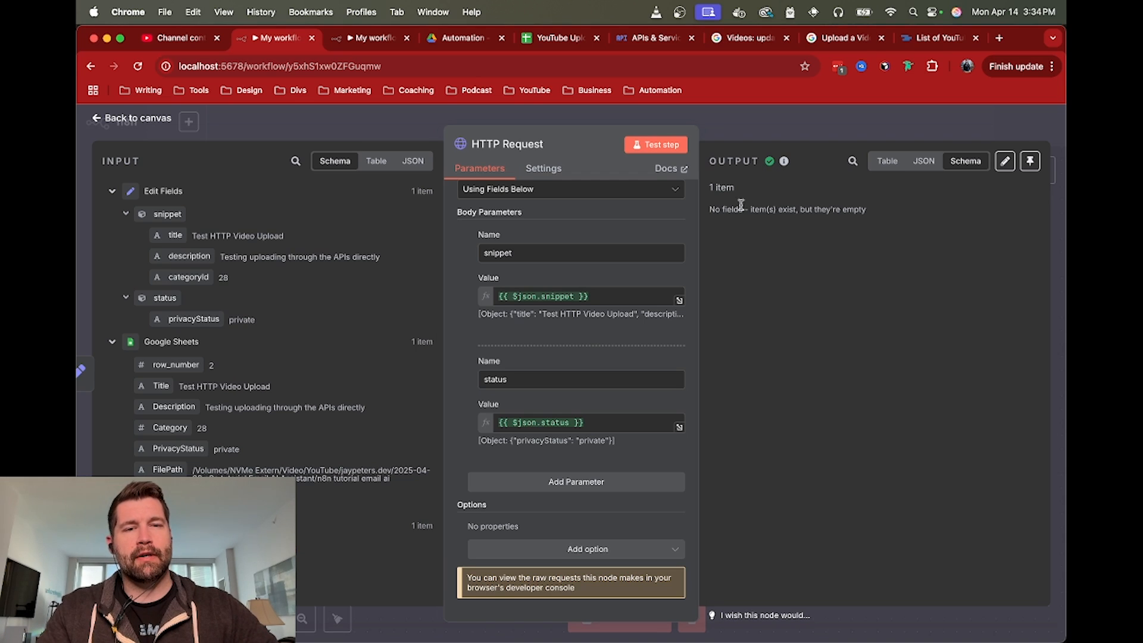
mouse_move(836, 257)
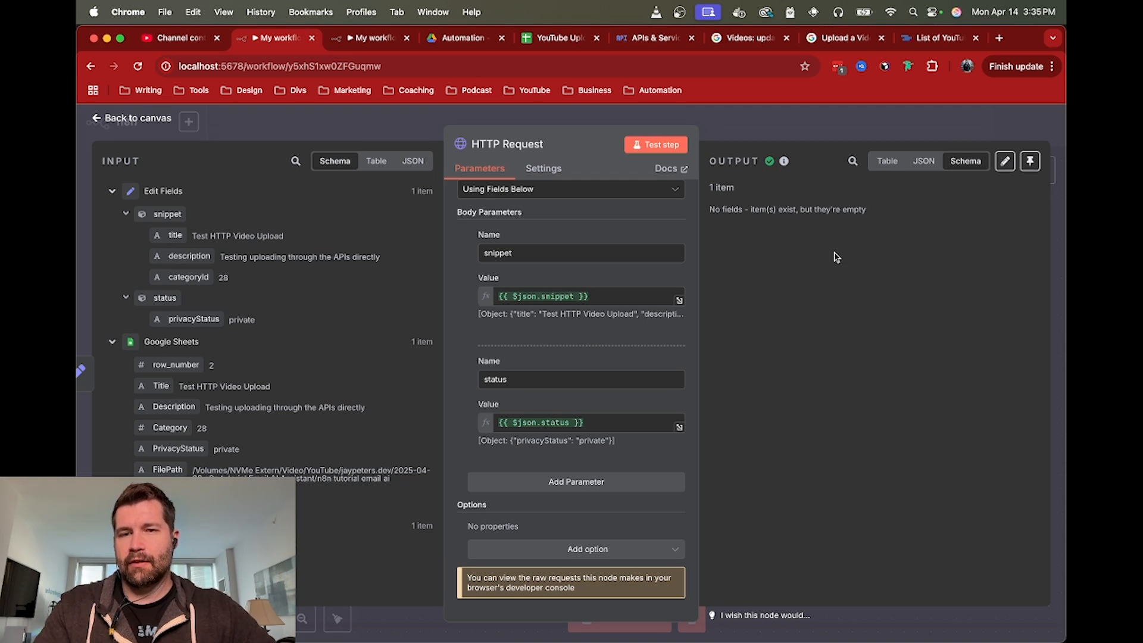
mouse_move(756, 234)
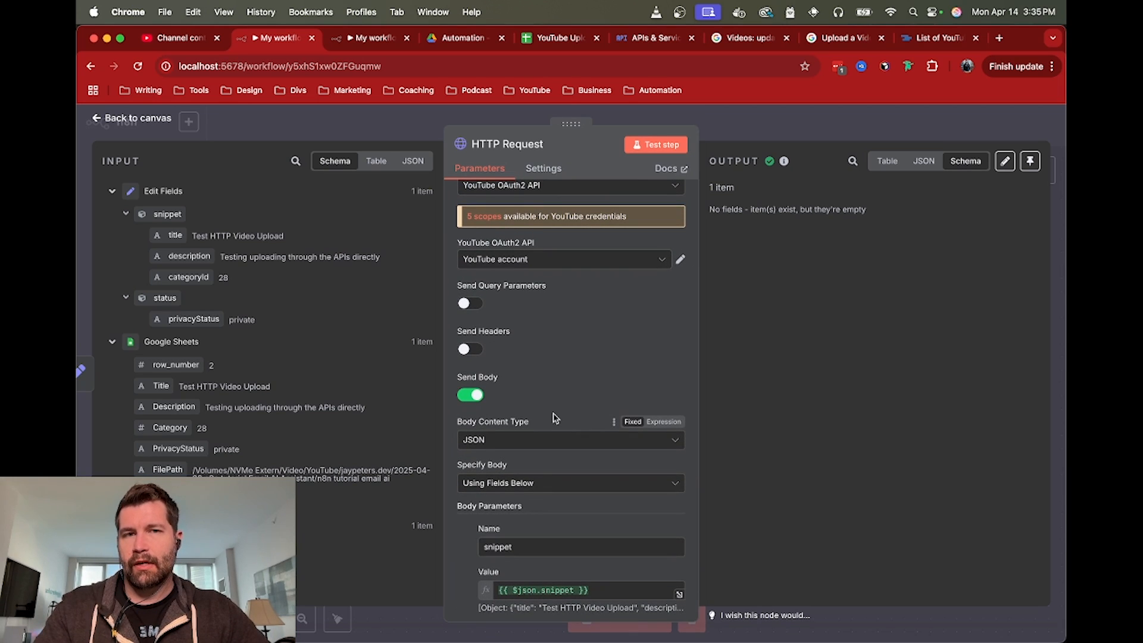
mouse_move(518, 381)
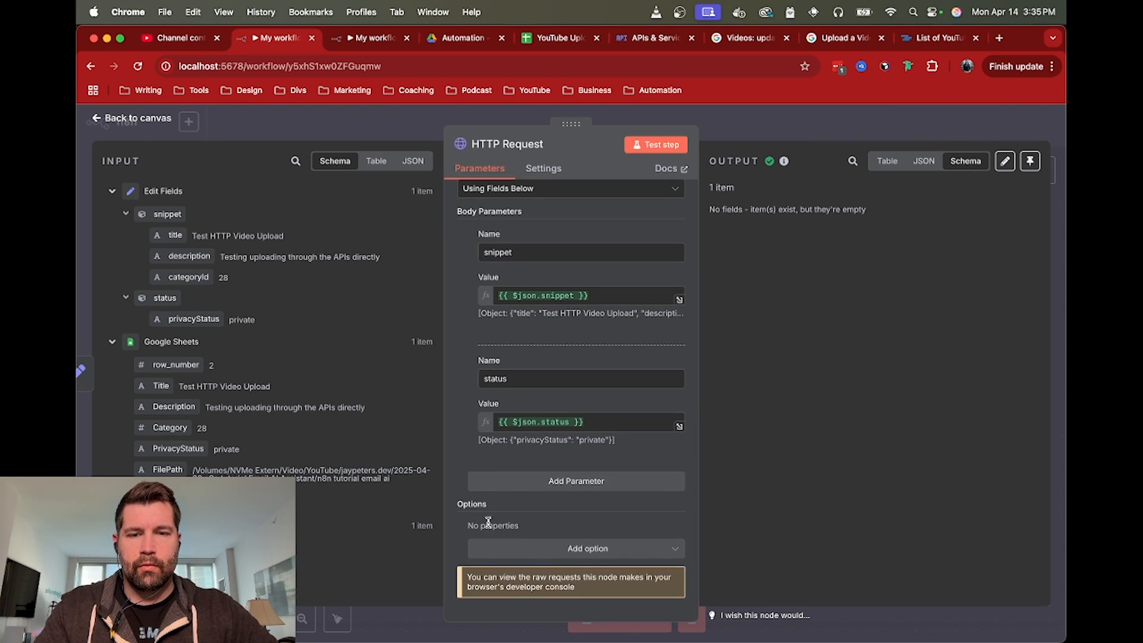
Step: Add the Response option with Include Response Headers and Status turned on
click(576, 548)
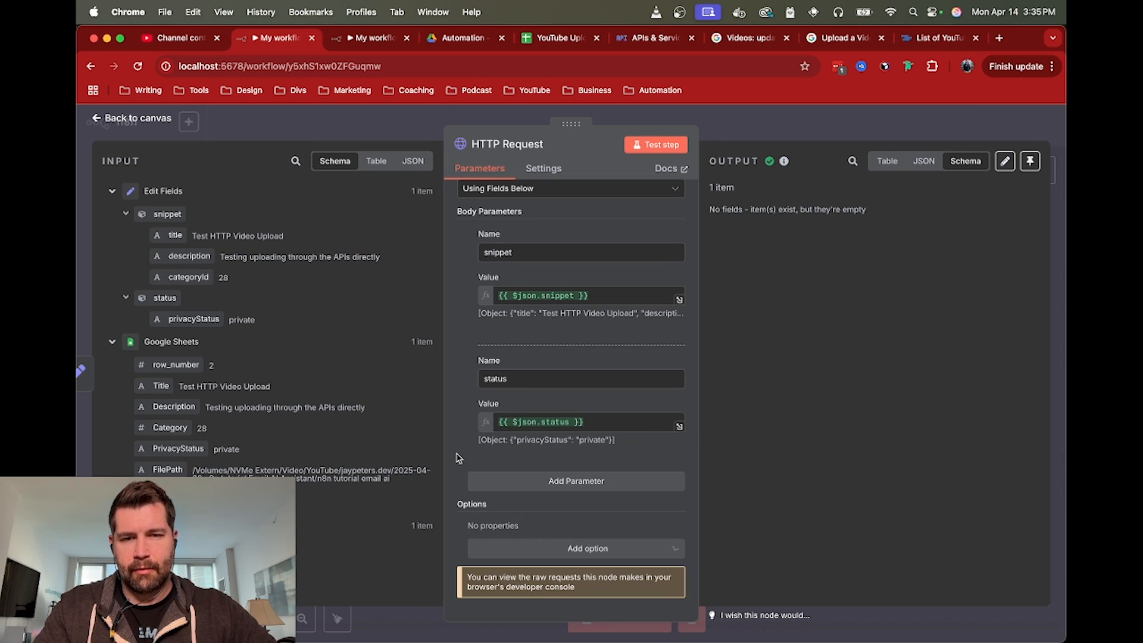
mouse_move(487, 554)
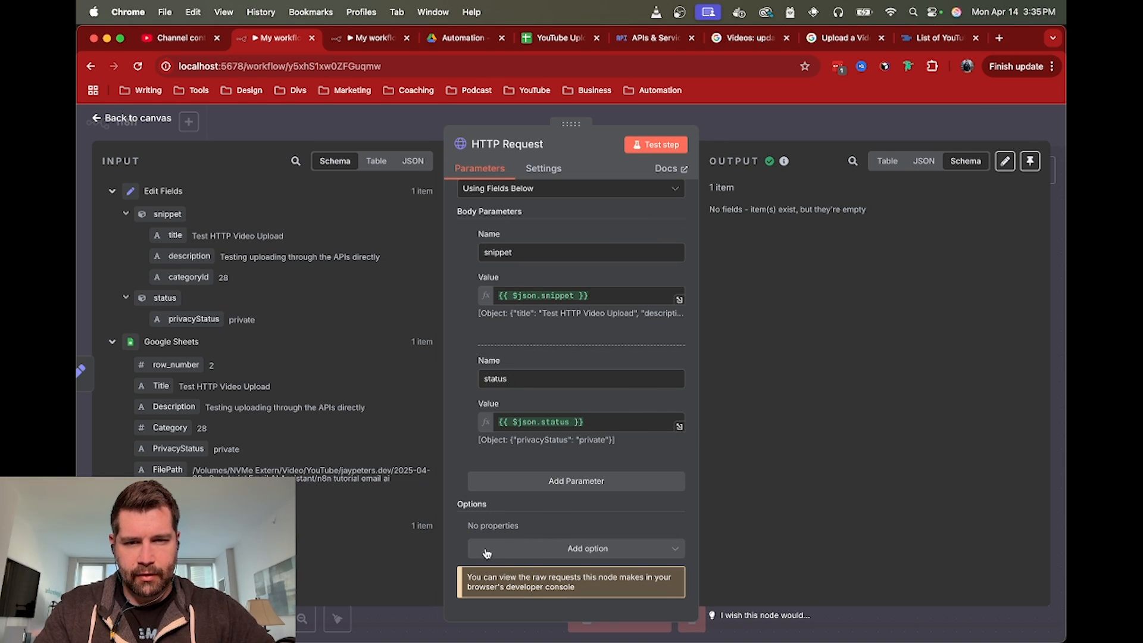
click(576, 549)
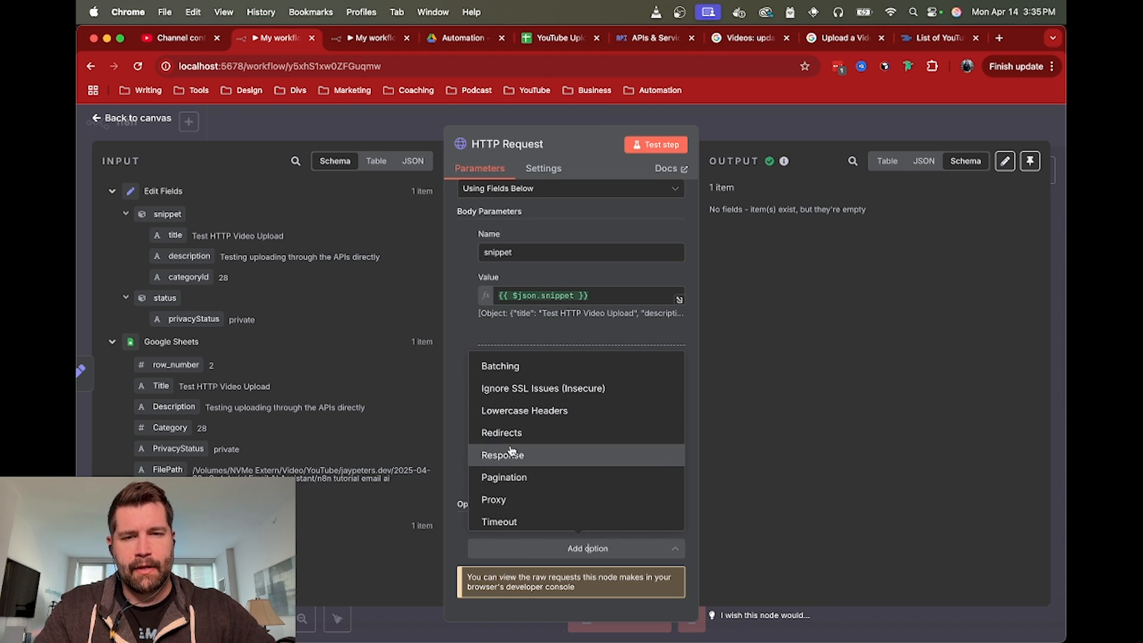
click(503, 455)
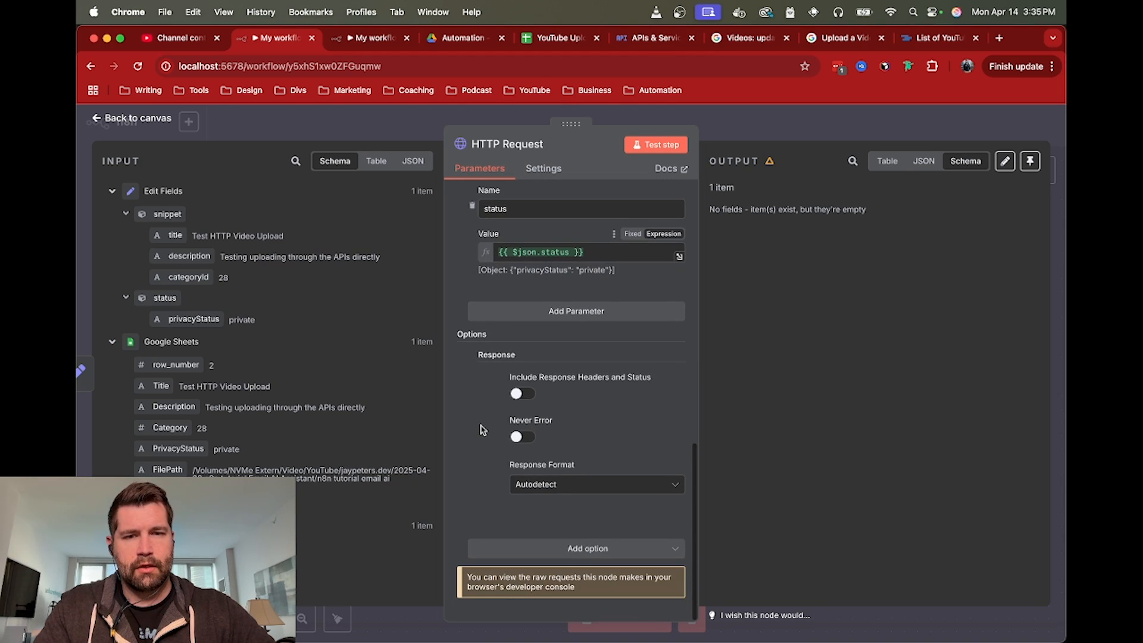
click(522, 394)
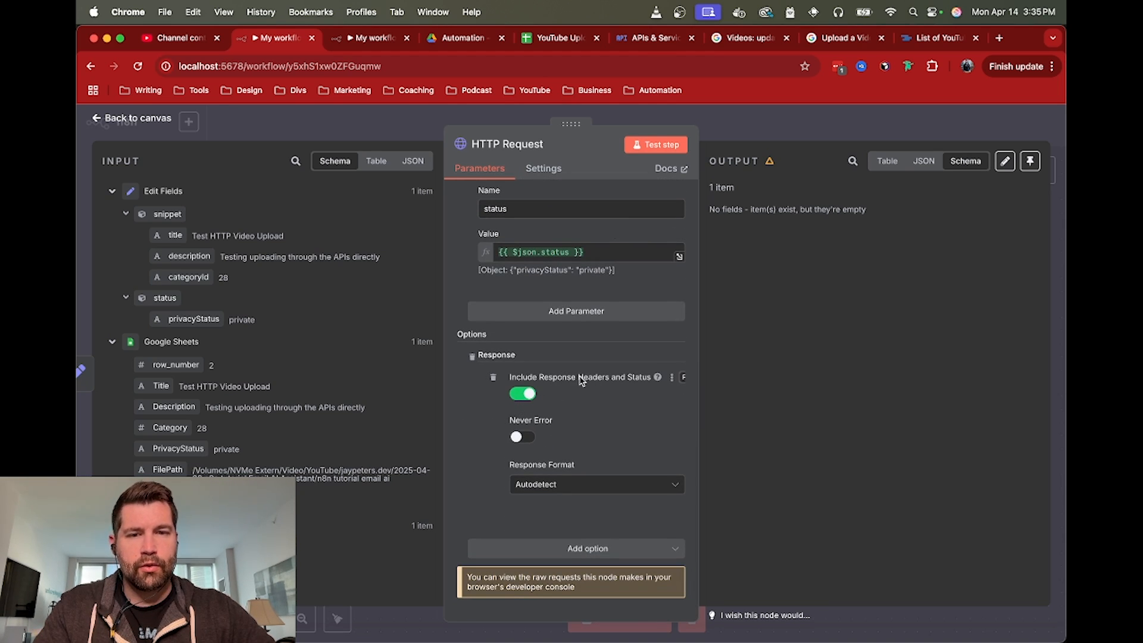
mouse_move(486, 431)
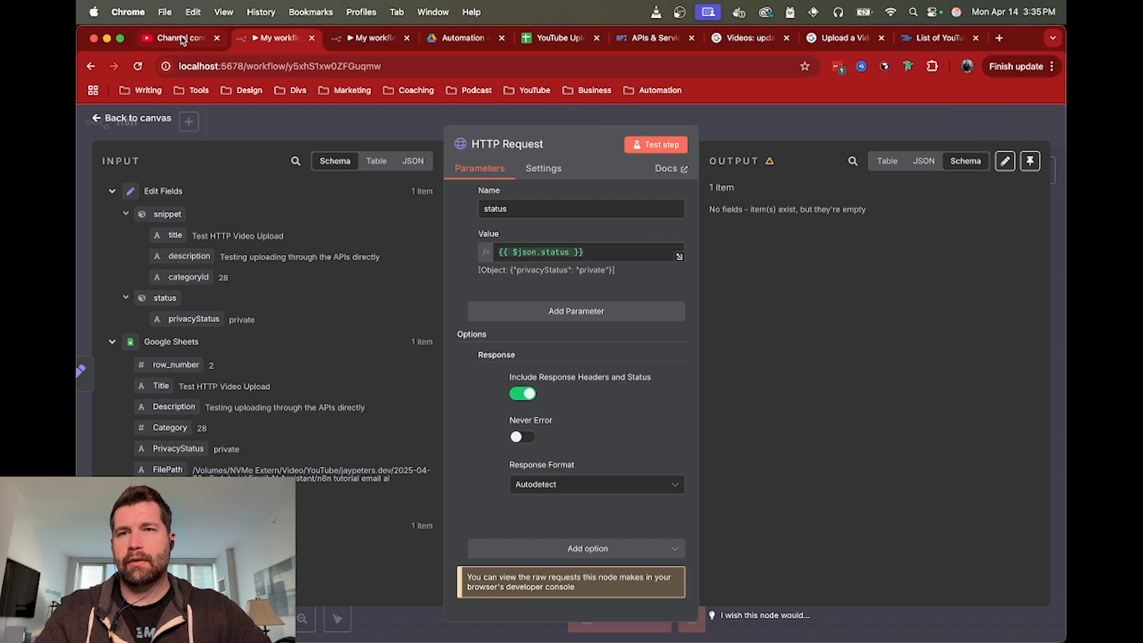
click(179, 38)
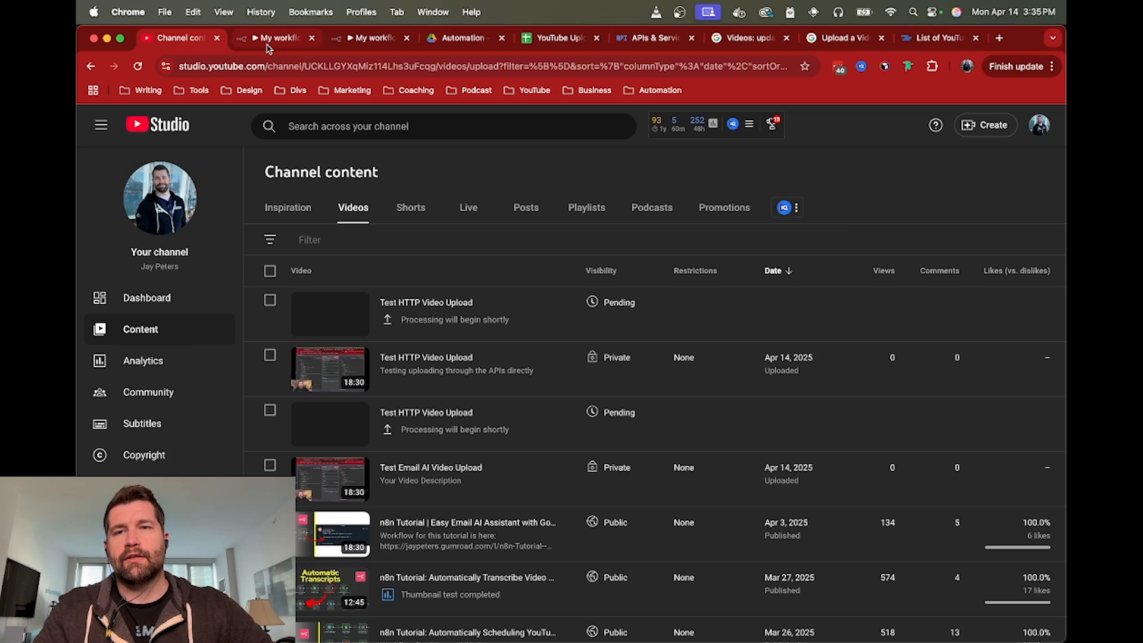
click(273, 38)
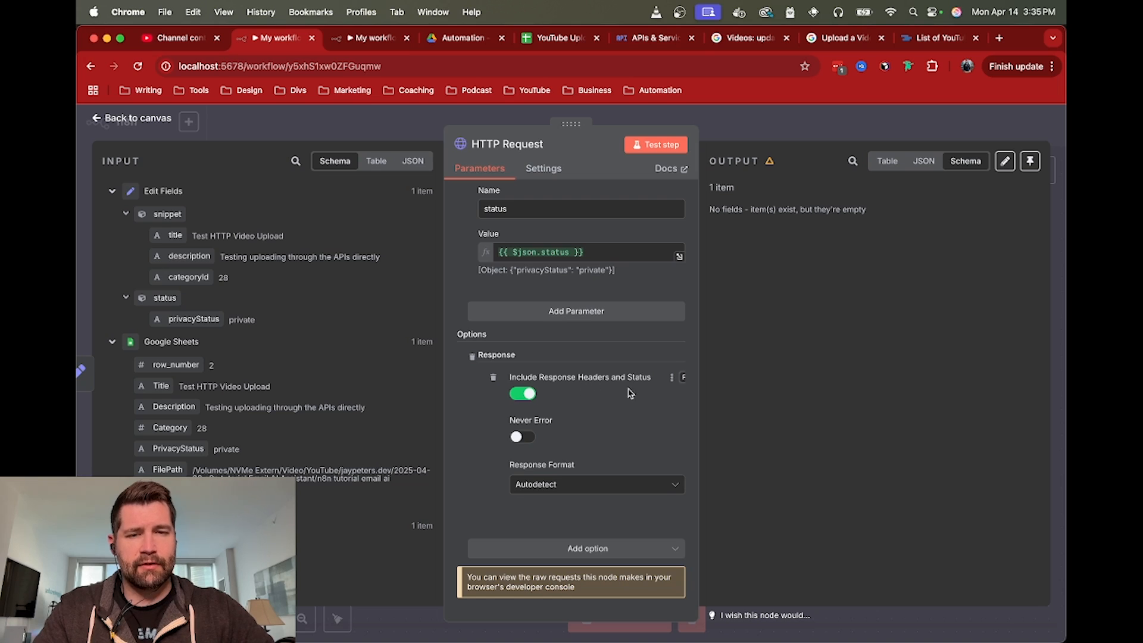
Step: Rerun the upload session request to get the location header URL and status 200
click(656, 145)
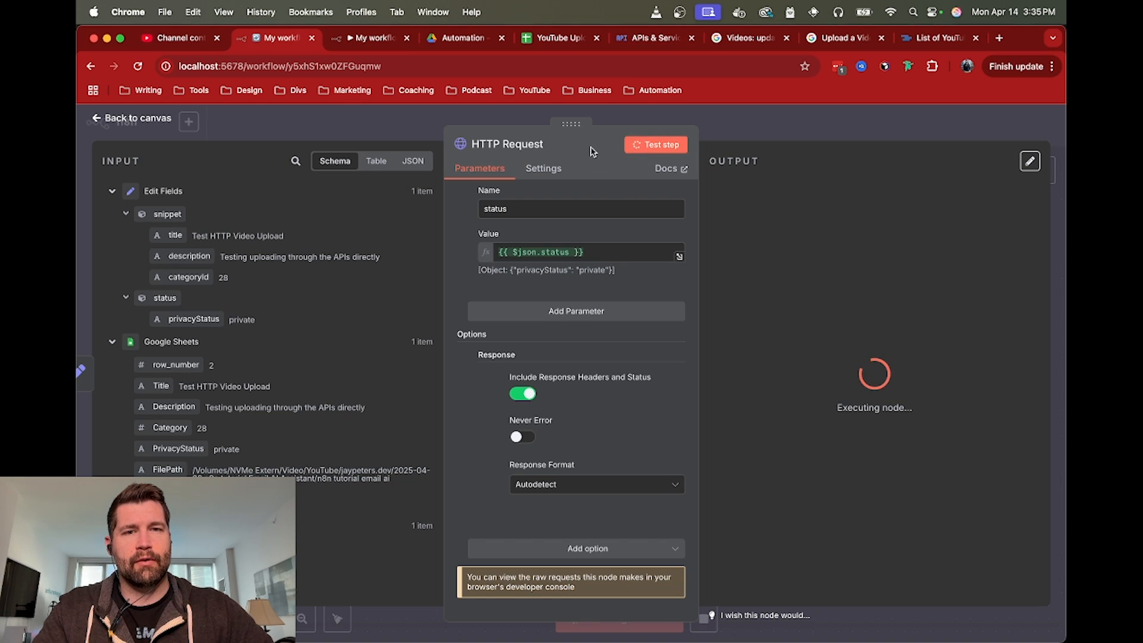
click(655, 144)
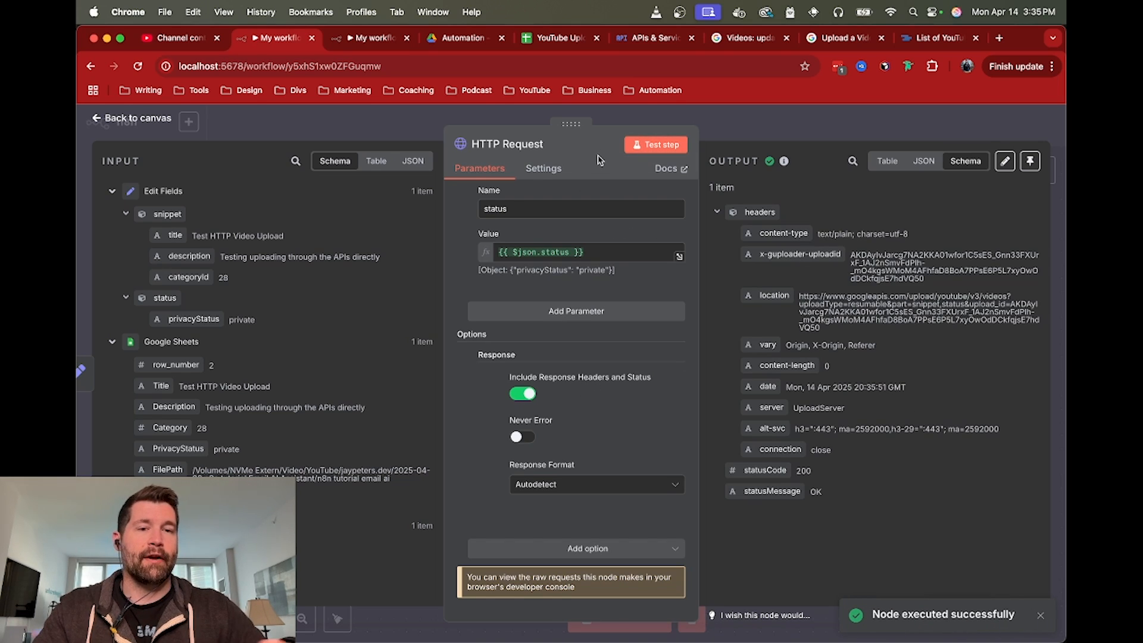
mouse_move(771, 287)
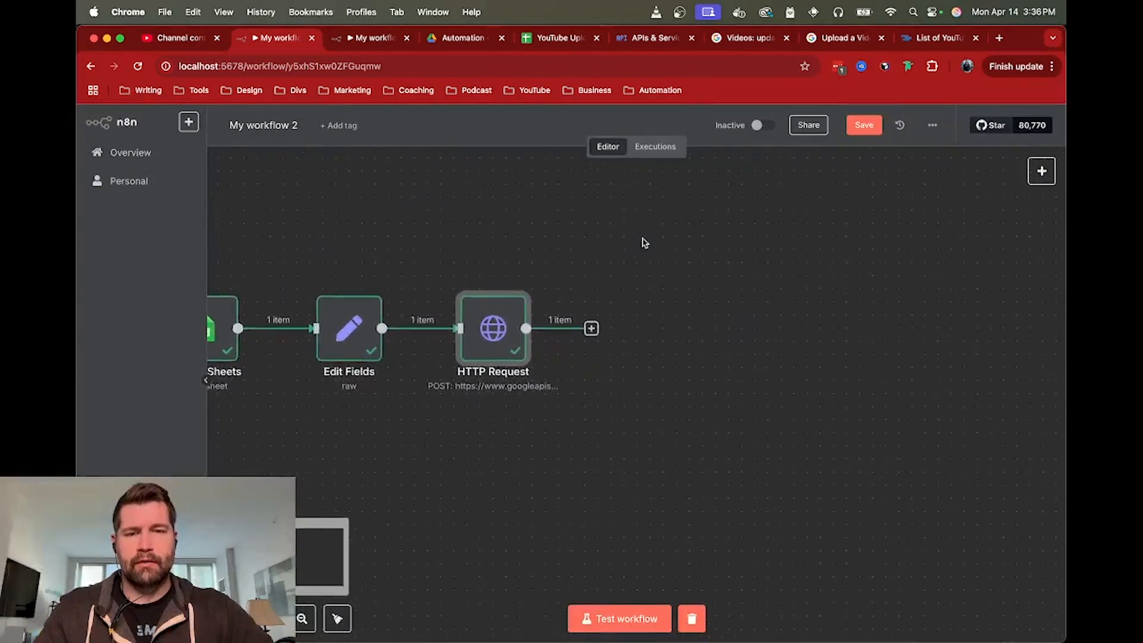
Step: Add a Read File(s) From Disk node using the FilePath expression and test it
click(590, 328)
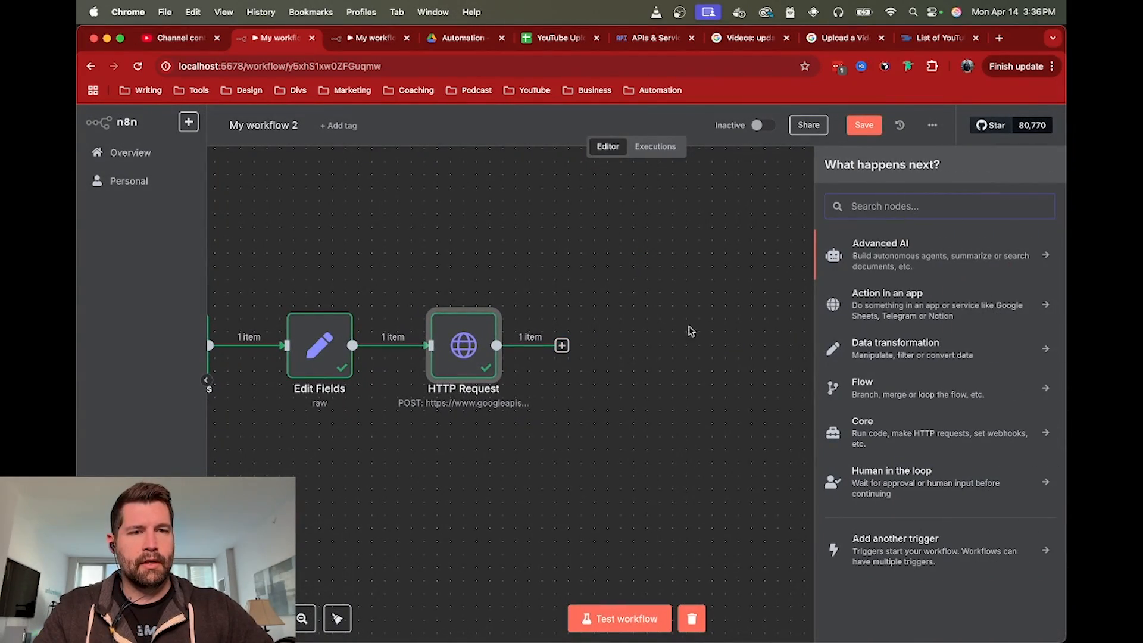
text(r)
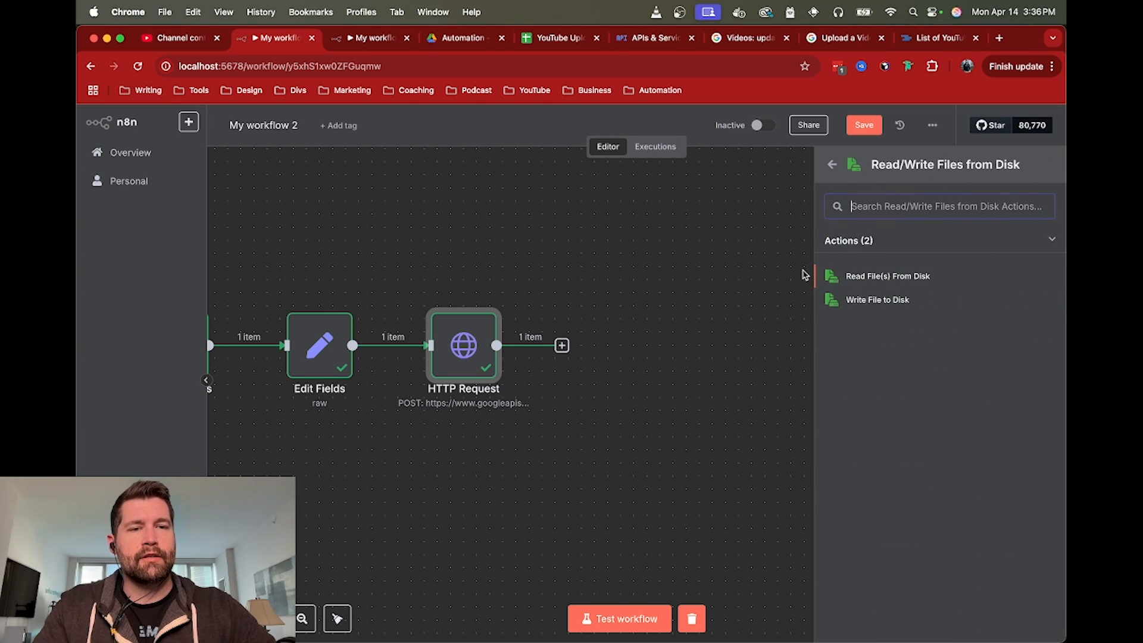
click(888, 276)
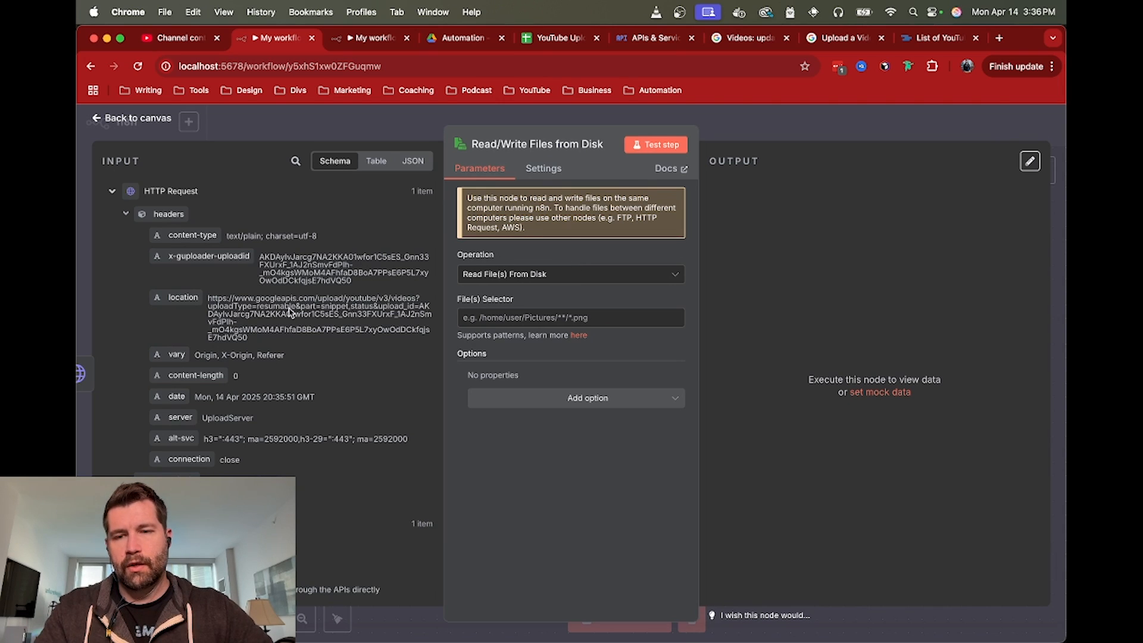
scroll(down, 3)
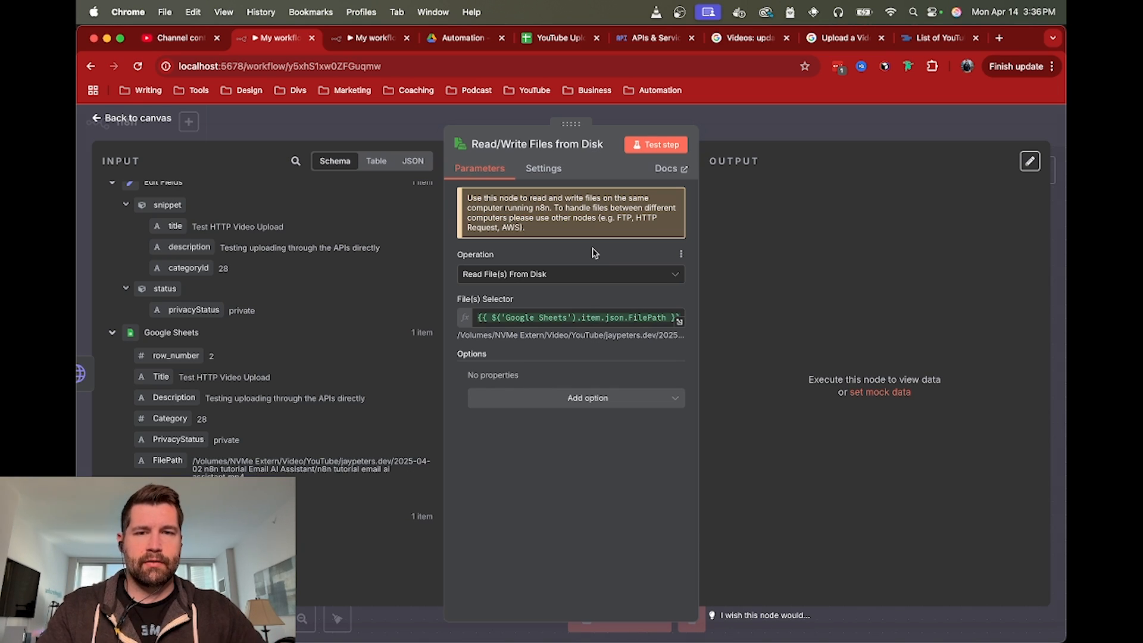
mouse_move(610, 264)
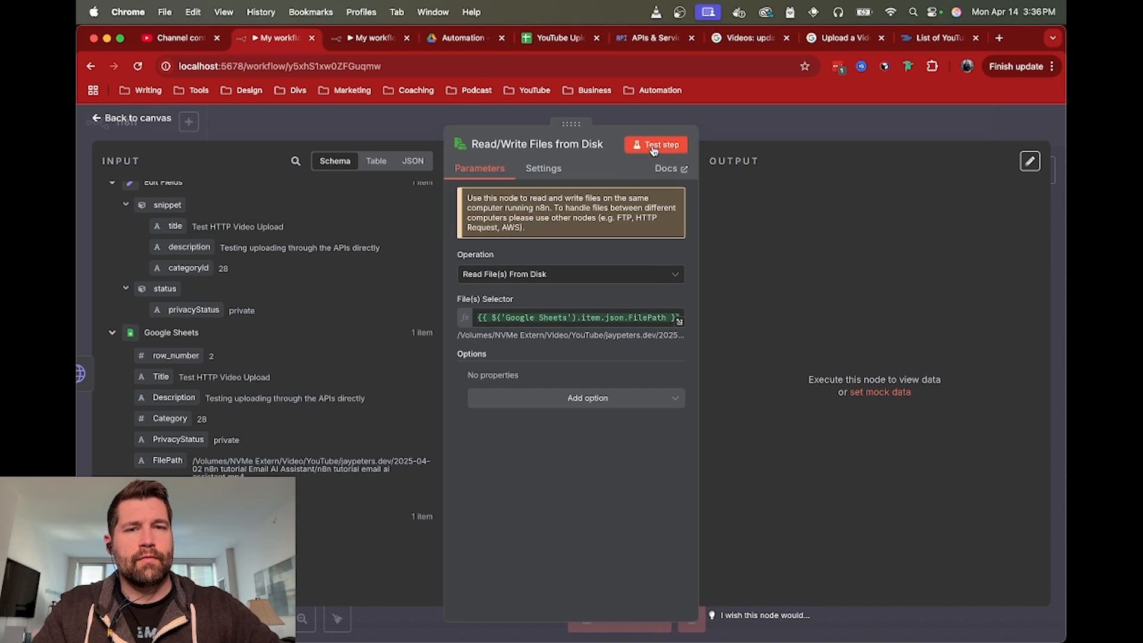
click(657, 145)
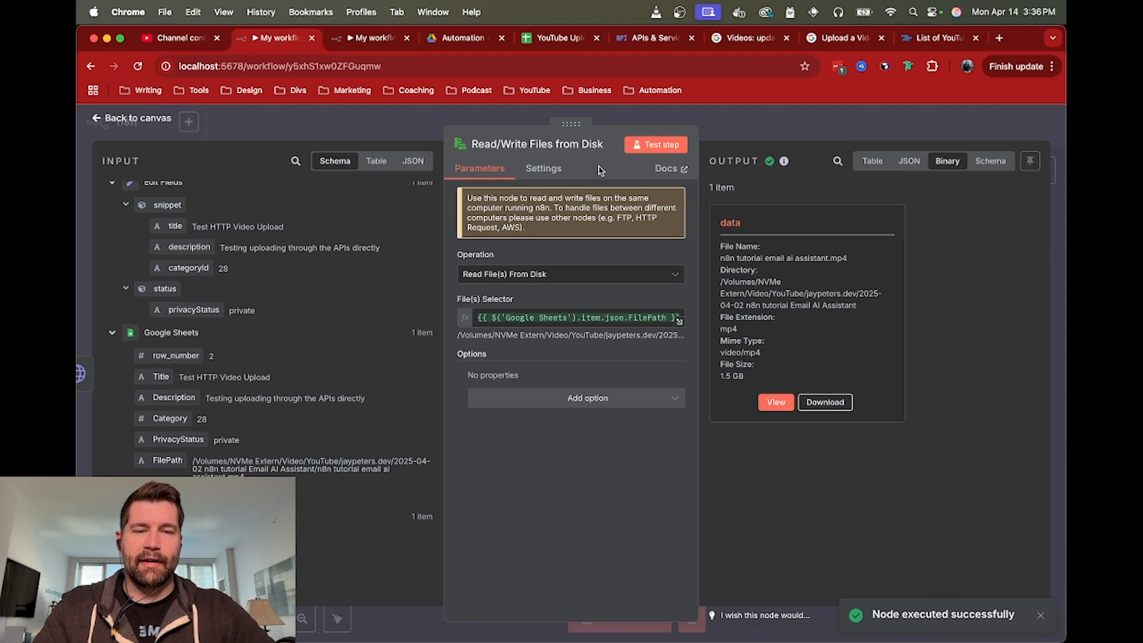
mouse_move(750, 386)
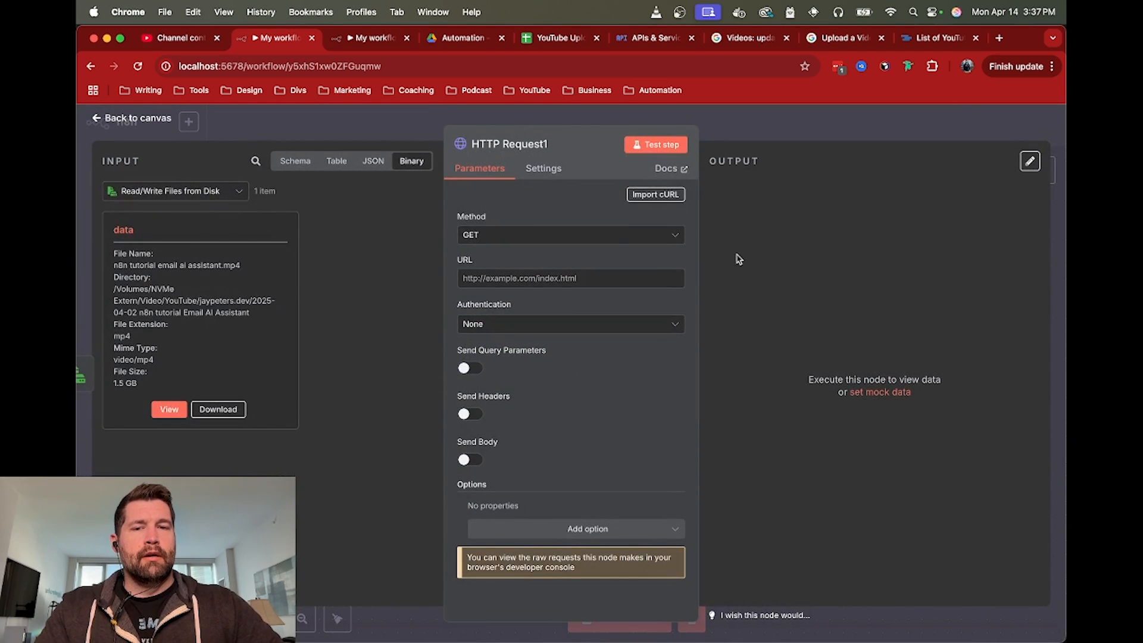
Step: Set the new request's method to PUT and map the location header into its URL
click(570, 235)
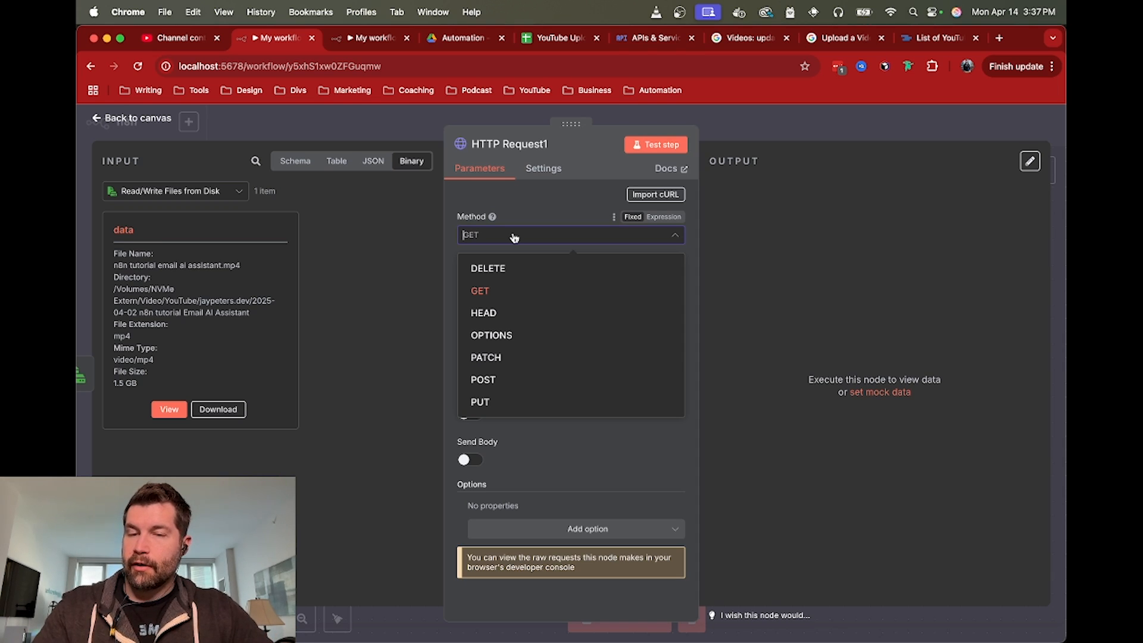
mouse_move(509, 360)
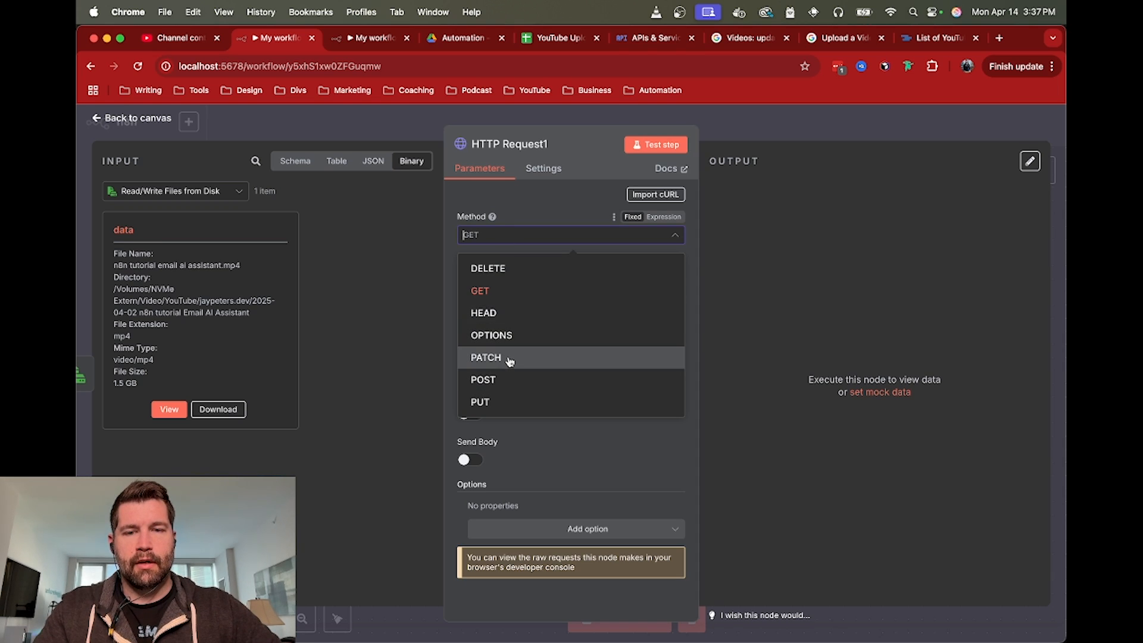
click(479, 402)
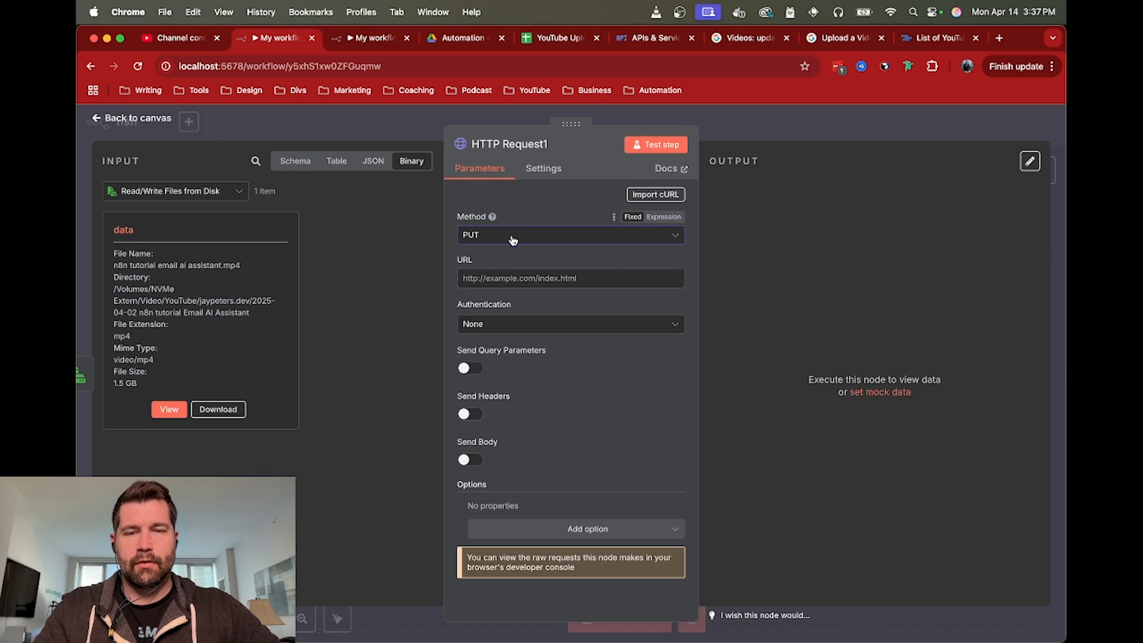
mouse_move(486, 236)
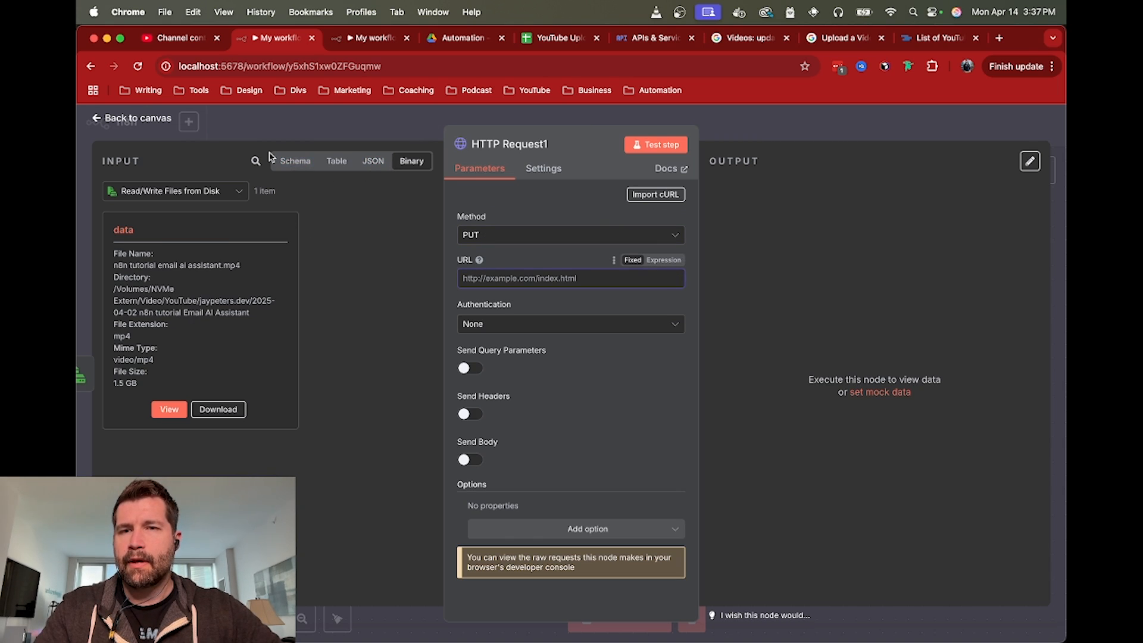
mouse_move(224, 231)
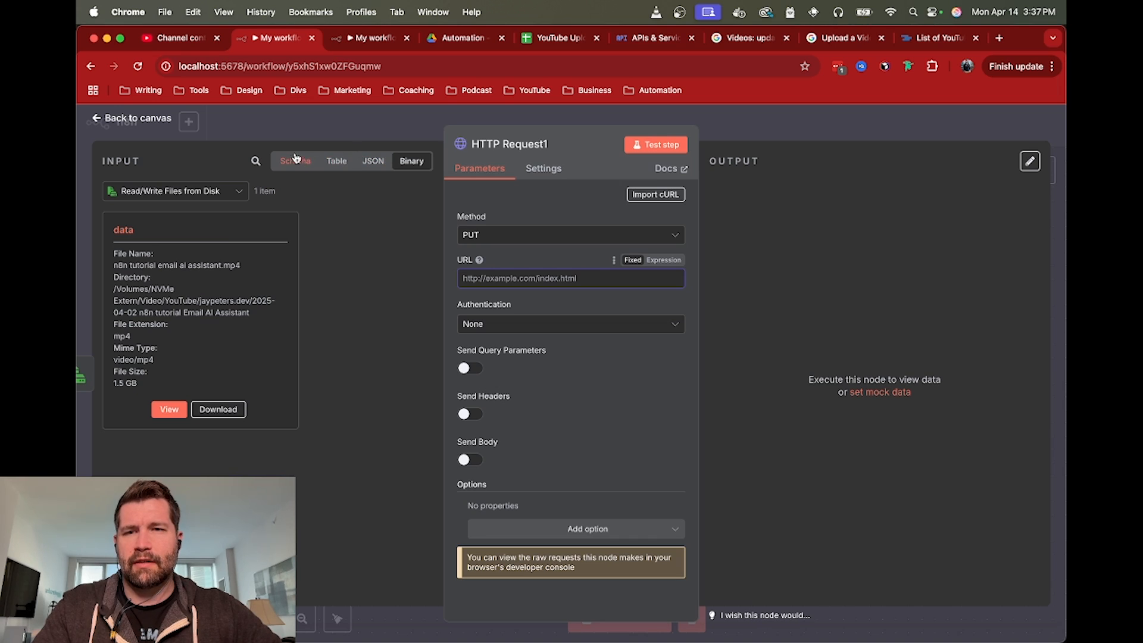
click(296, 160)
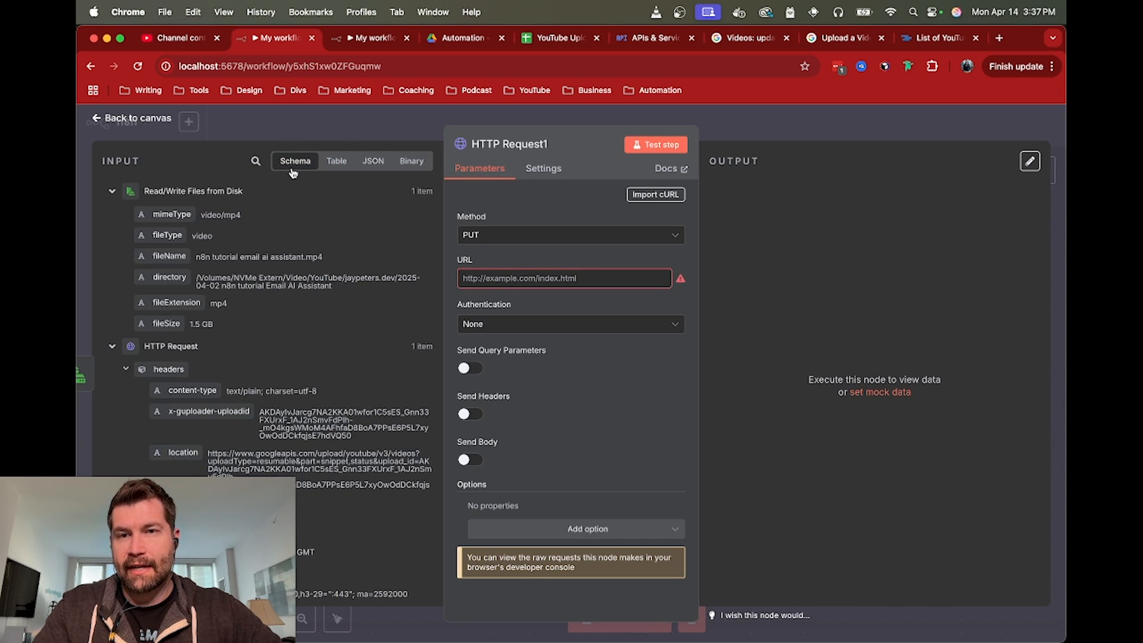
mouse_move(264, 217)
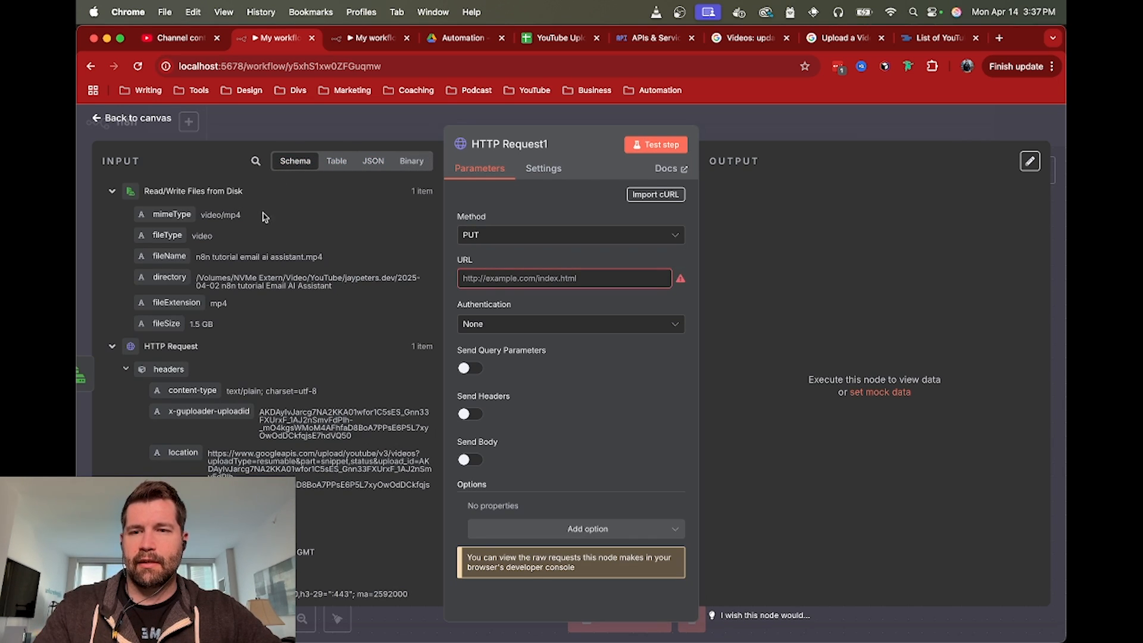
scroll(down, 3)
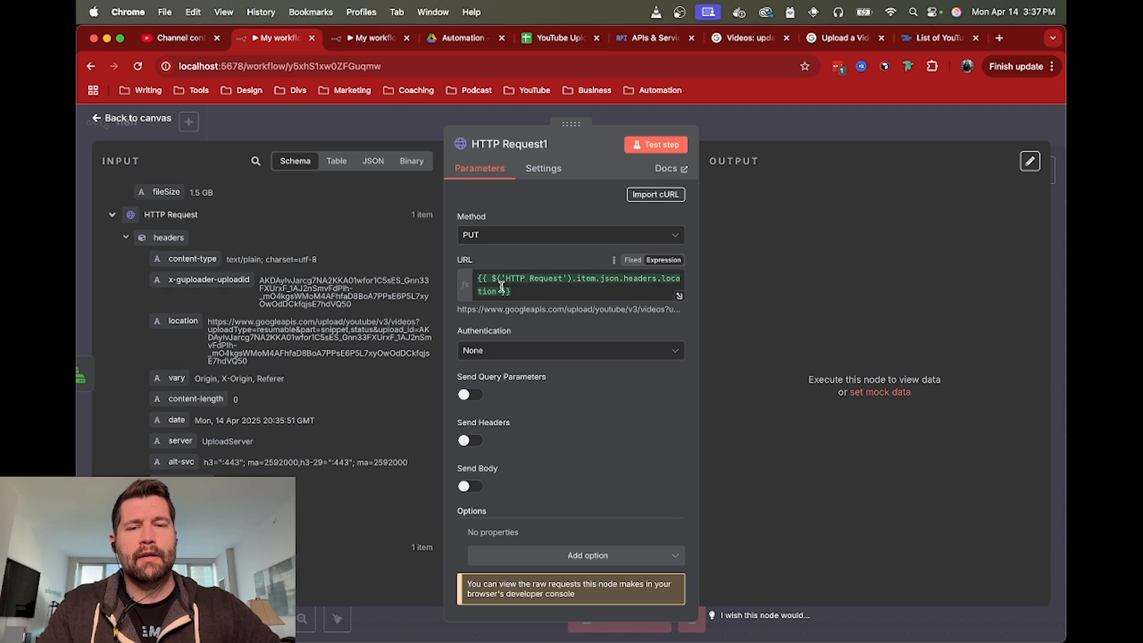
Step: Authenticate the PUT request with the predefined YouTube OAuth2 API credential
click(571, 343)
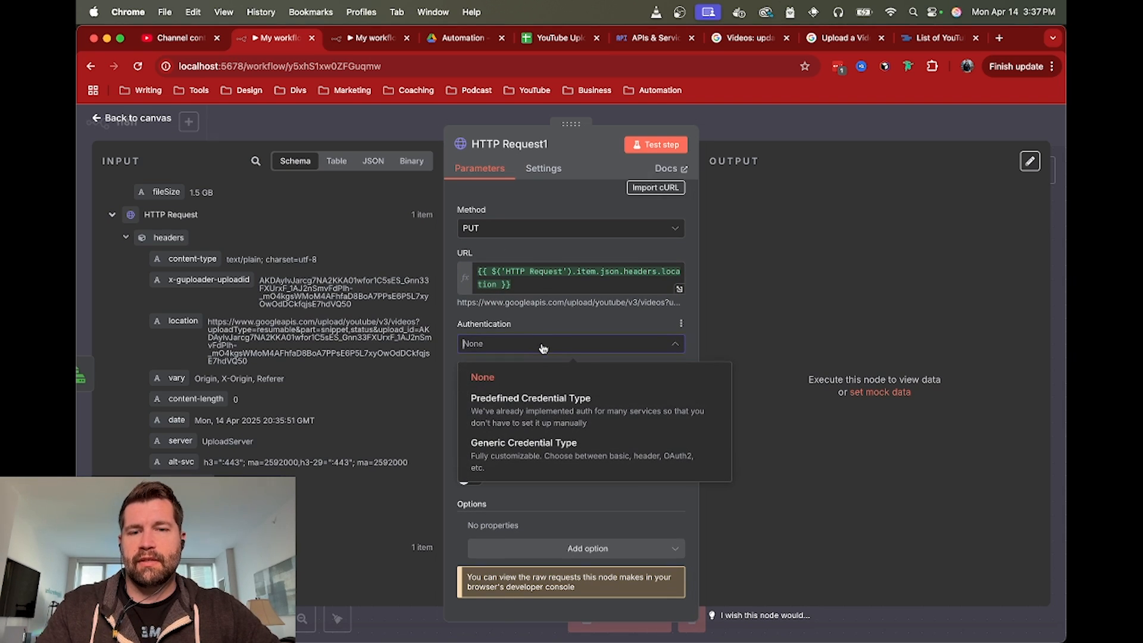
click(531, 397)
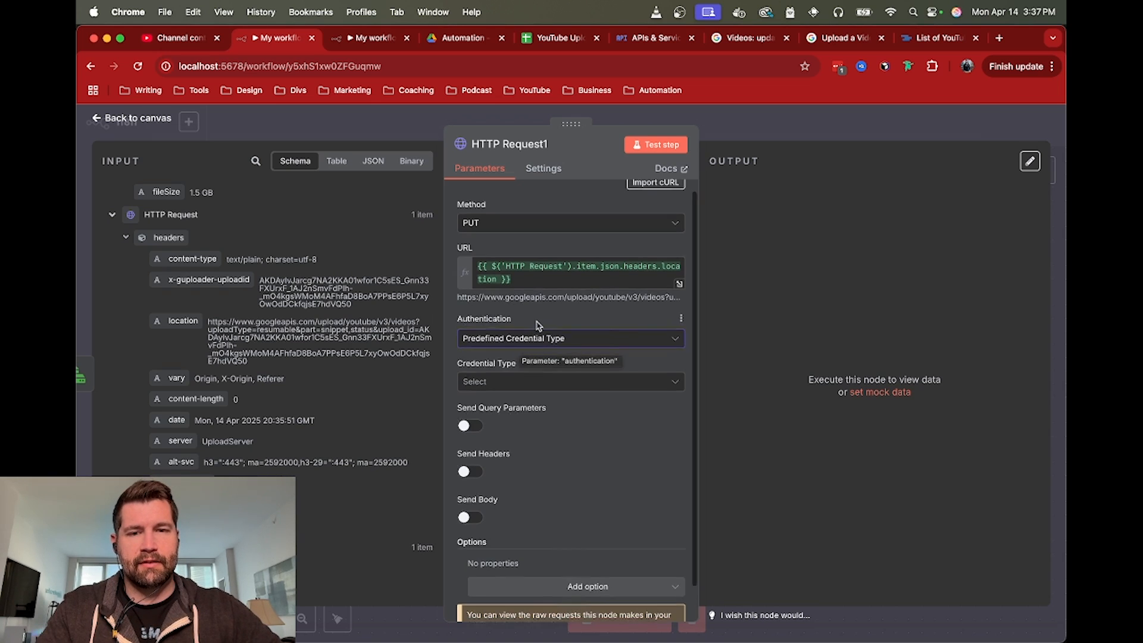
click(571, 381)
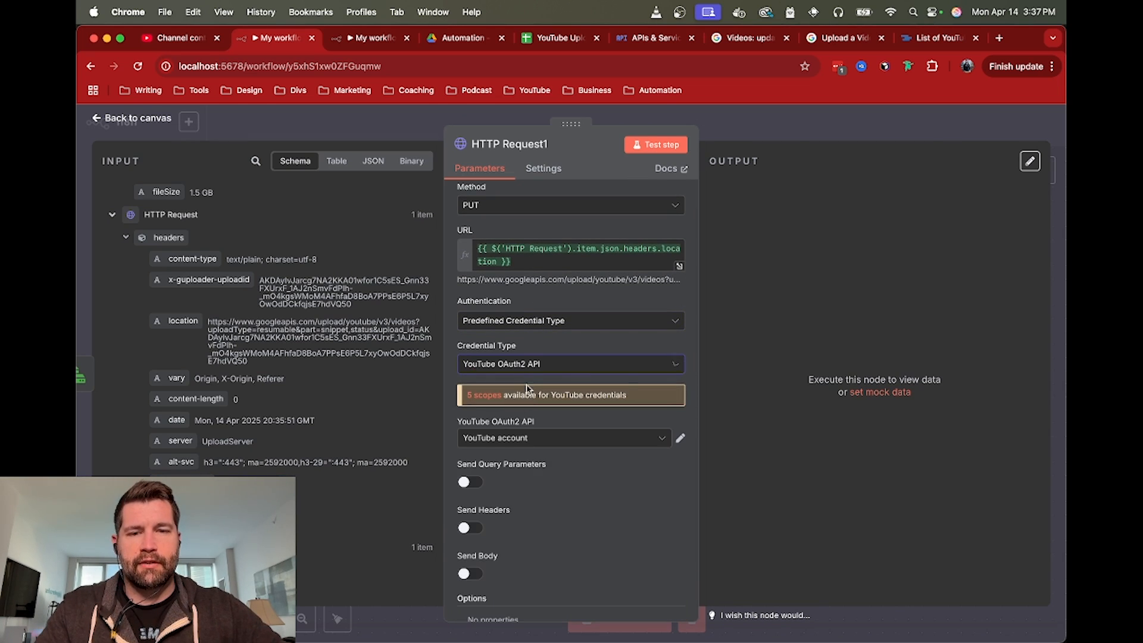
scroll(down, 3)
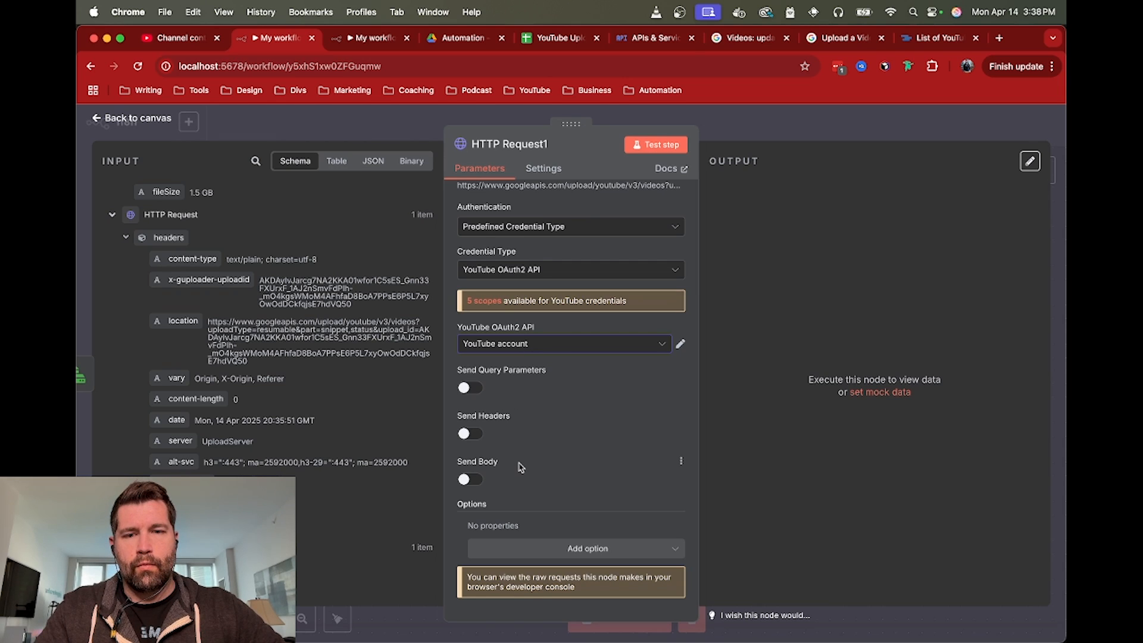
Step: Turn on Send Body as an n8n Binary File from the input field named data
click(470, 479)
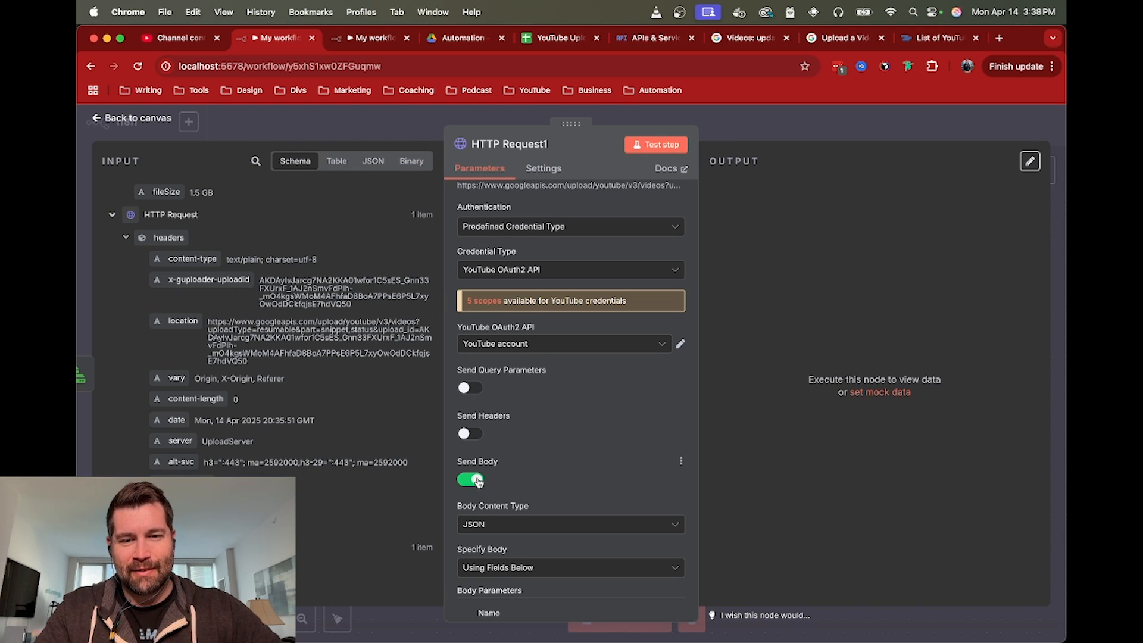
scroll(down, 3)
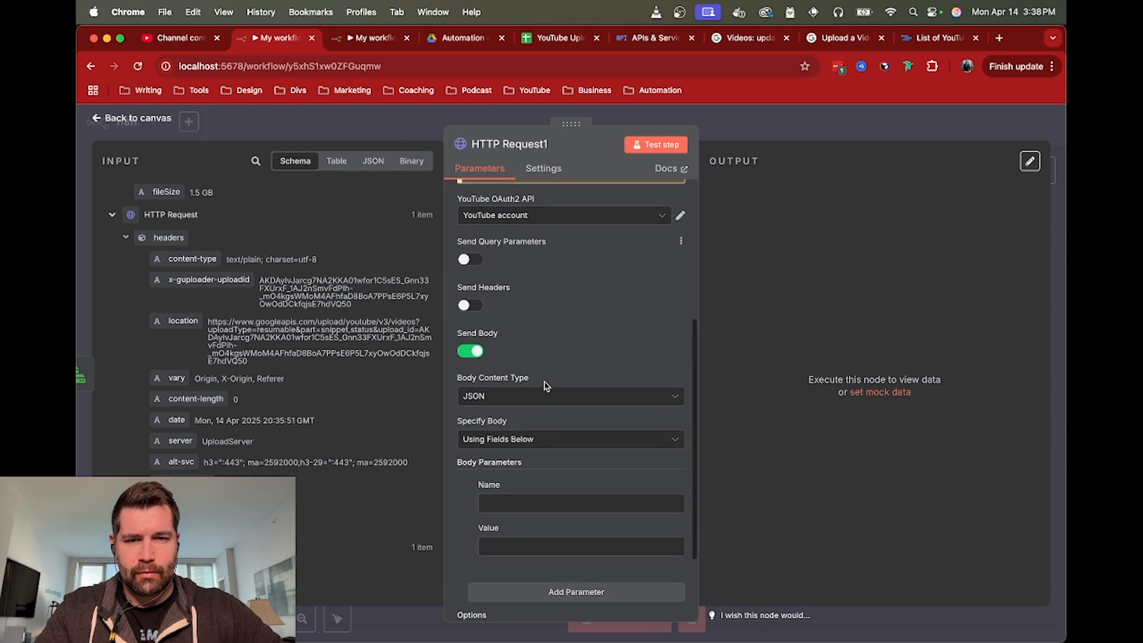
click(570, 396)
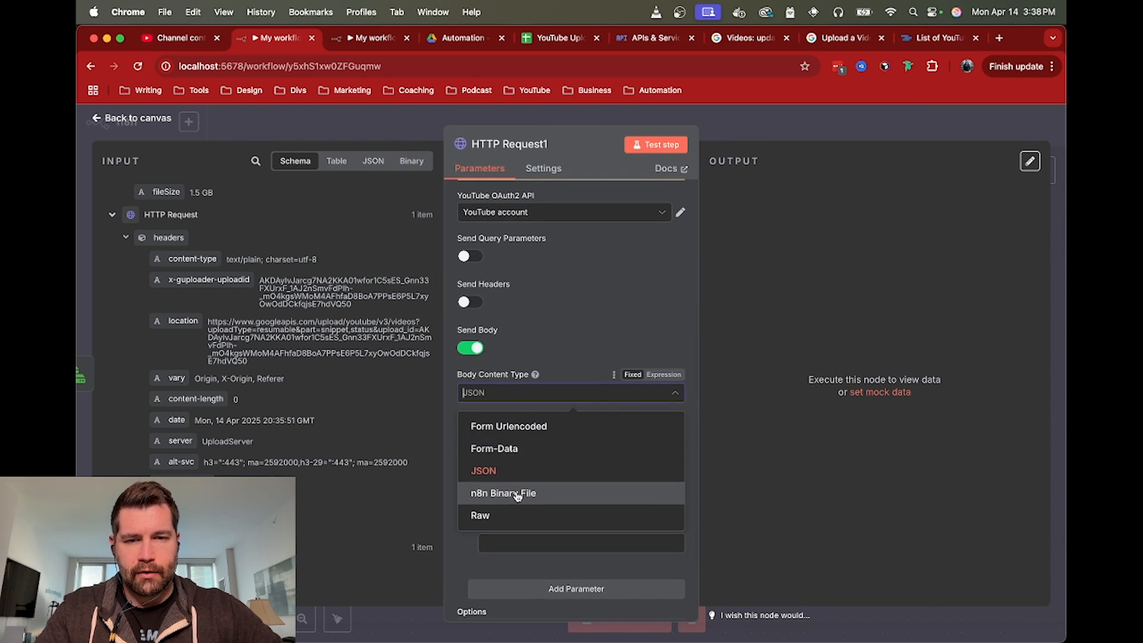
click(503, 493)
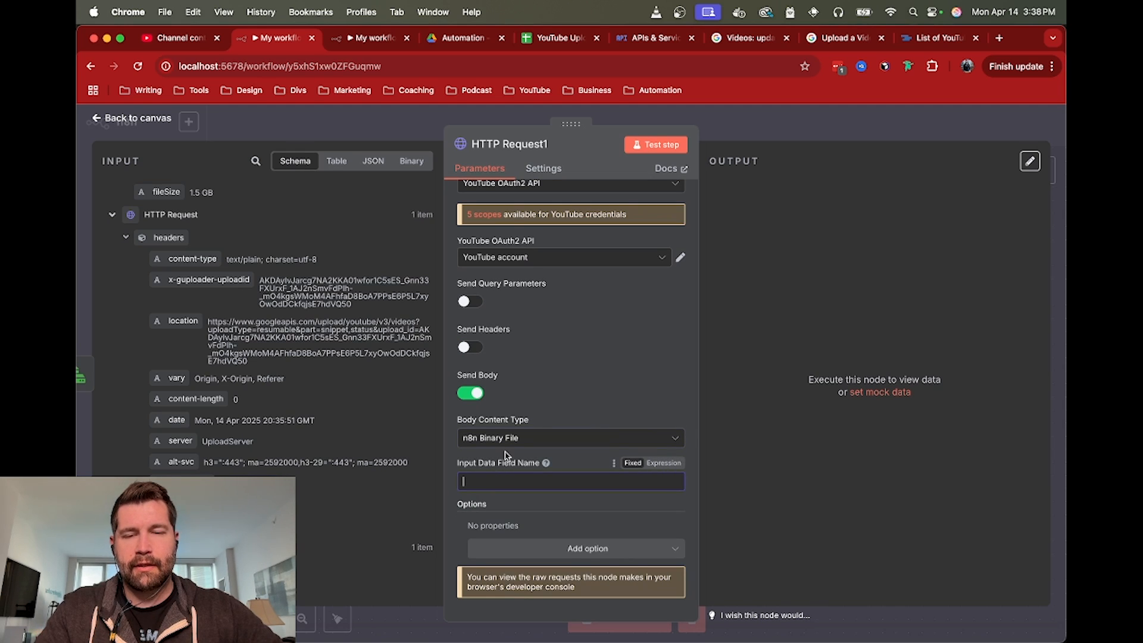
click(412, 161)
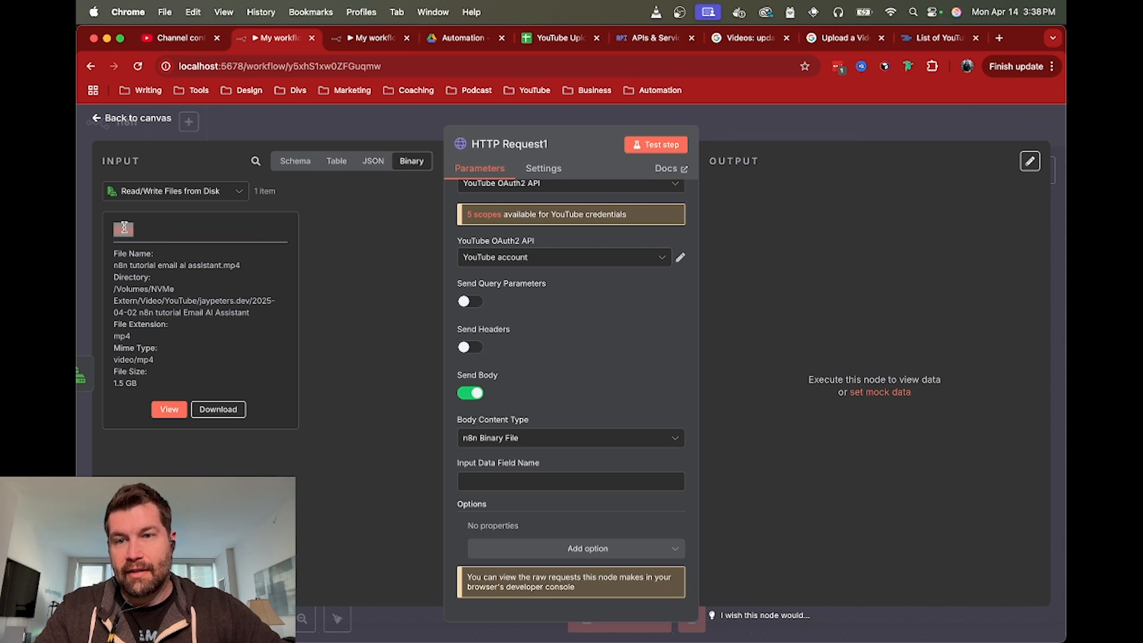
text(d)
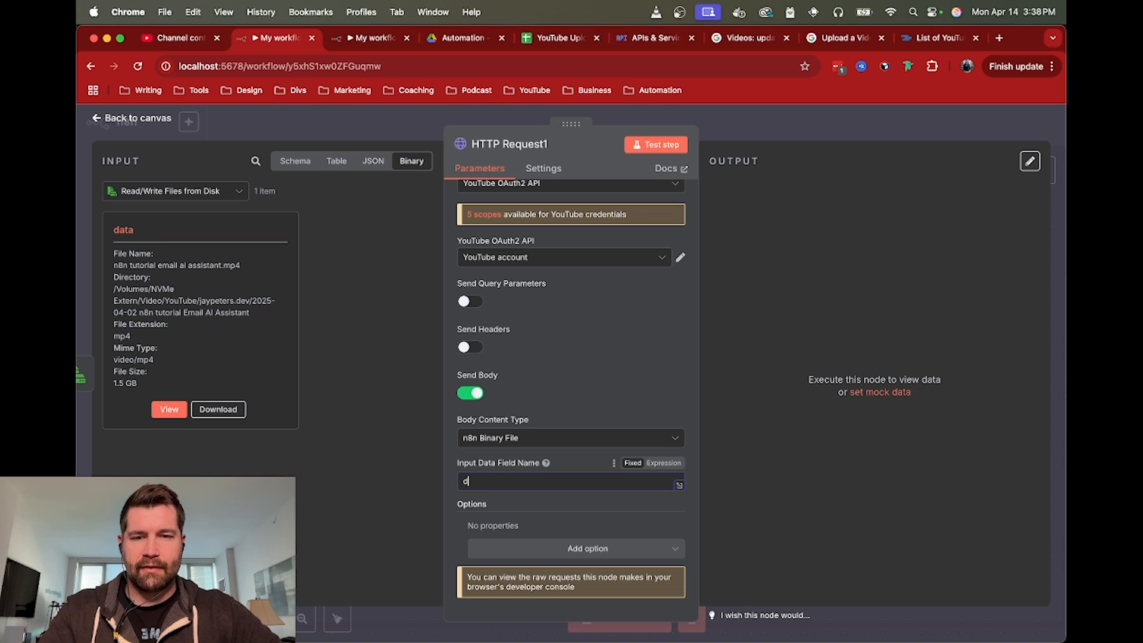
text(ata)
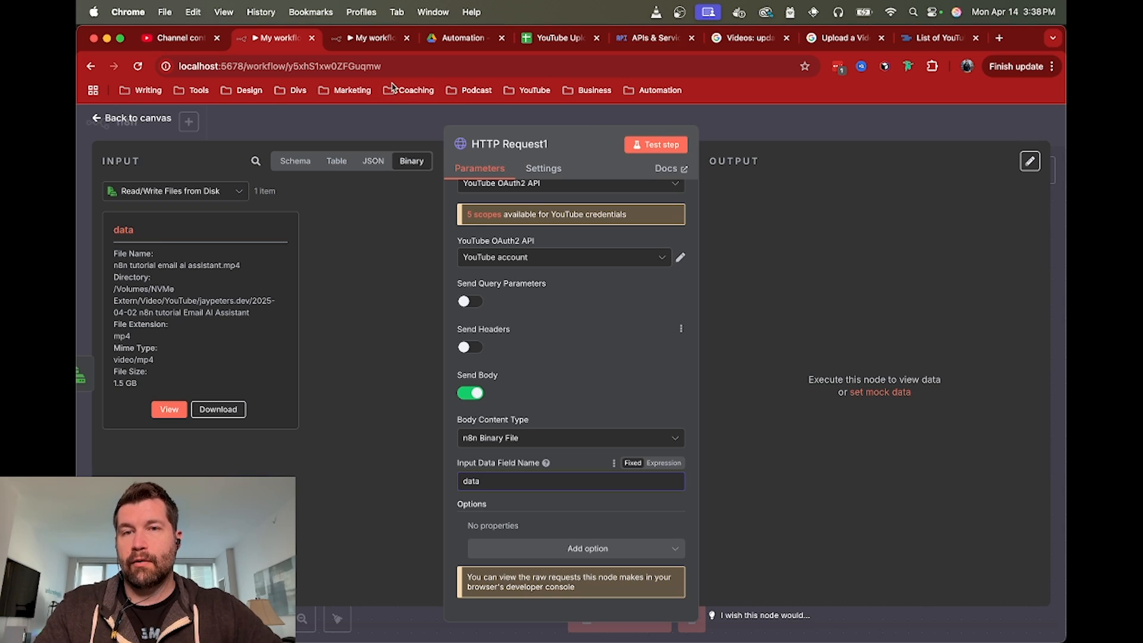
click(179, 37)
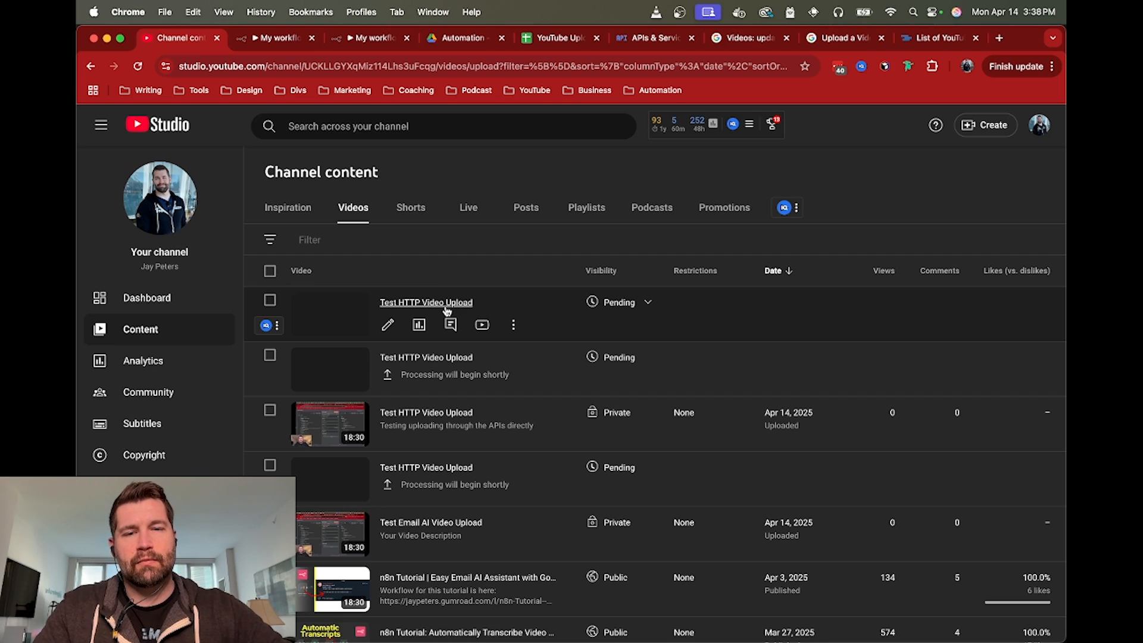
Step: Back in n8n, execute HTTP Request1's PUT to start uploading the binary video
click(273, 38)
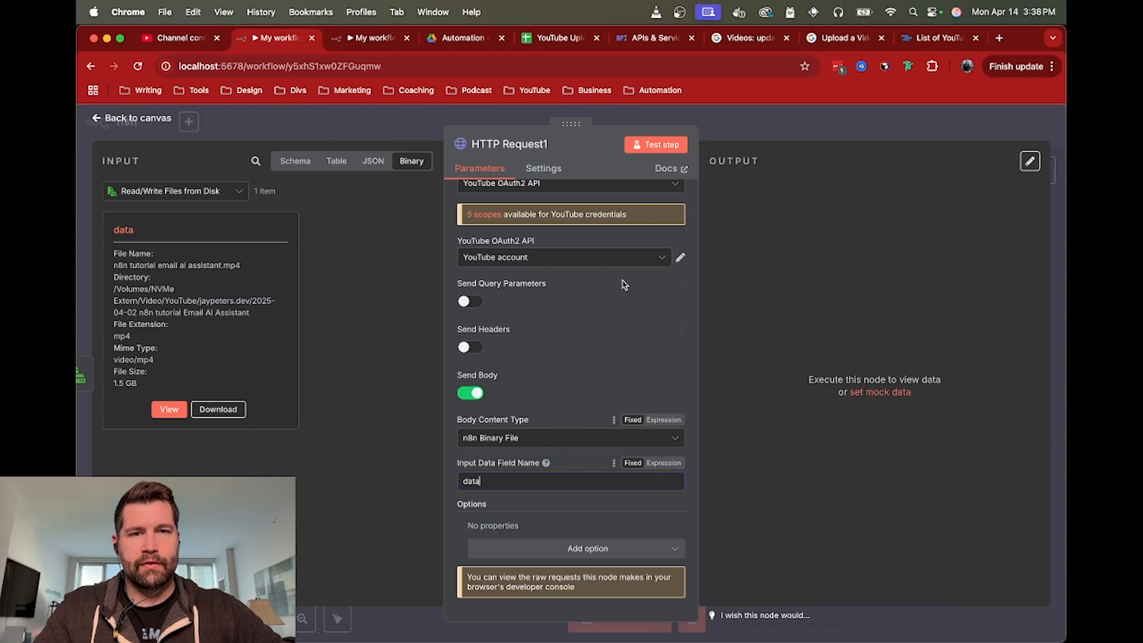
click(662, 145)
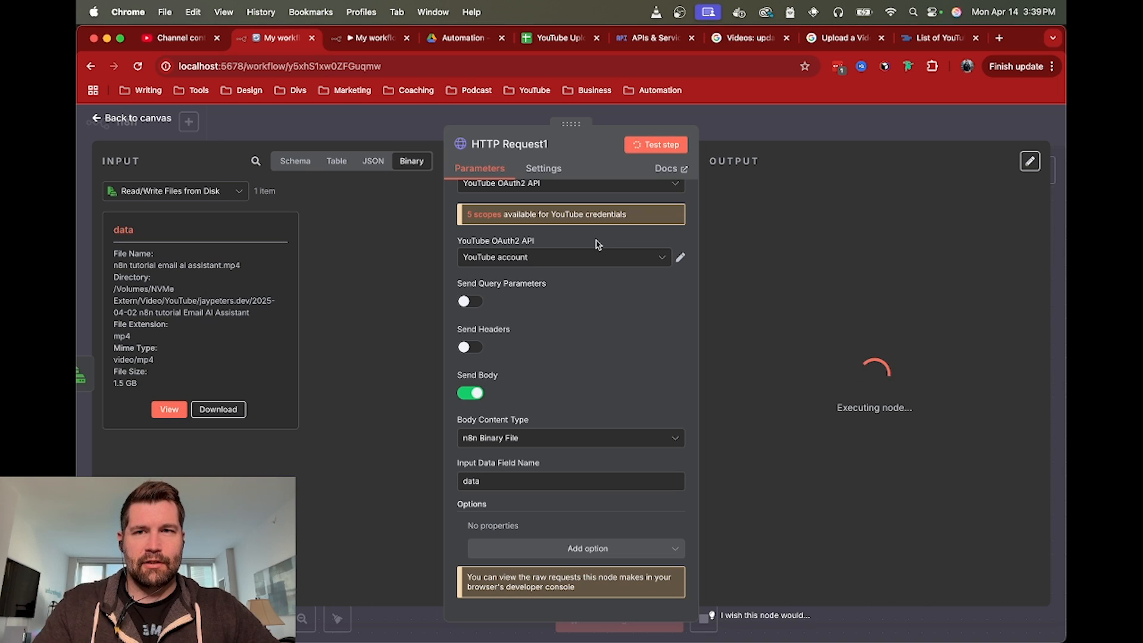
Step: Browse Test HTTP Video Upload entries in YouTube Studio, then view HTTP Request1's returned video resource
click(178, 38)
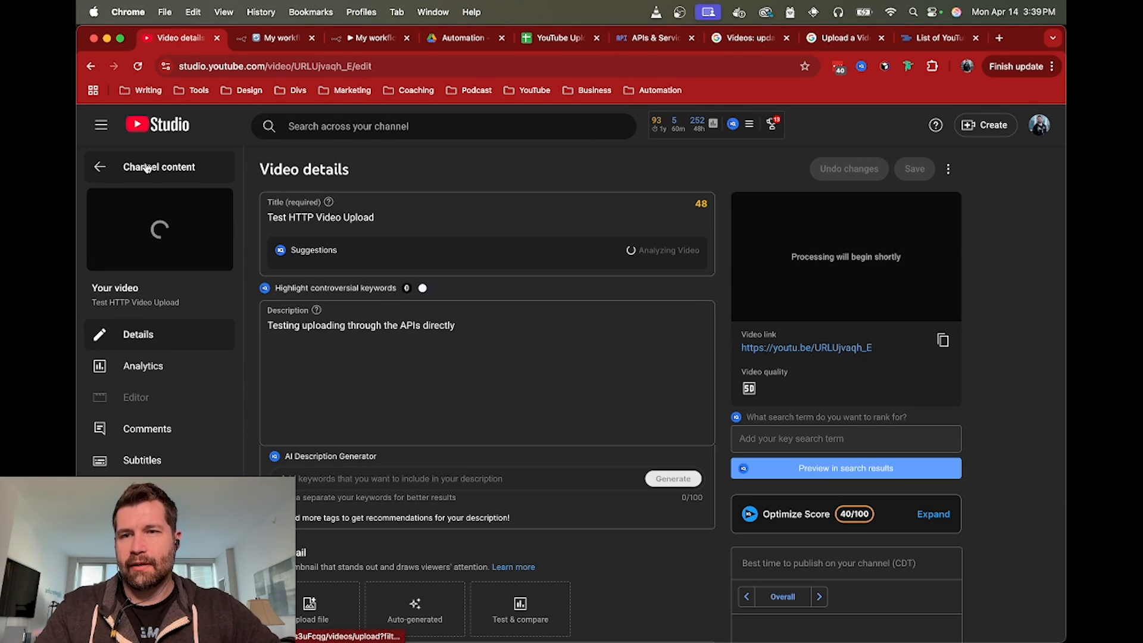
click(100, 167)
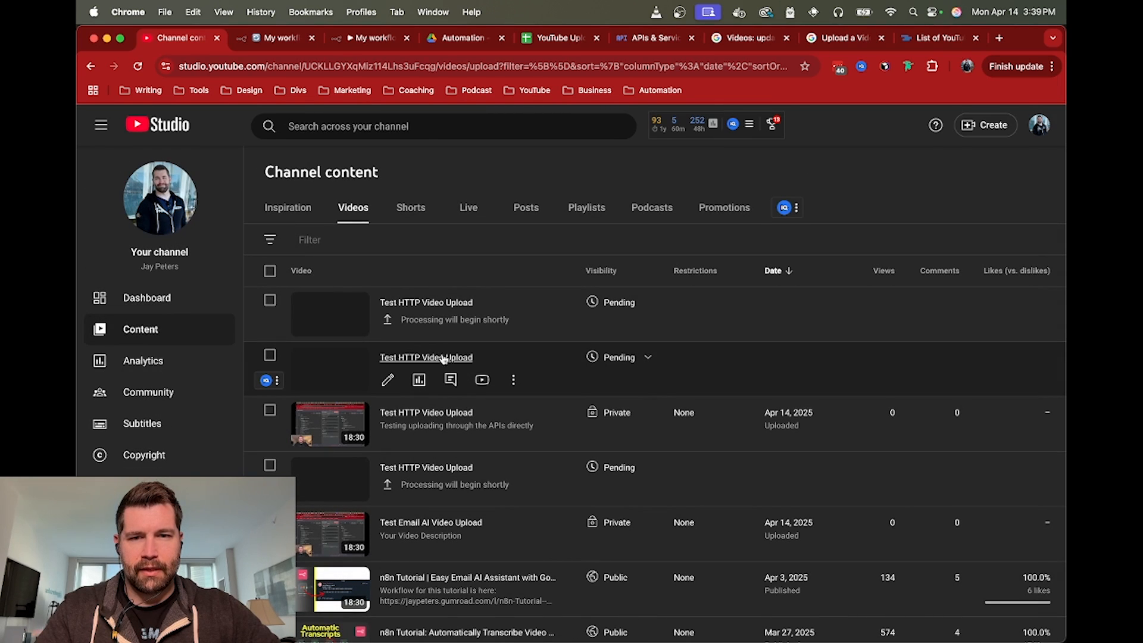
click(425, 358)
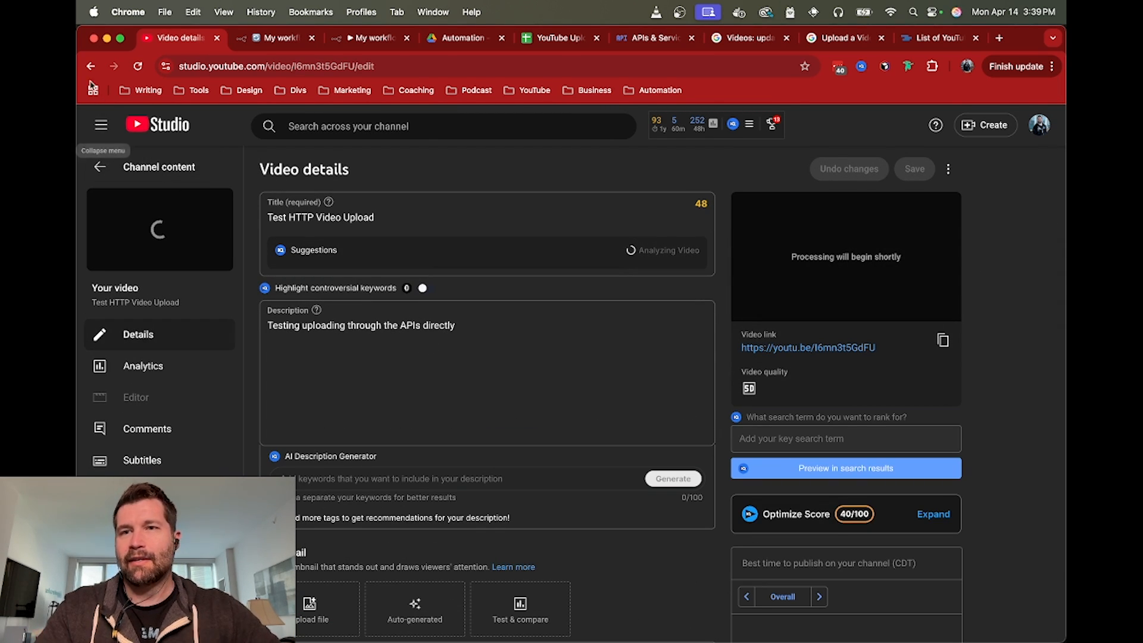
click(102, 167)
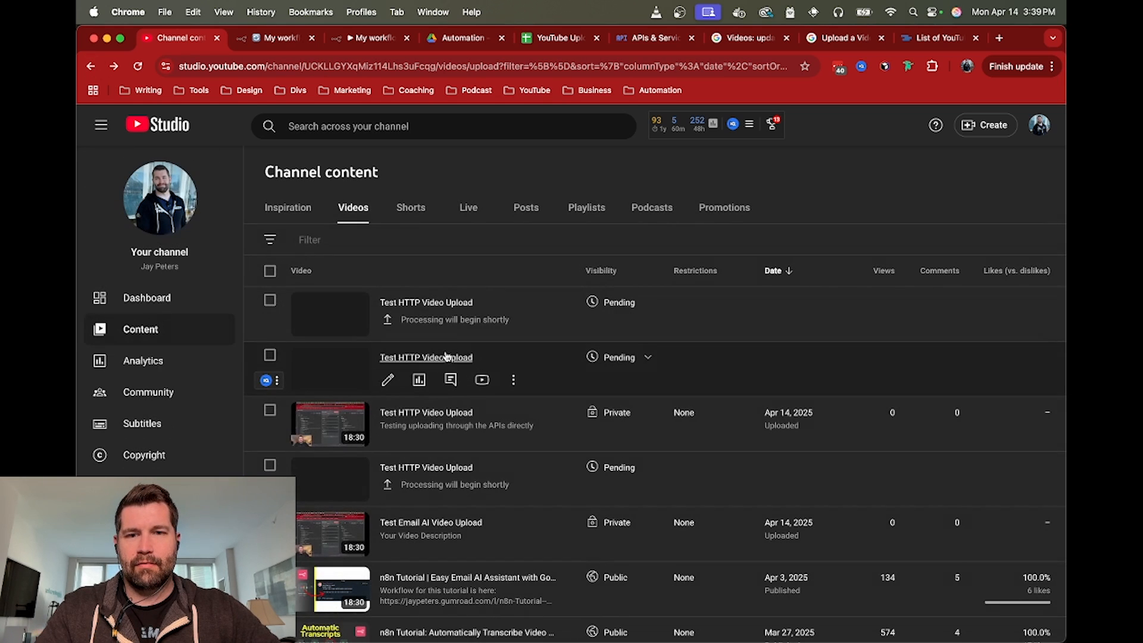
mouse_move(475, 268)
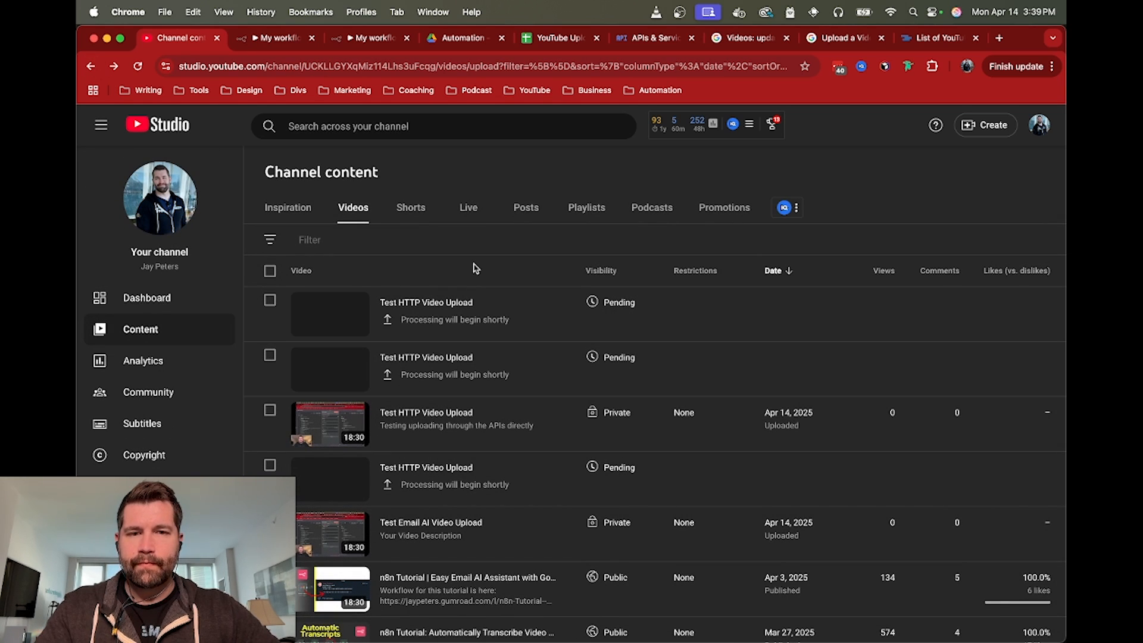
mouse_move(487, 248)
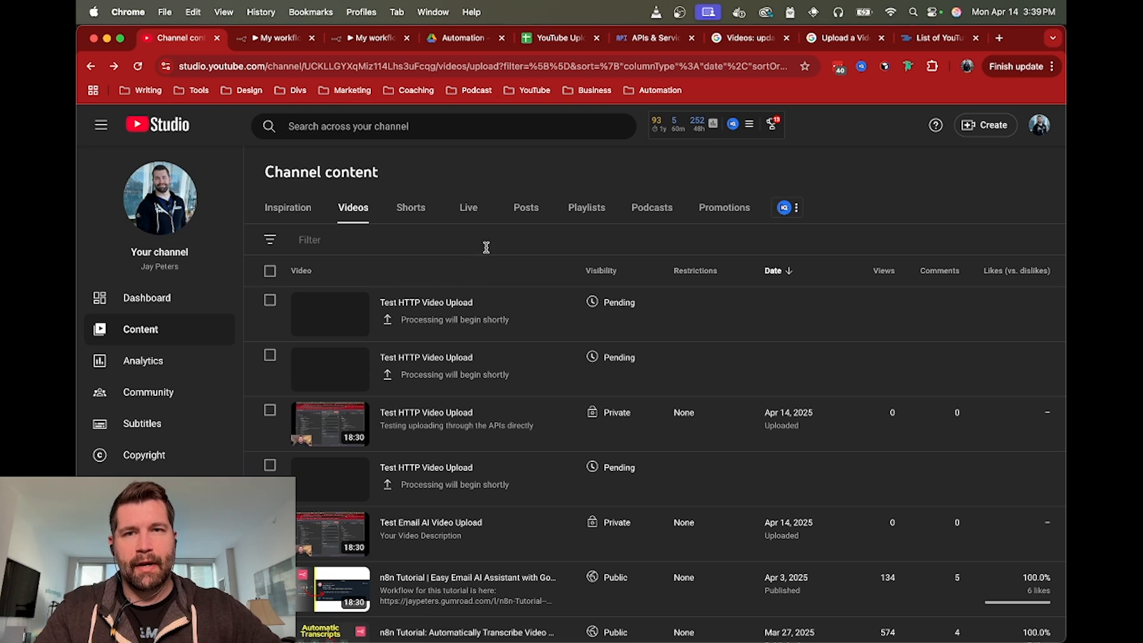
click(274, 38)
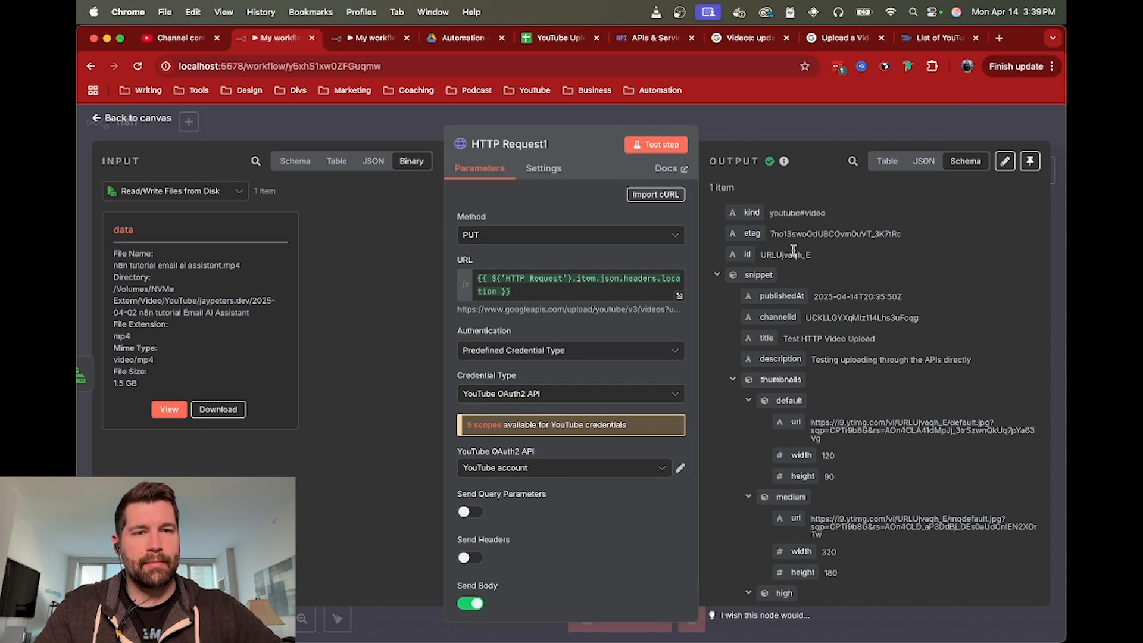
Step: Check that the upload response's status.uploadStatus shows uploaded, then open YouTube Studio
scroll(down, 3)
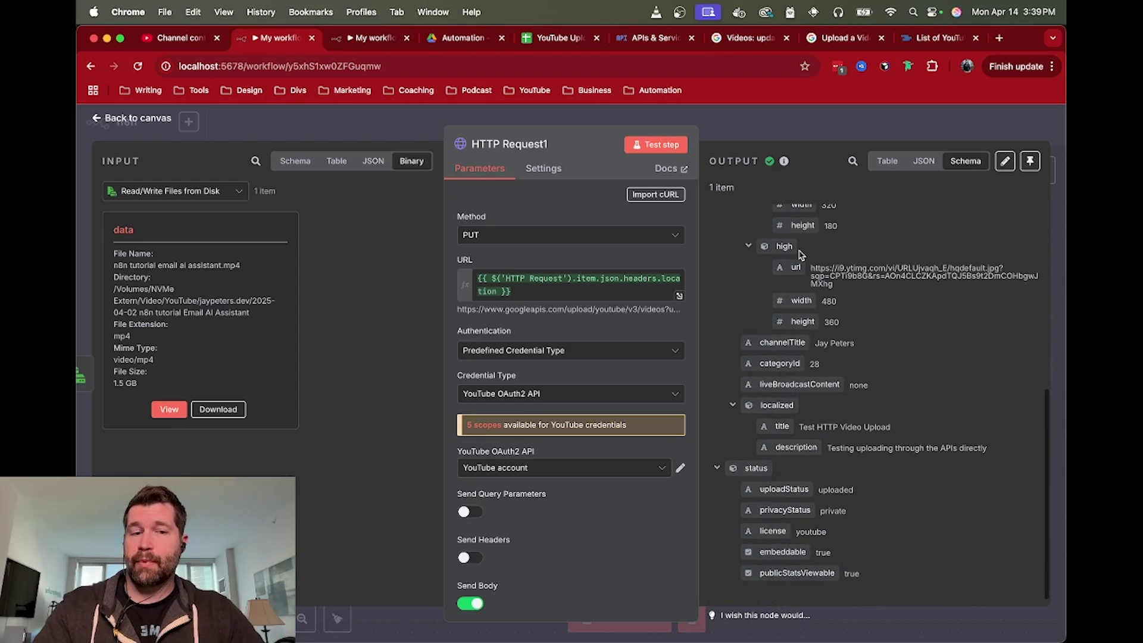
scroll(down, 3)
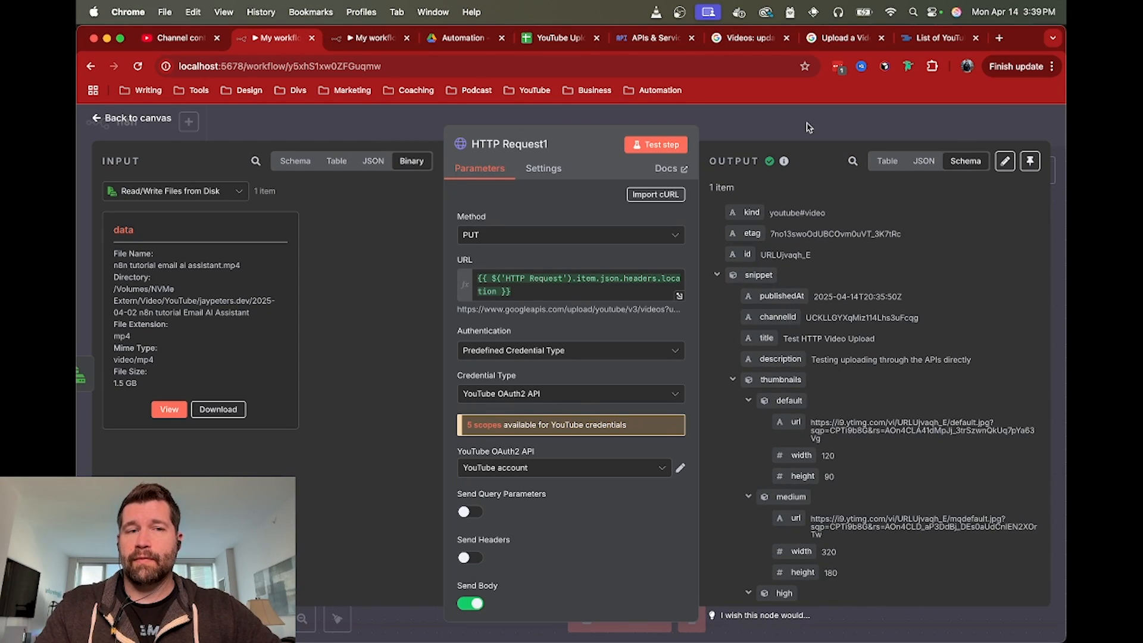
click(138, 118)
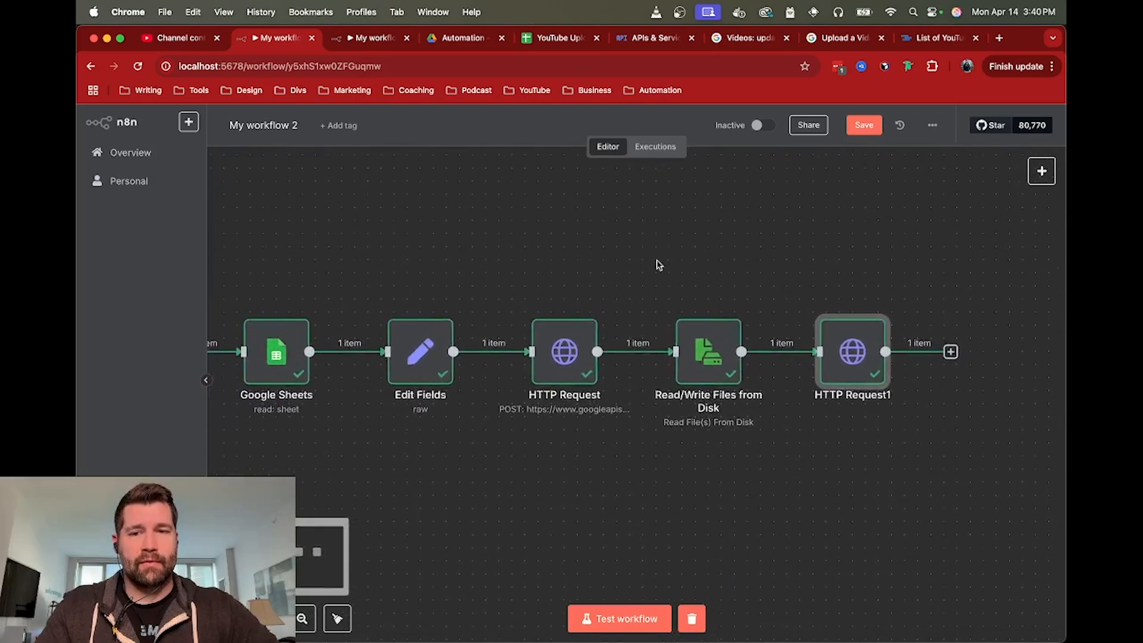
click(181, 38)
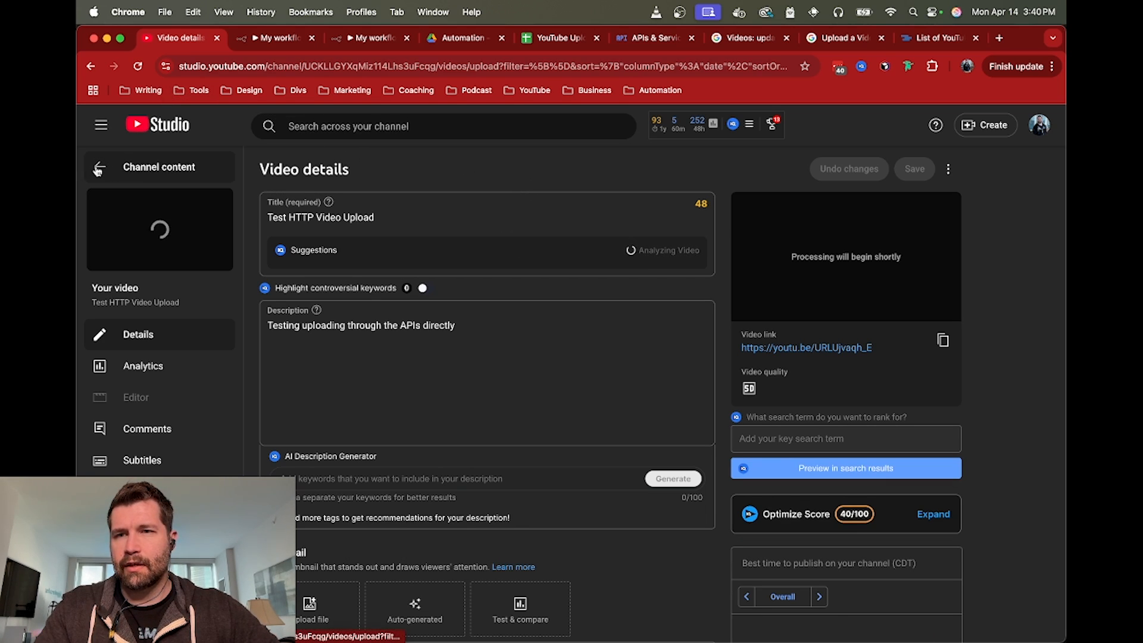
Step: Return to Channel content and open the processed Test HTTP Video Upload details
click(99, 167)
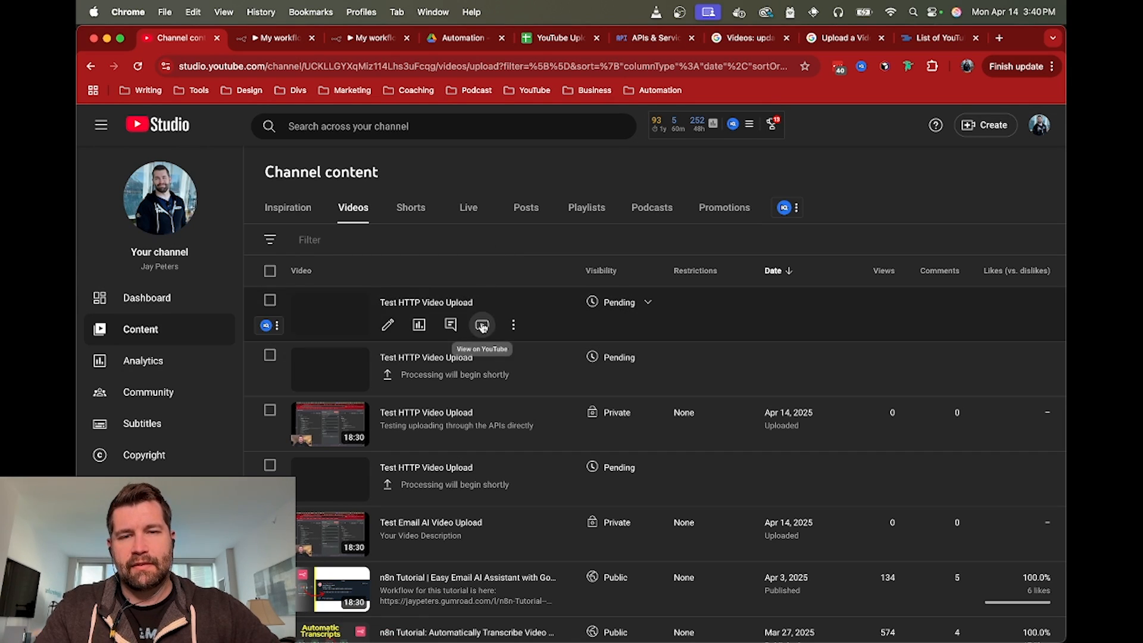
mouse_move(468, 259)
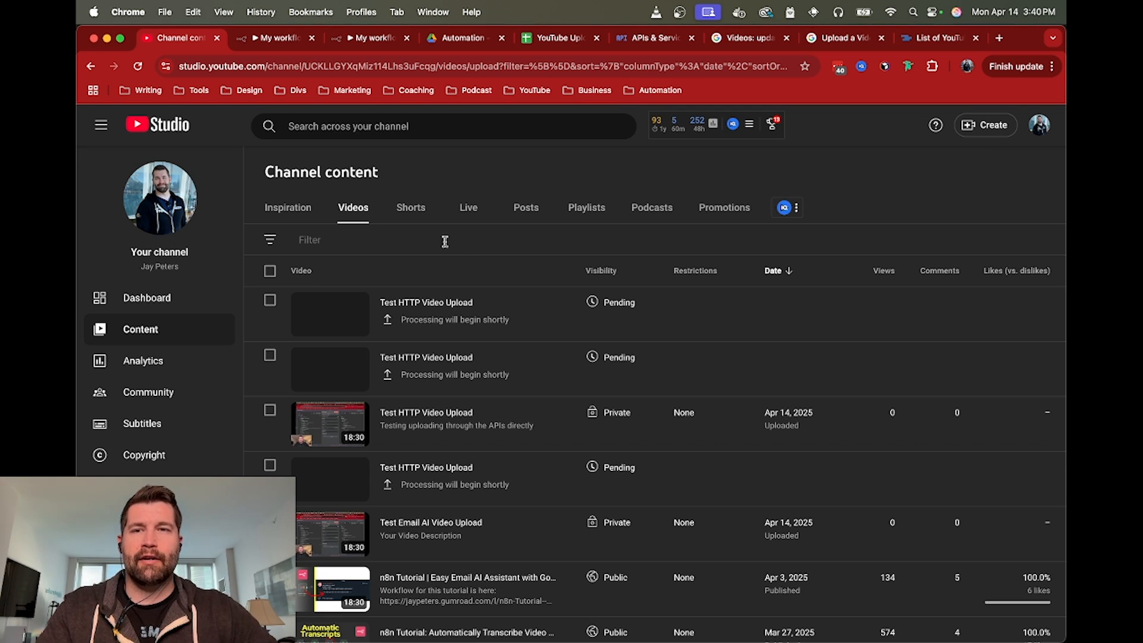
mouse_move(515, 172)
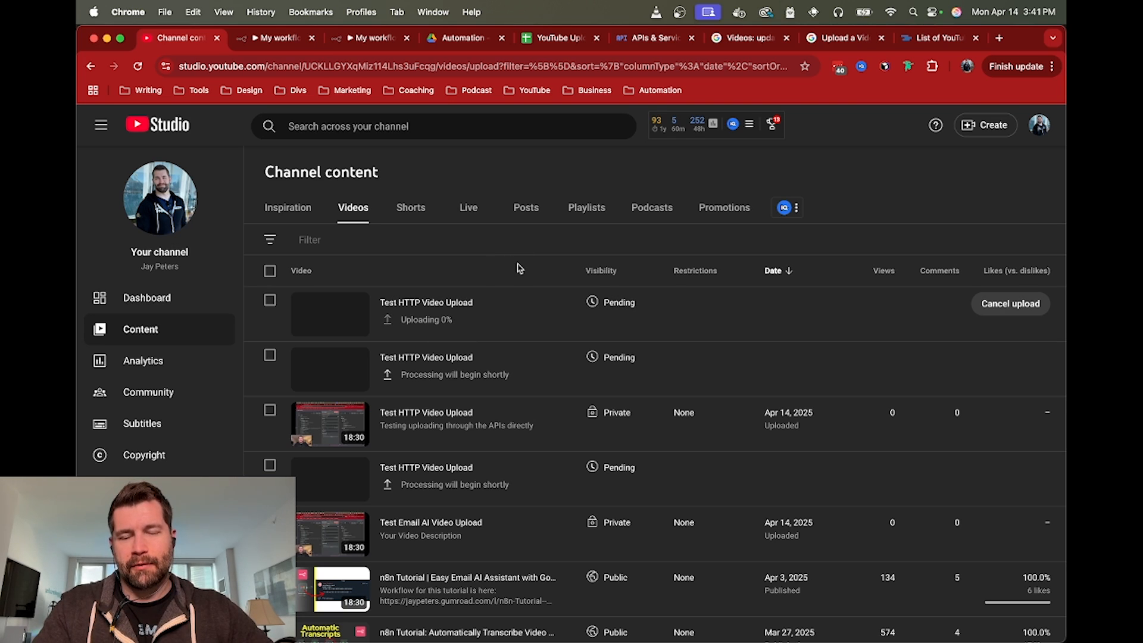
mouse_move(511, 270)
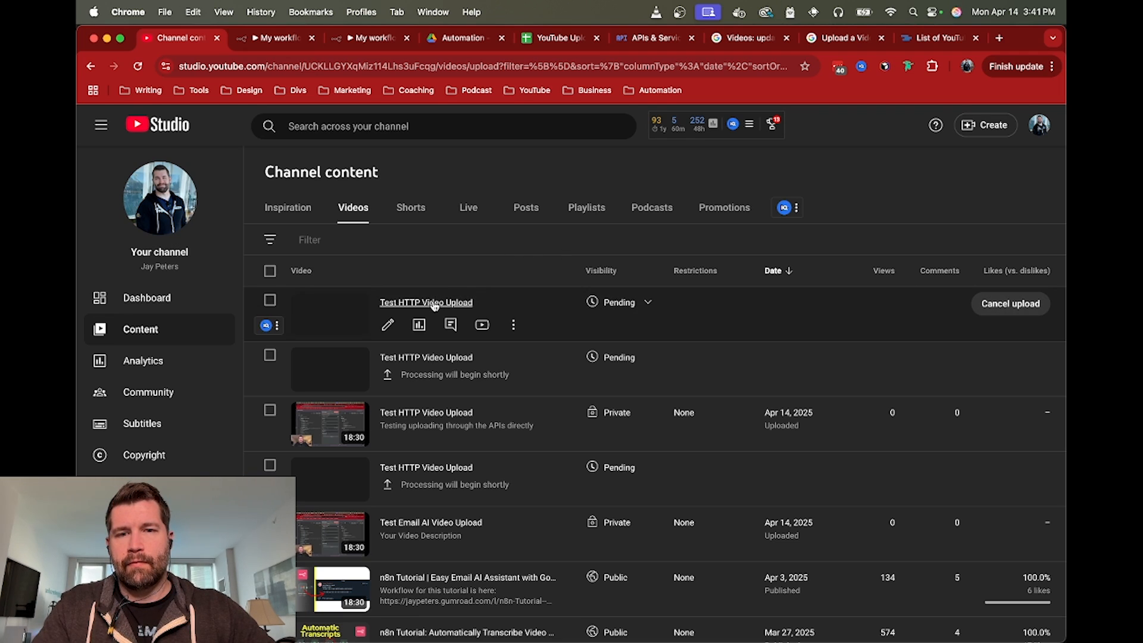
click(426, 303)
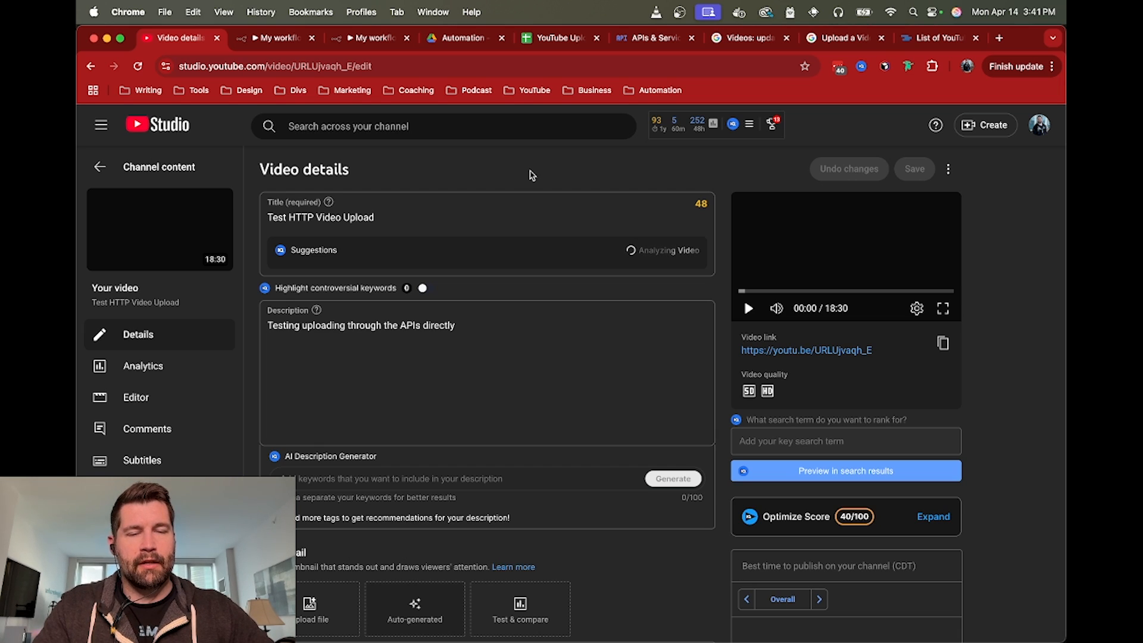
Step: Compare the video's description and title with the Google Sheets row
click(291, 326)
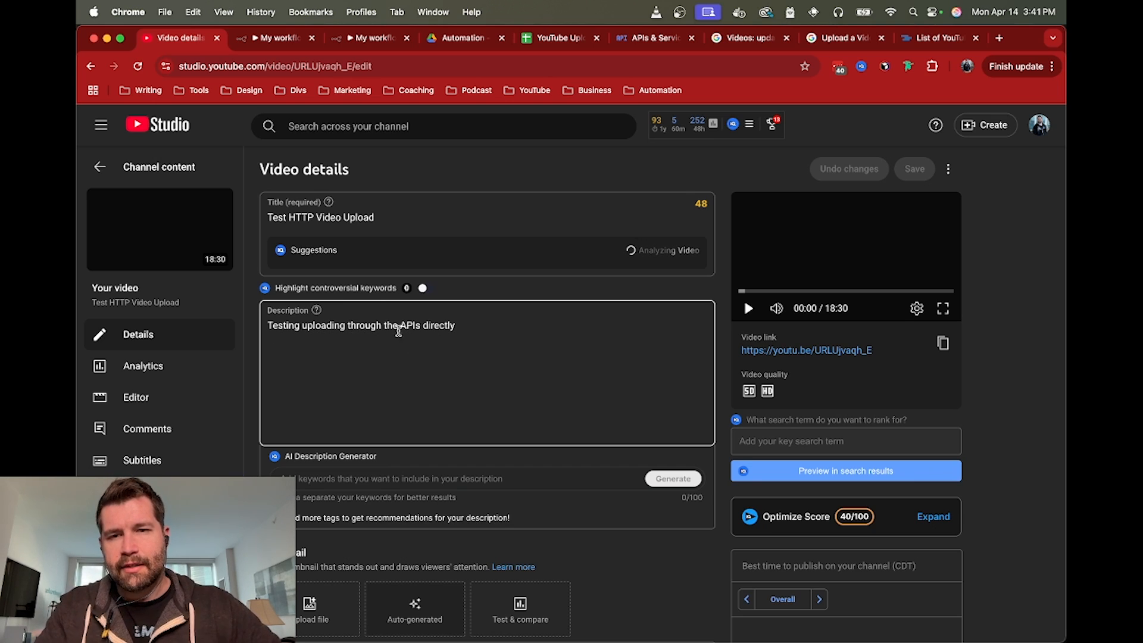
click(559, 37)
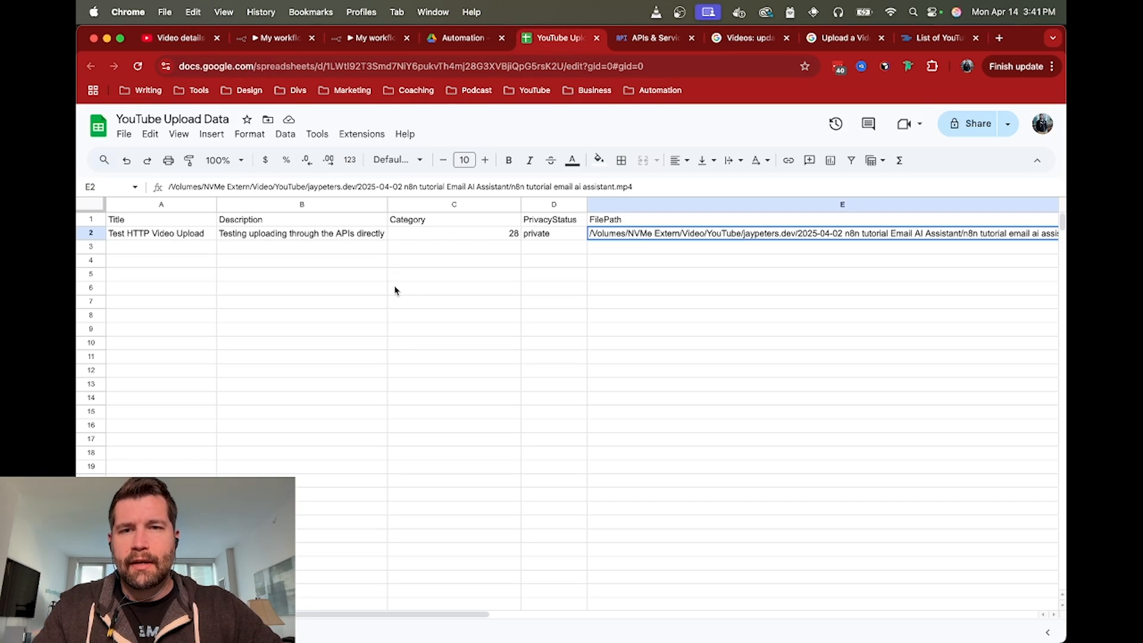
click(302, 233)
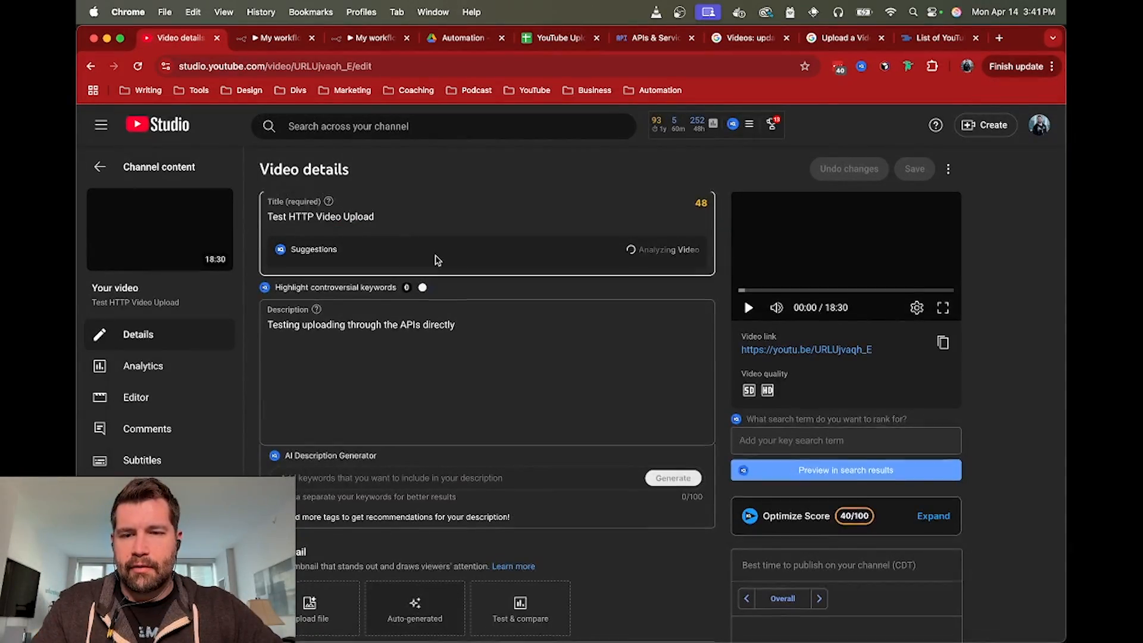
Step: Confirm the category is Science & Technology, then return to the n8n workflow
scroll(down, 3)
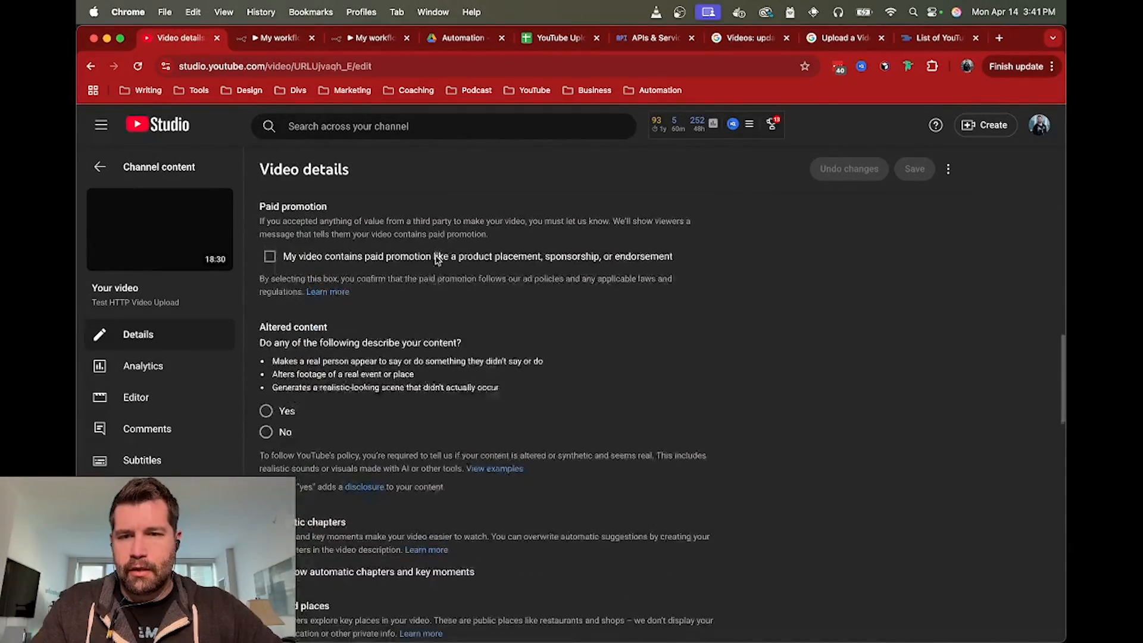
scroll(down, 3)
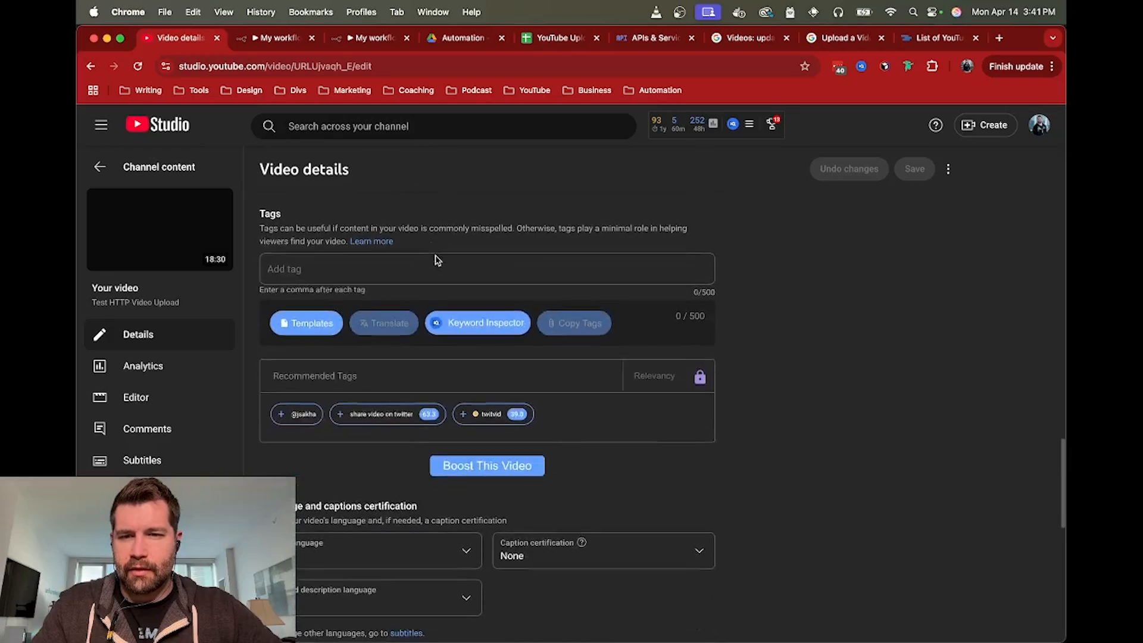
scroll(down, 3)
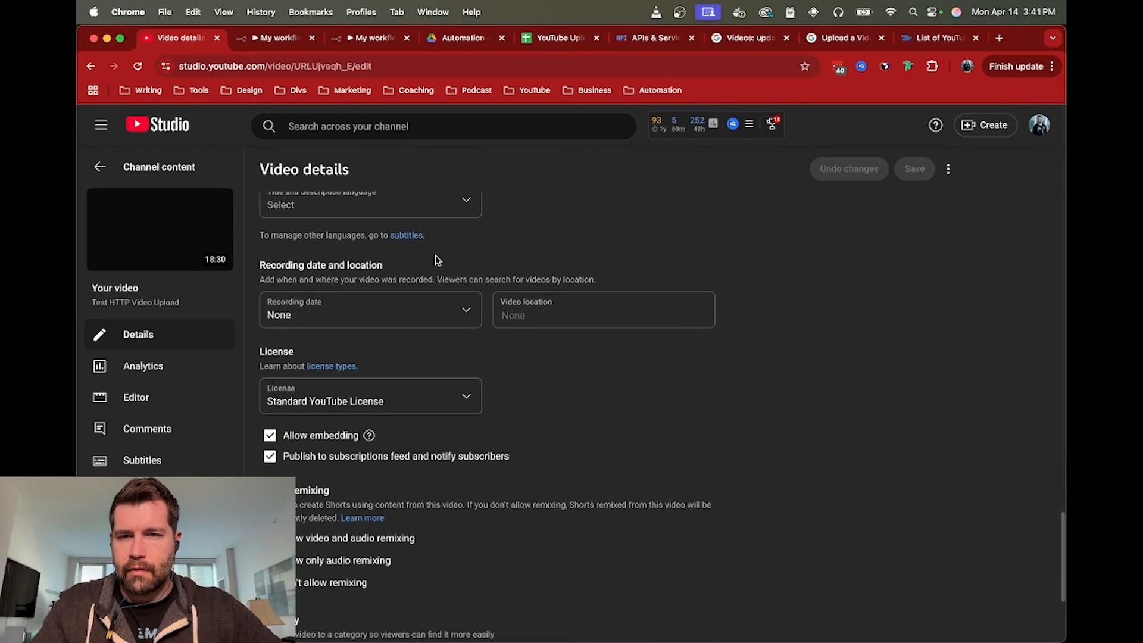
scroll(down, 3)
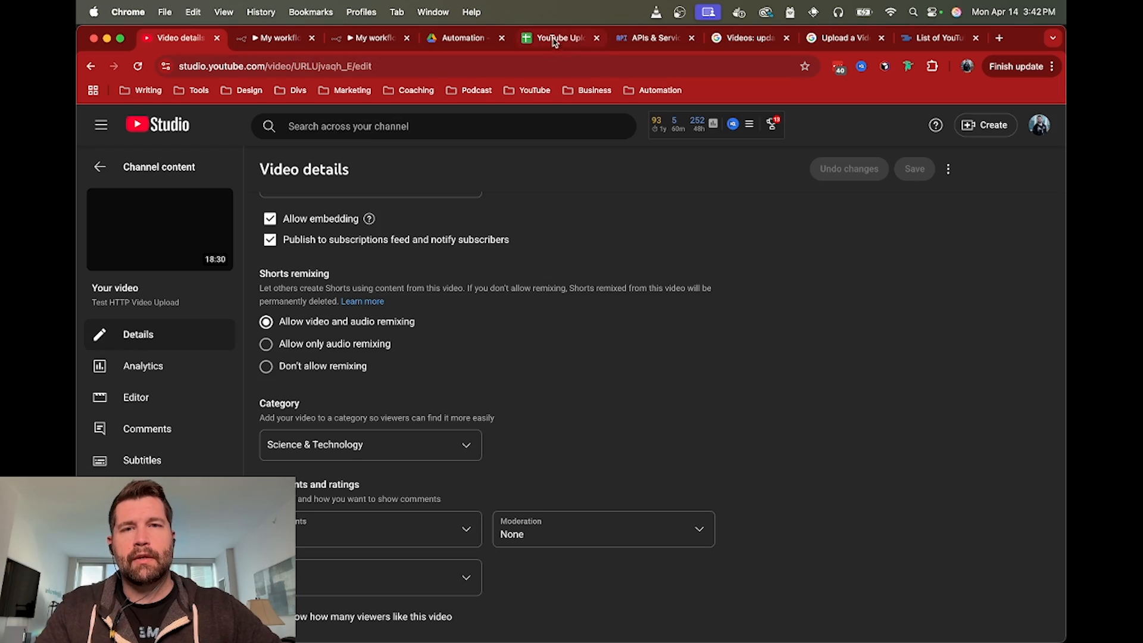
click(555, 38)
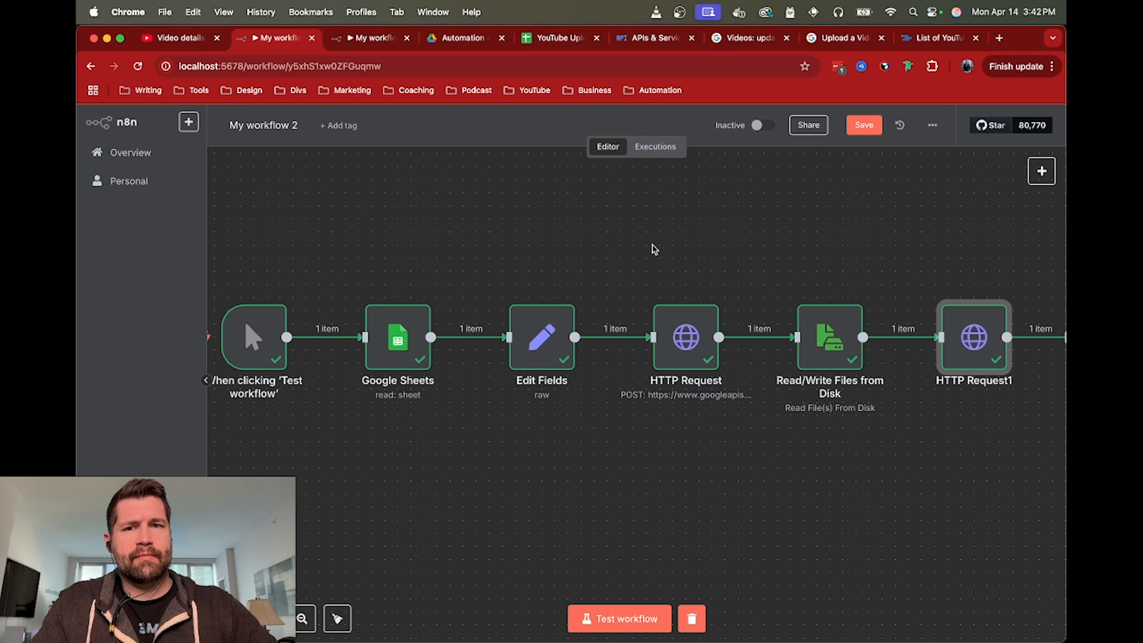
click(743, 38)
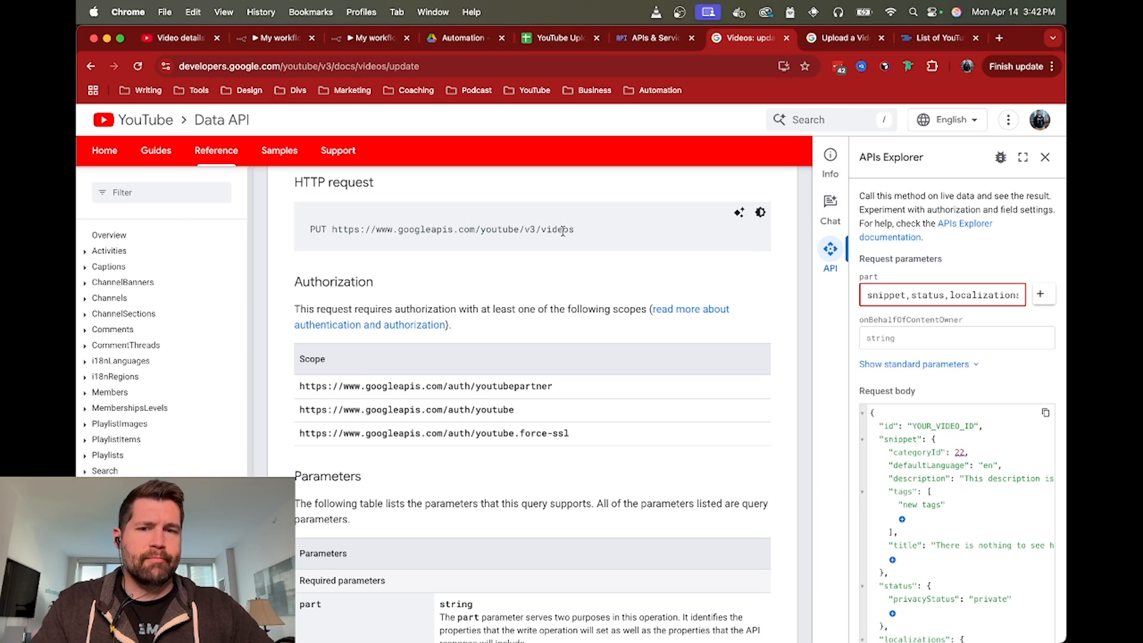
mouse_move(576, 236)
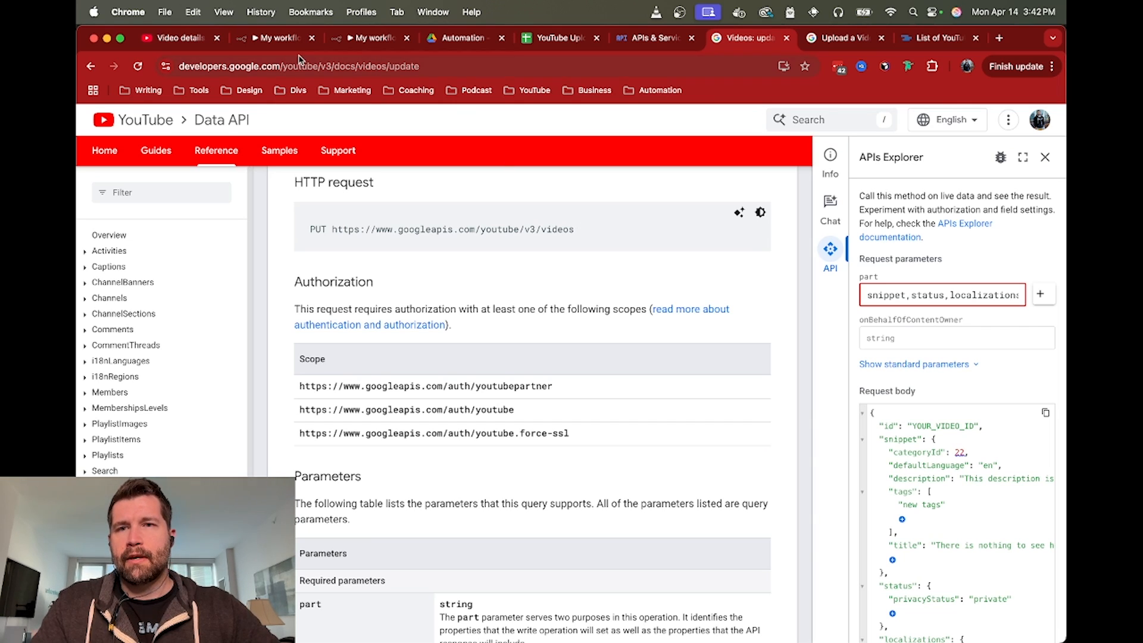
click(272, 37)
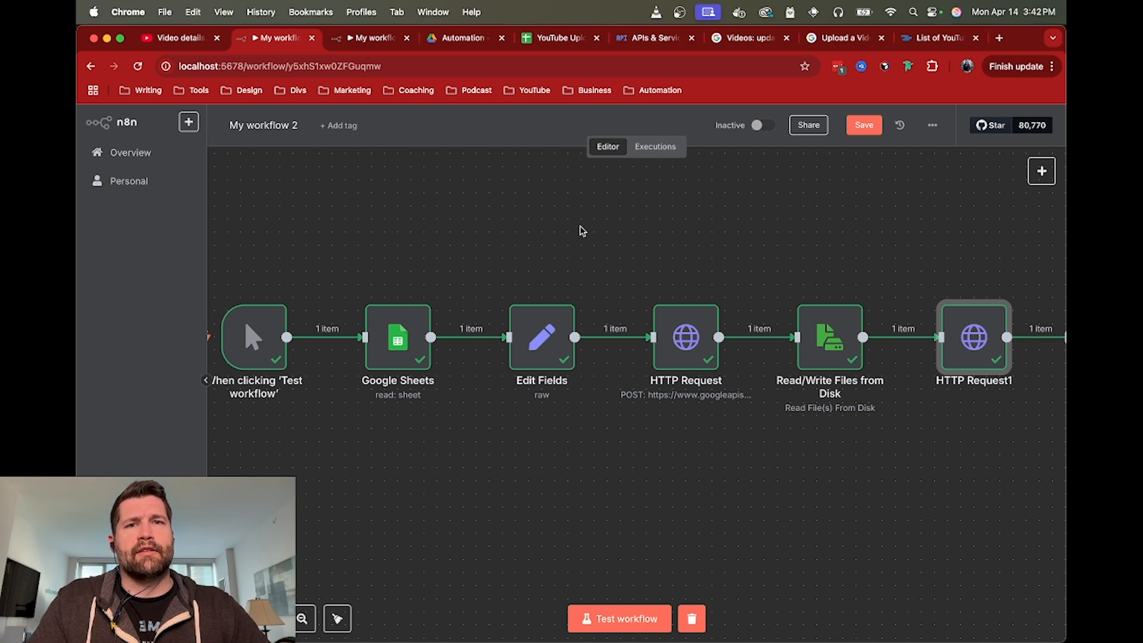
mouse_move(830, 35)
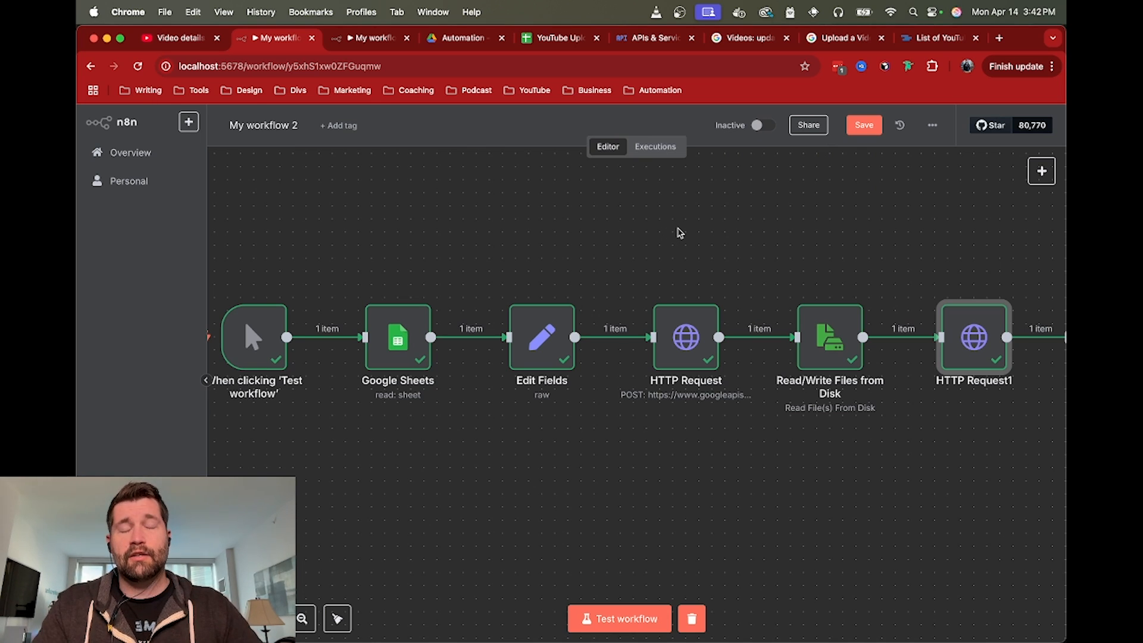
mouse_move(646, 245)
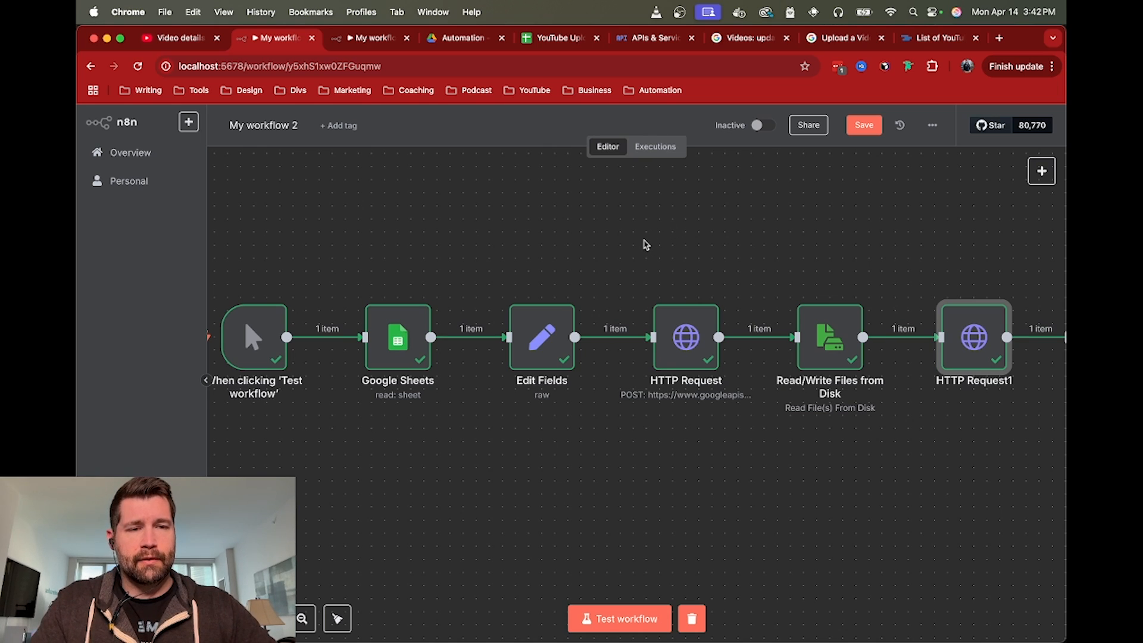